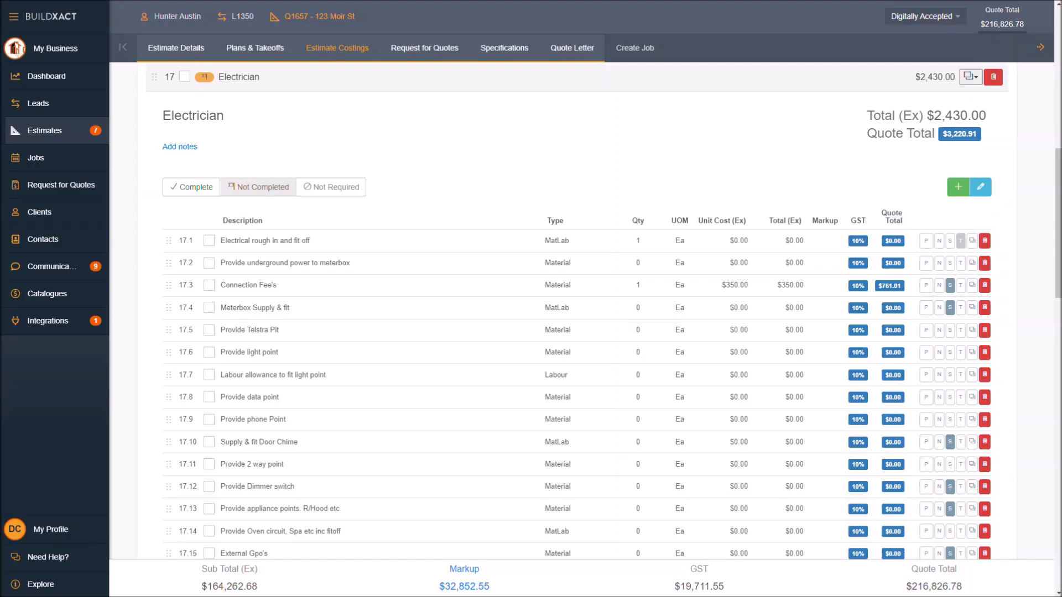
mouse_move(574, 345)
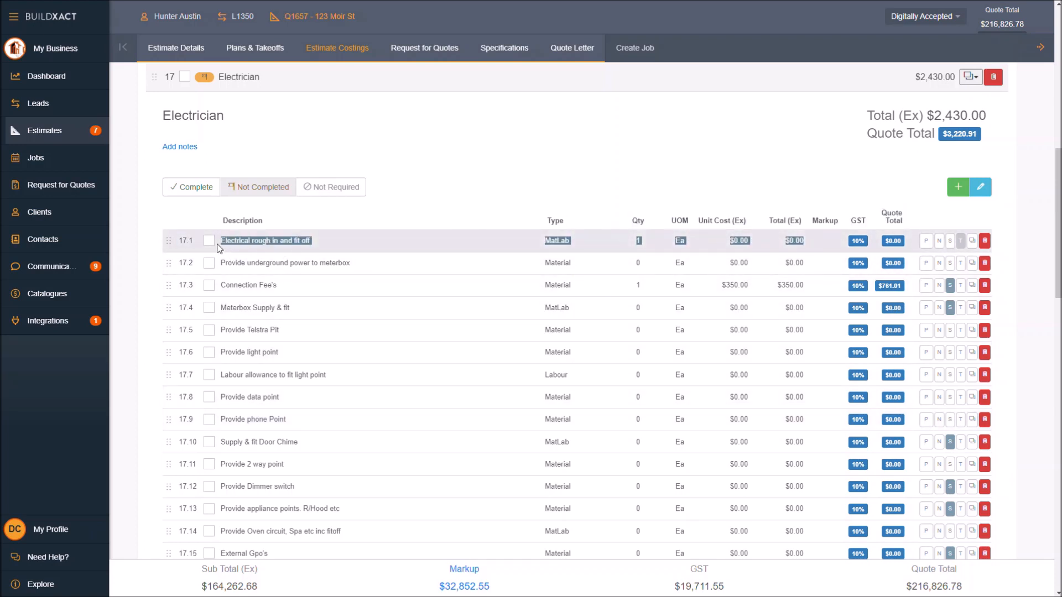
mouse_move(608, 330)
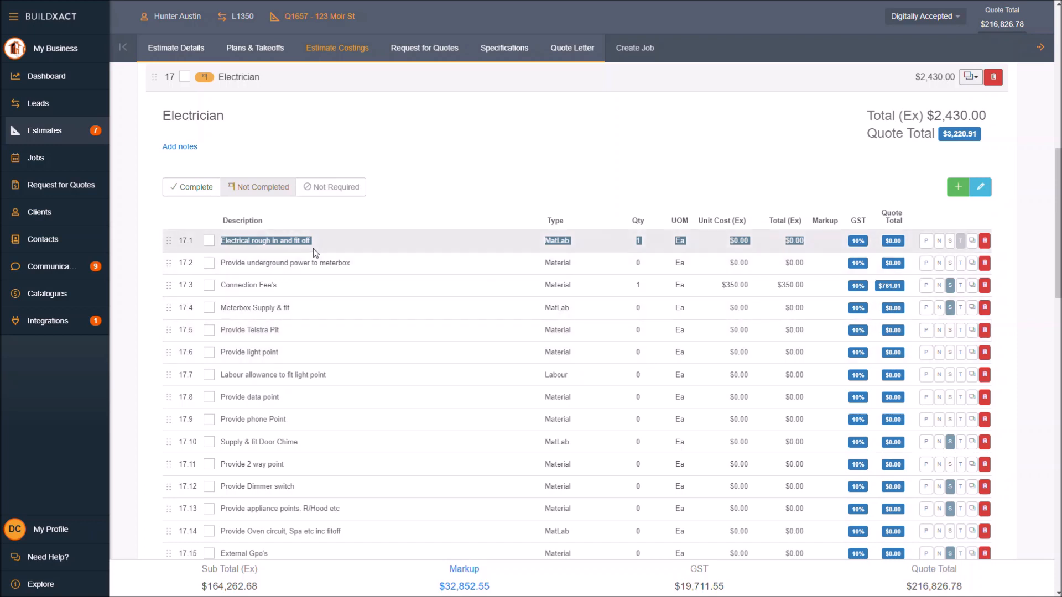
mouse_move(806, 243)
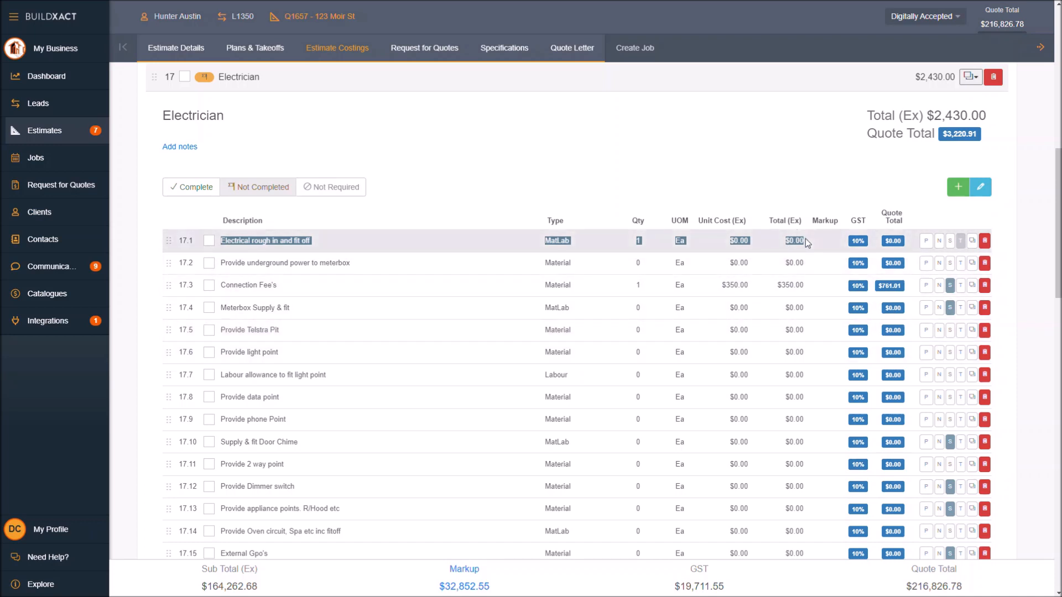
mouse_move(209, 264)
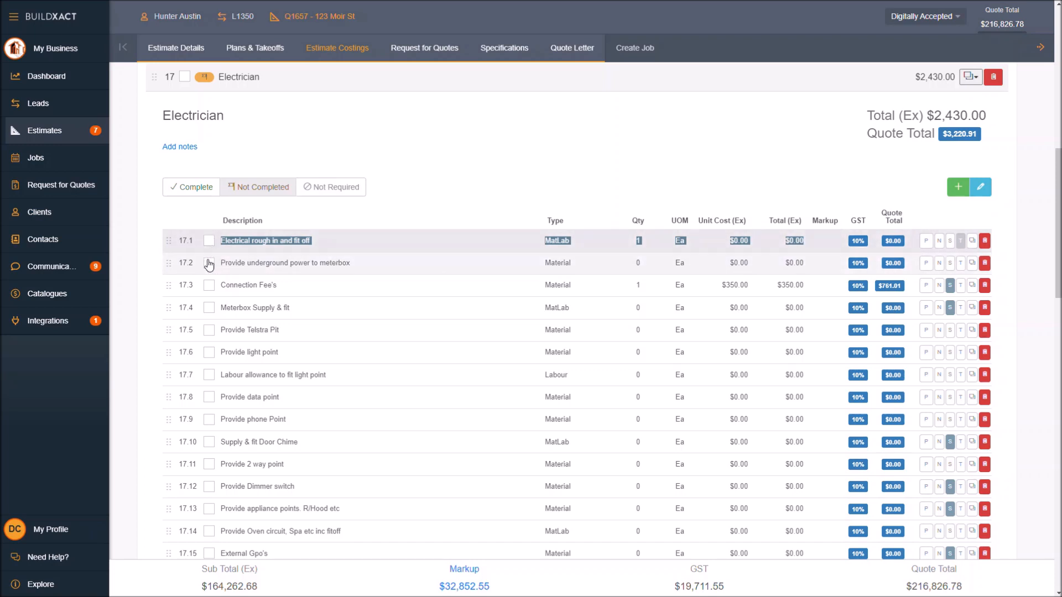
Tick Electrical rough in and fit off and untick underground power to meterbox, leaving 1 item
click(209, 265)
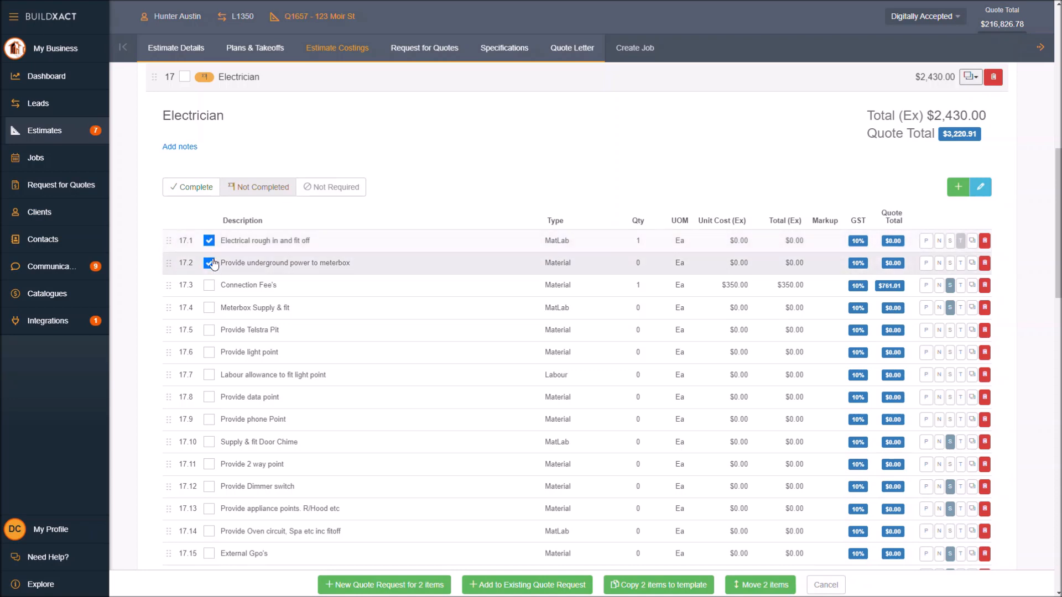
click(209, 263)
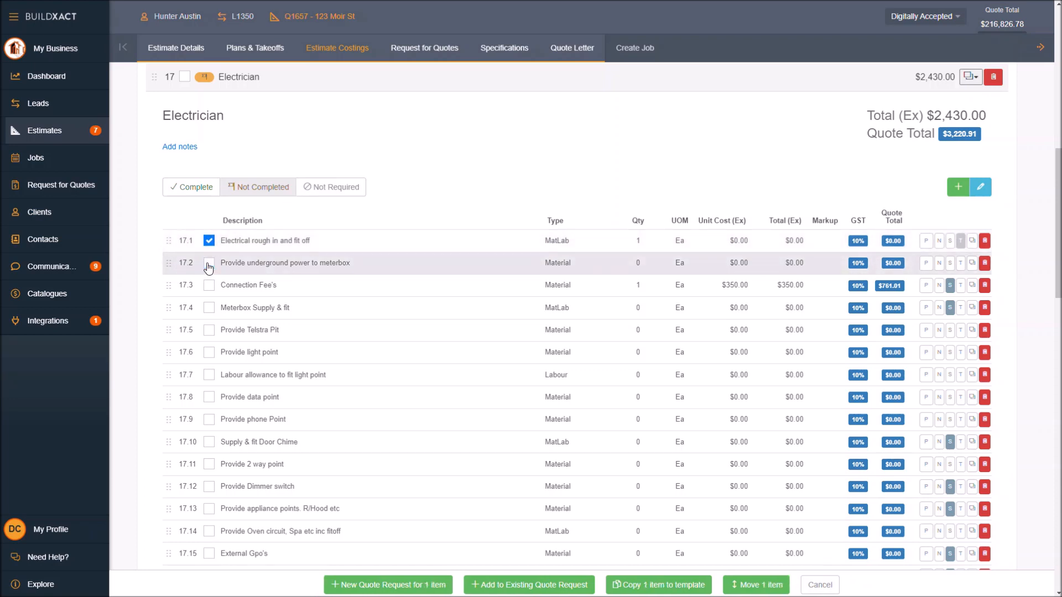
mouse_move(223, 244)
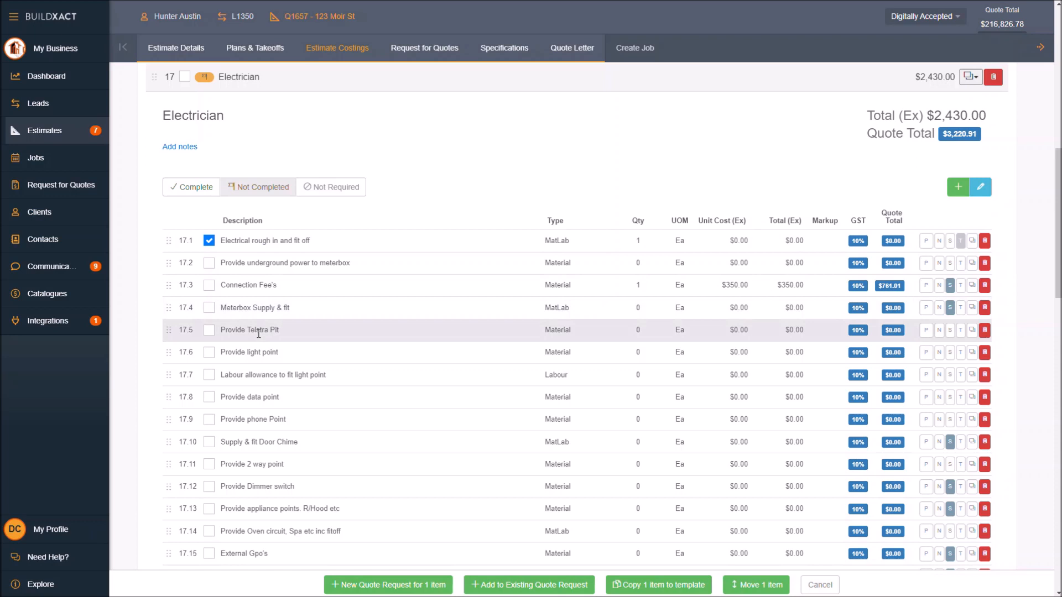
mouse_move(245, 318)
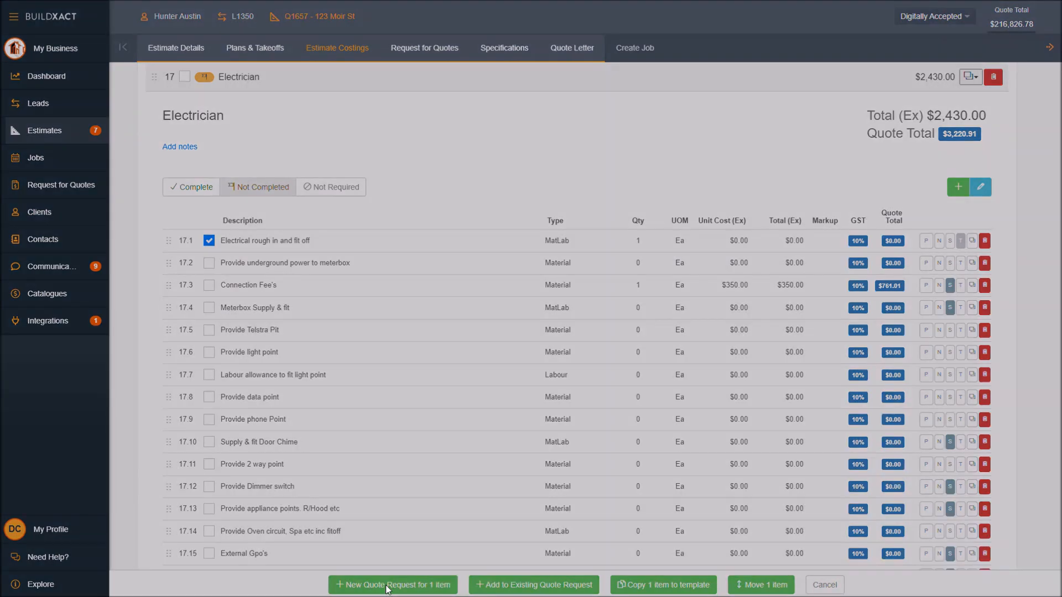
Create a quote request for the ticked item titled 'Electrical' and open its deadline calendar
click(392, 585)
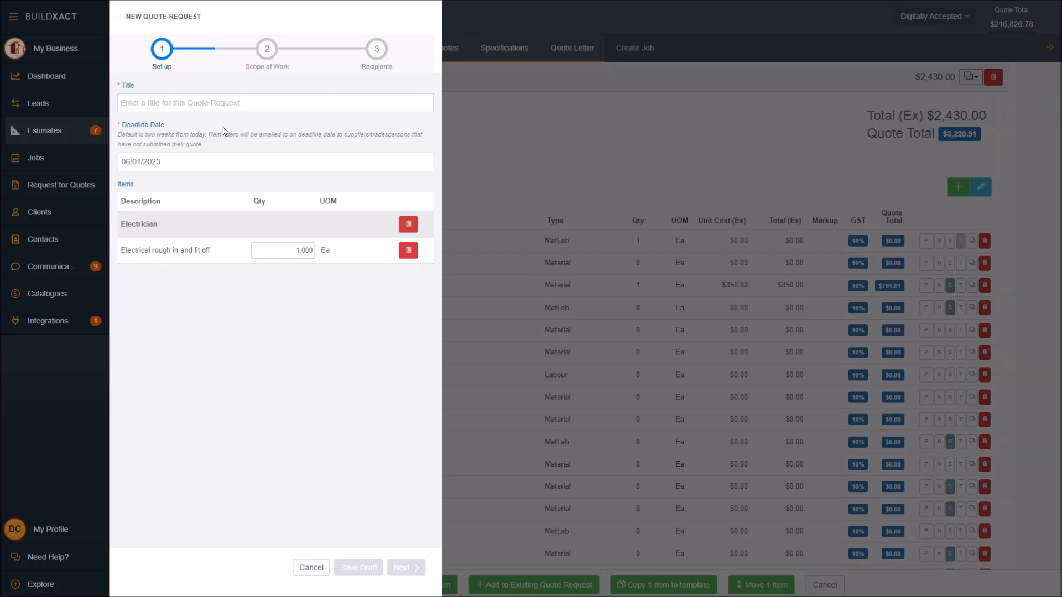
text(Elect)
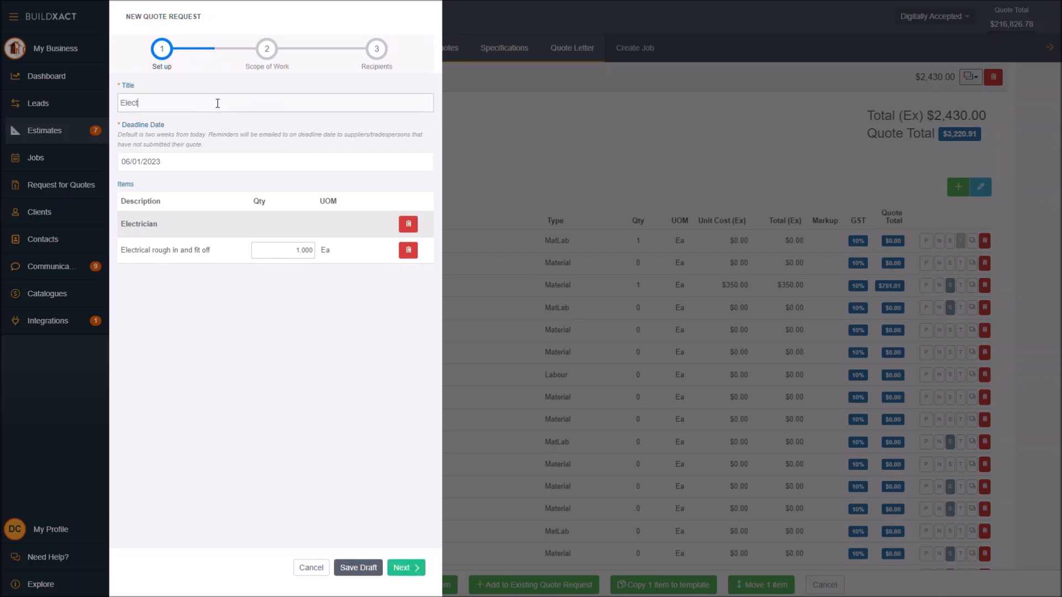
text(rical)
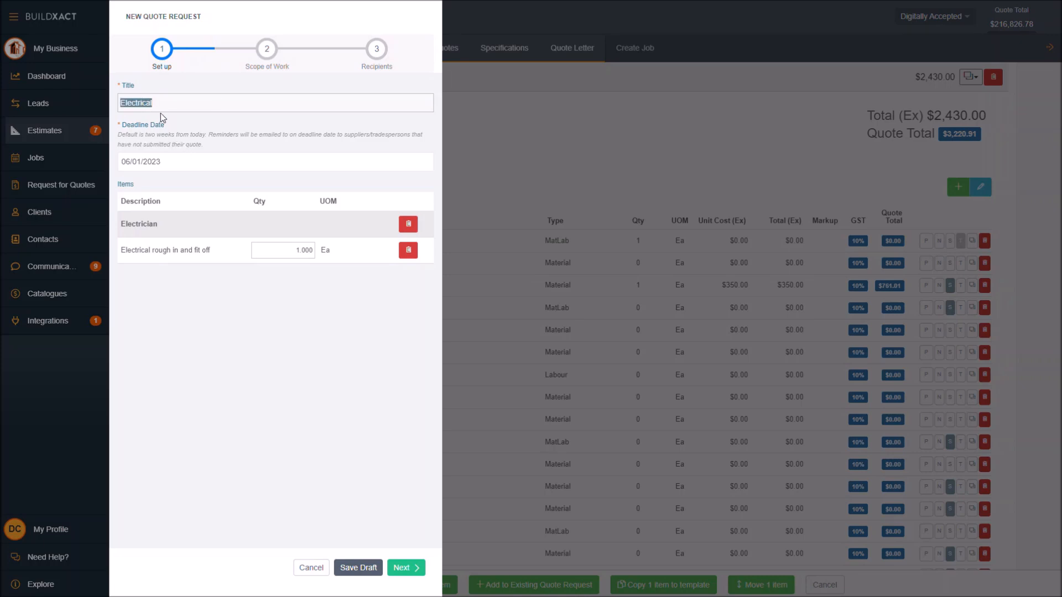
mouse_move(163, 102)
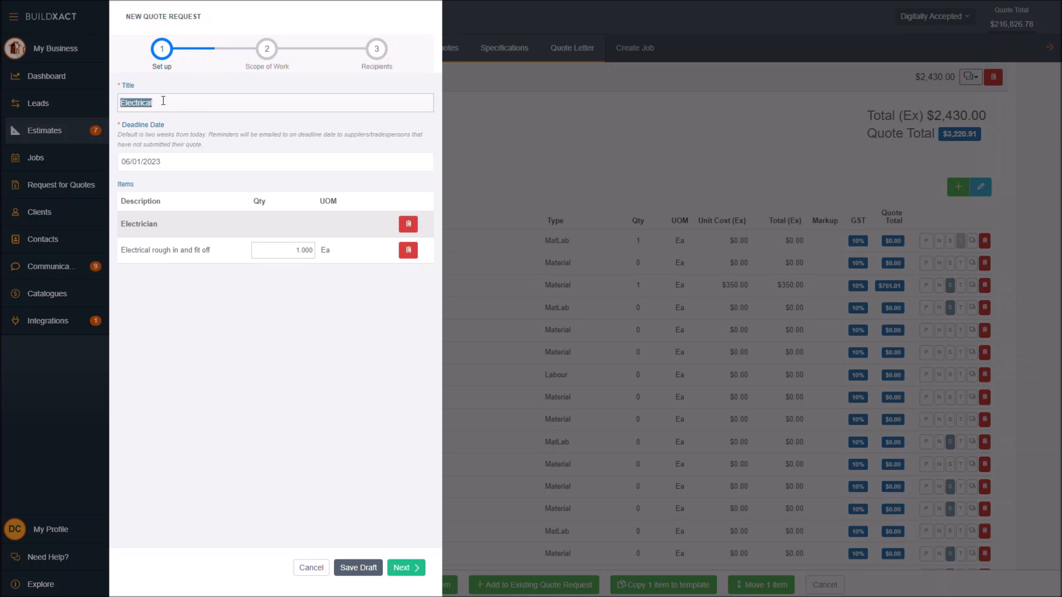
click(274, 161)
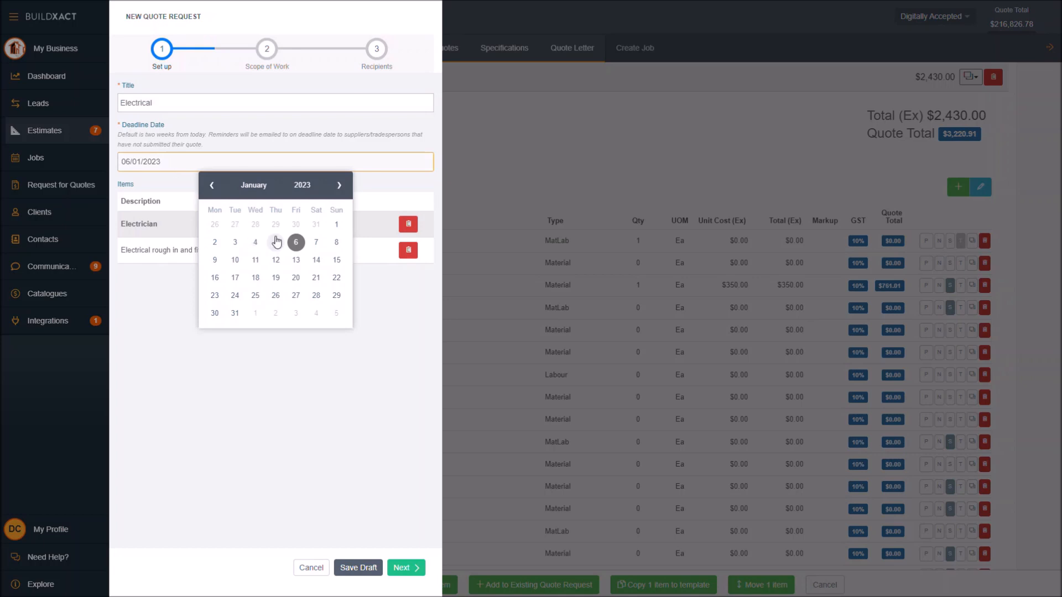
mouse_move(227, 237)
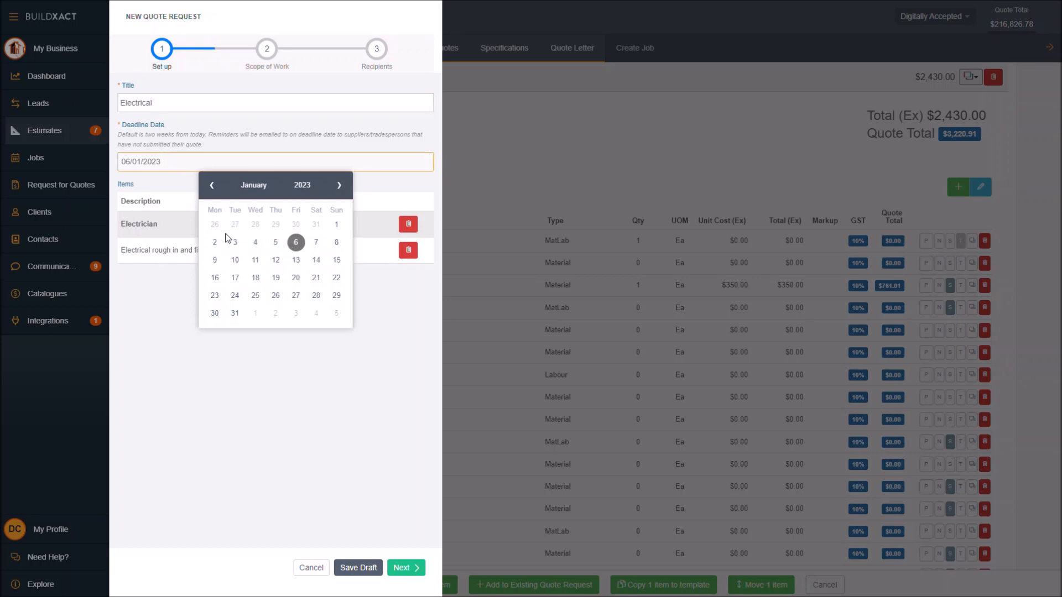
mouse_move(268, 209)
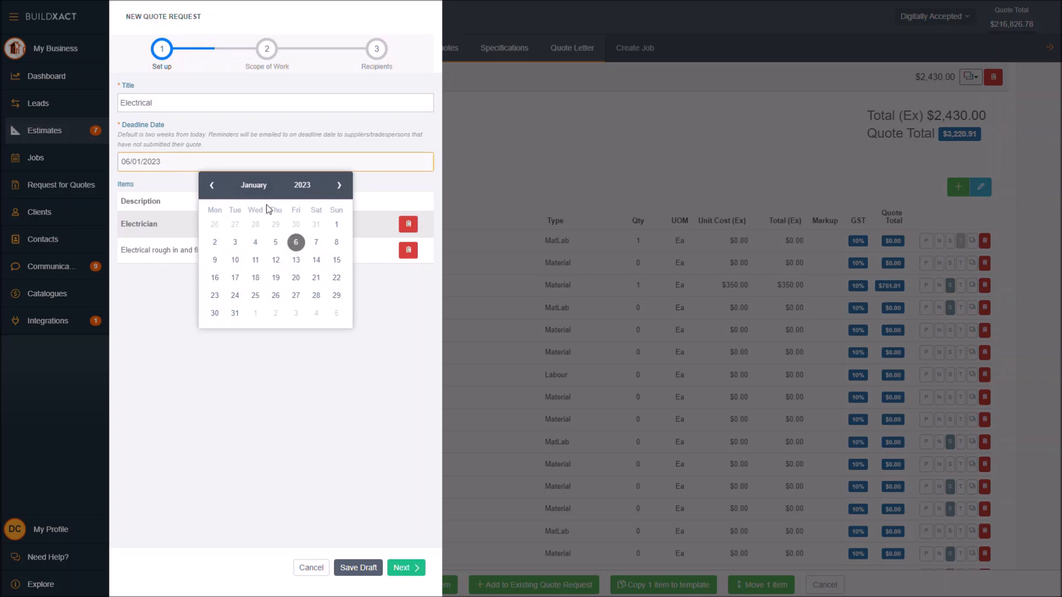
mouse_move(256, 277)
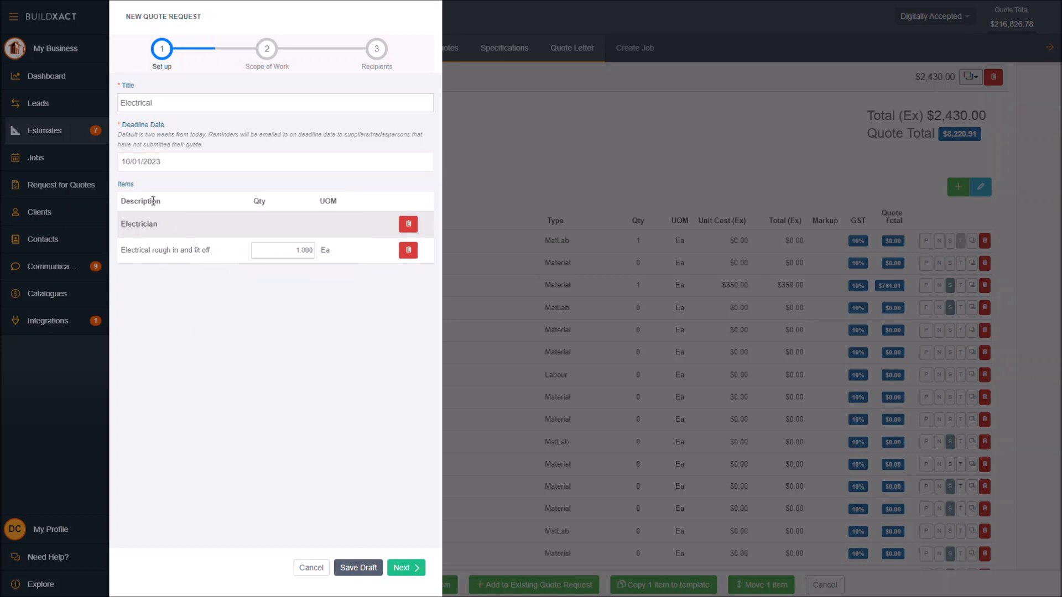
mouse_move(153, 259)
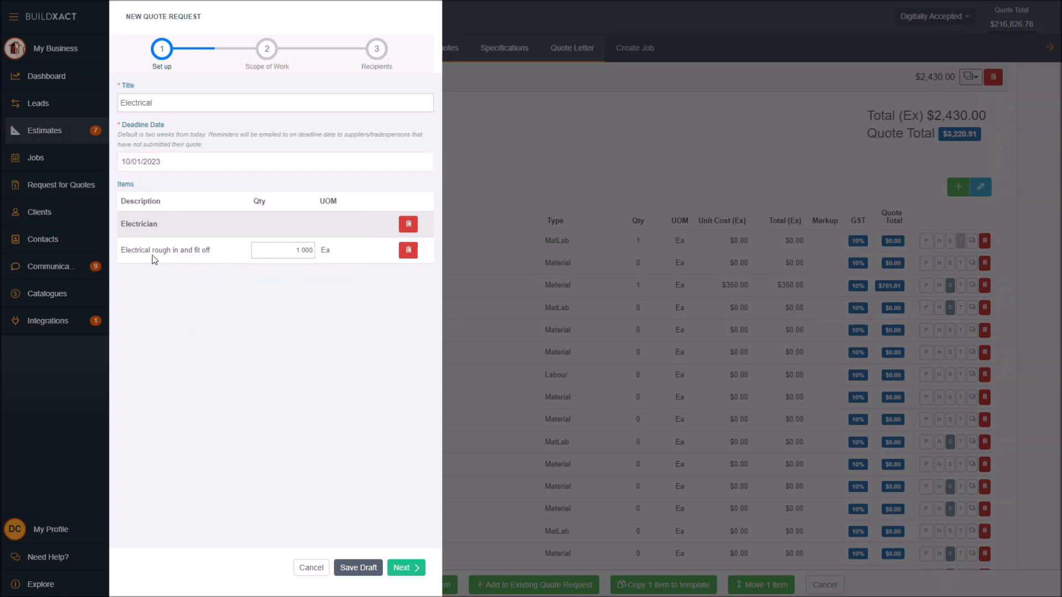
mouse_move(392, 513)
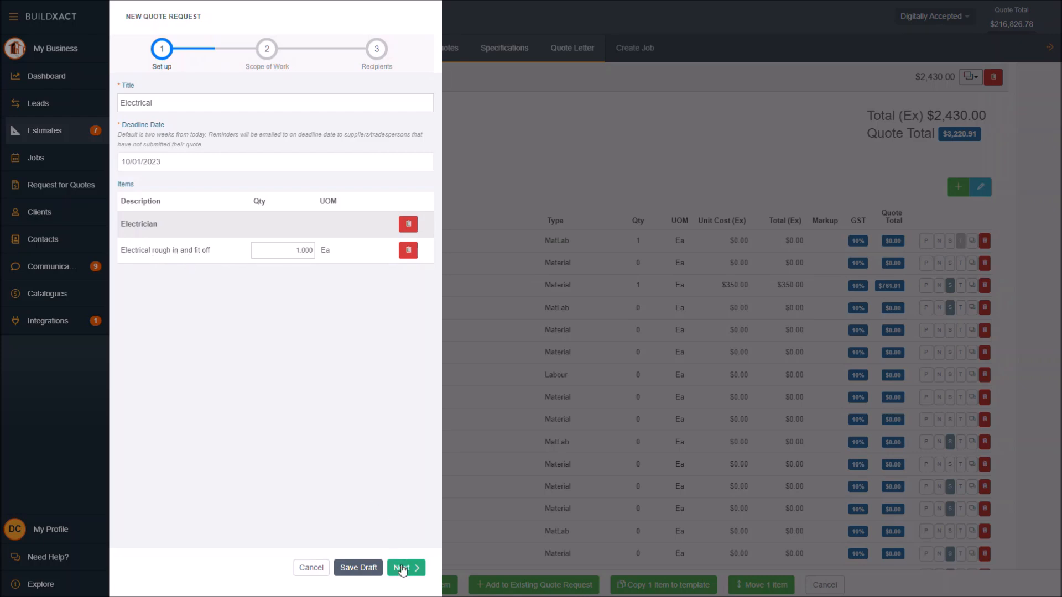
Continue to Scope of Work and add the Footing plan so all four plans are included
click(402, 567)
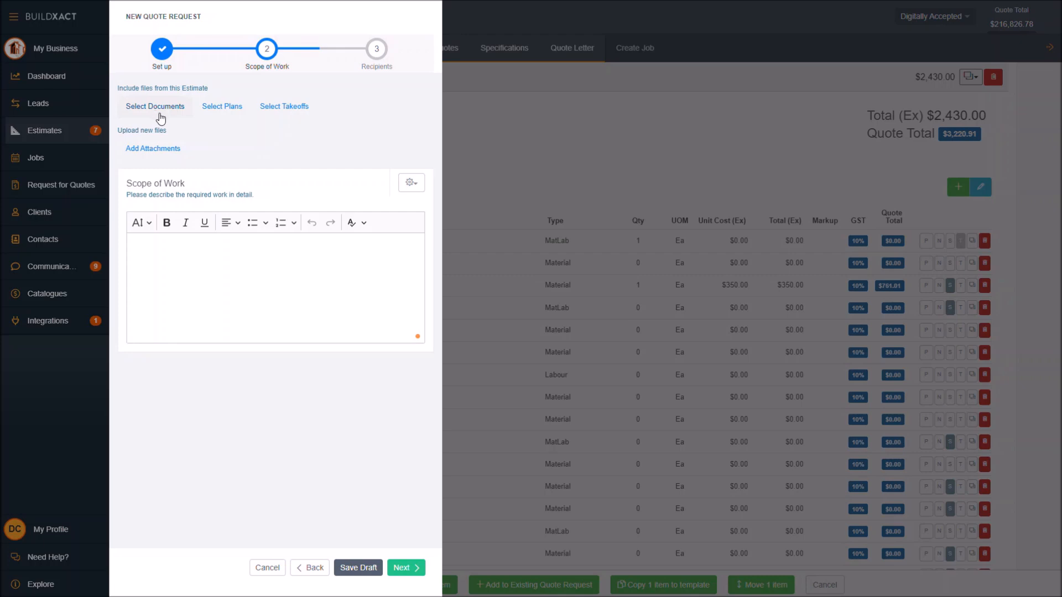
click(221, 106)
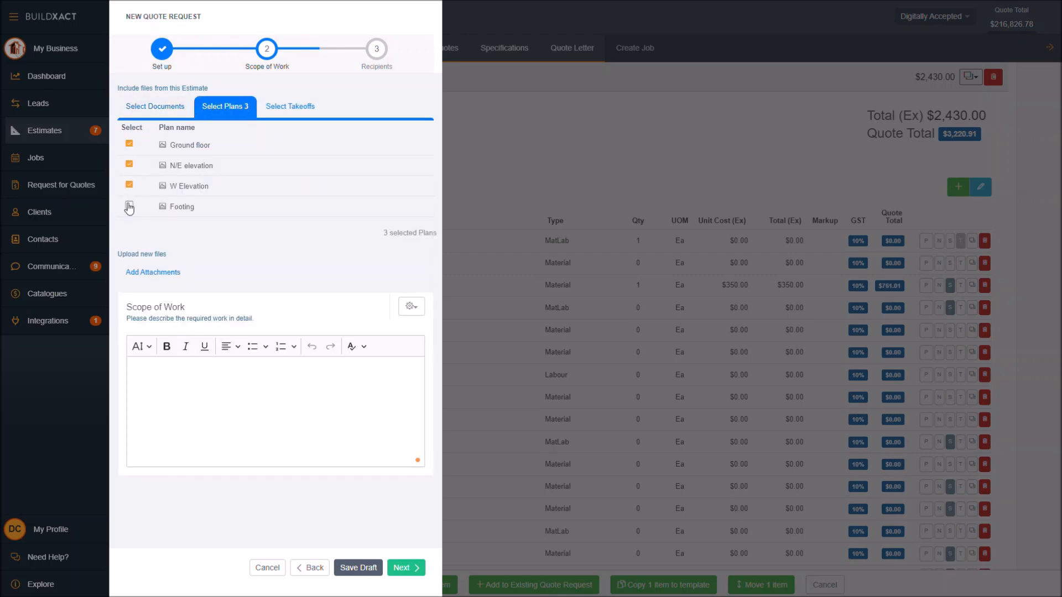
click(289, 106)
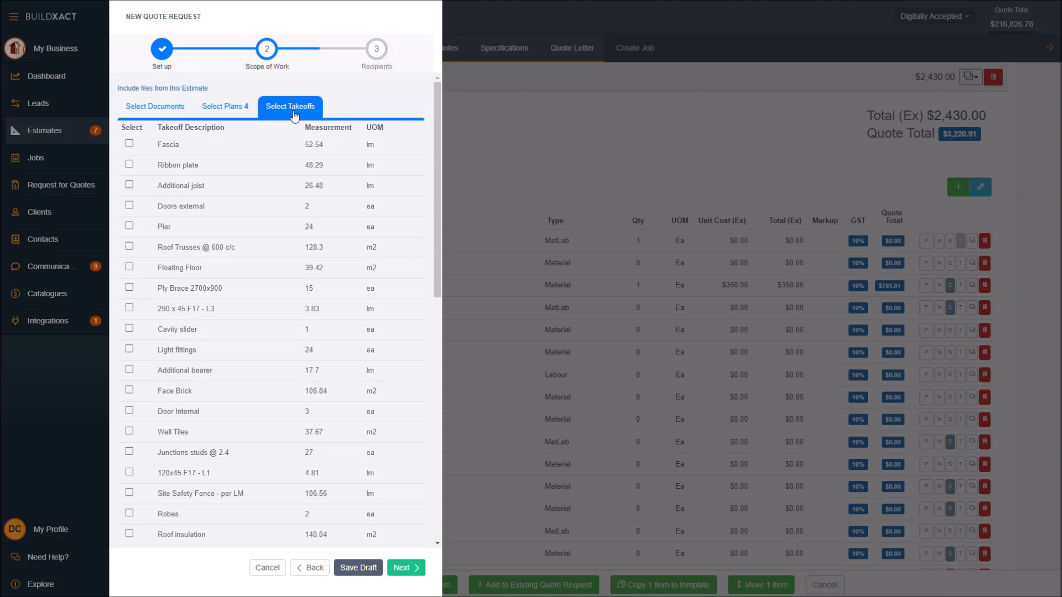
click(225, 106)
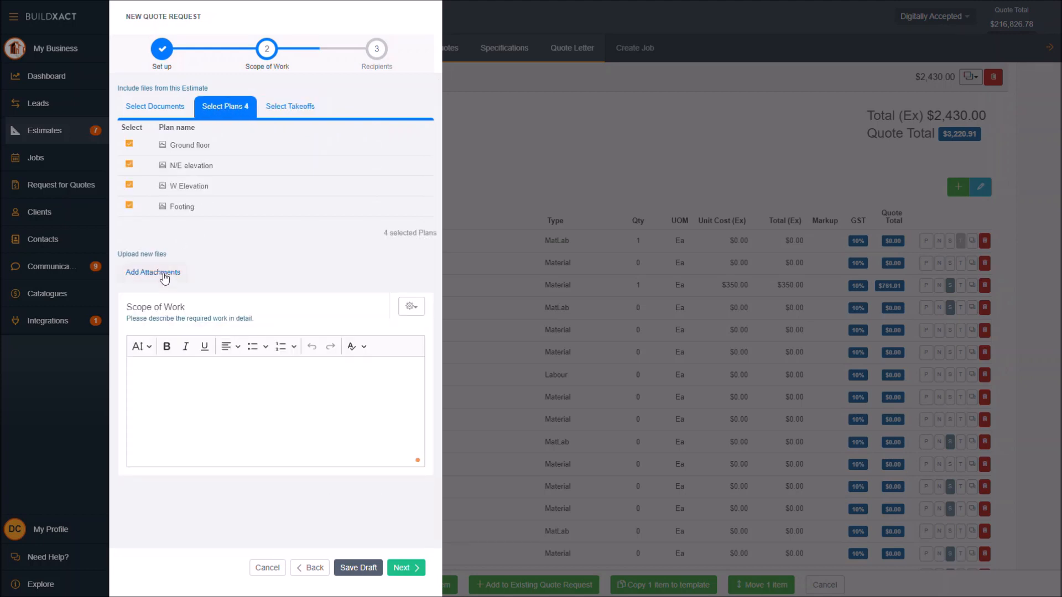
mouse_move(144, 275)
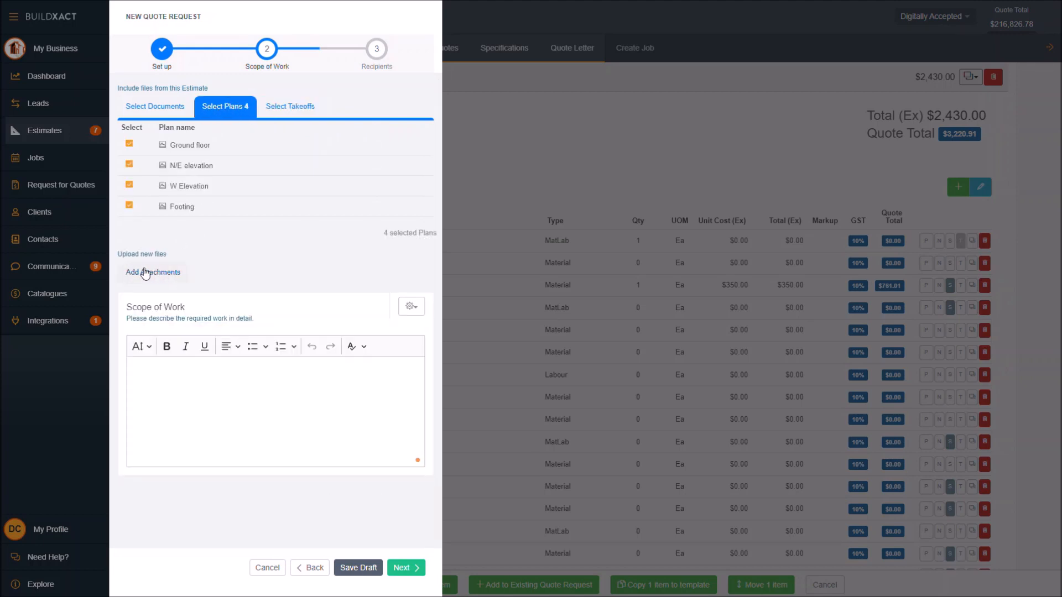
mouse_move(215, 387)
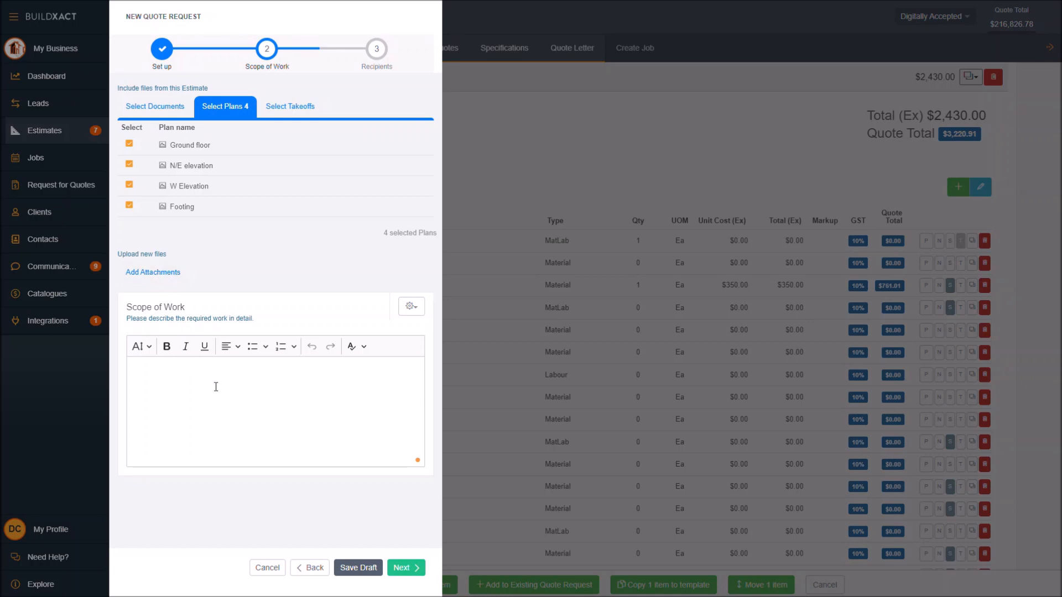
Enter the scope 'Elec as per plan and spec. Please include cost for all materials and labour'
click(275, 410)
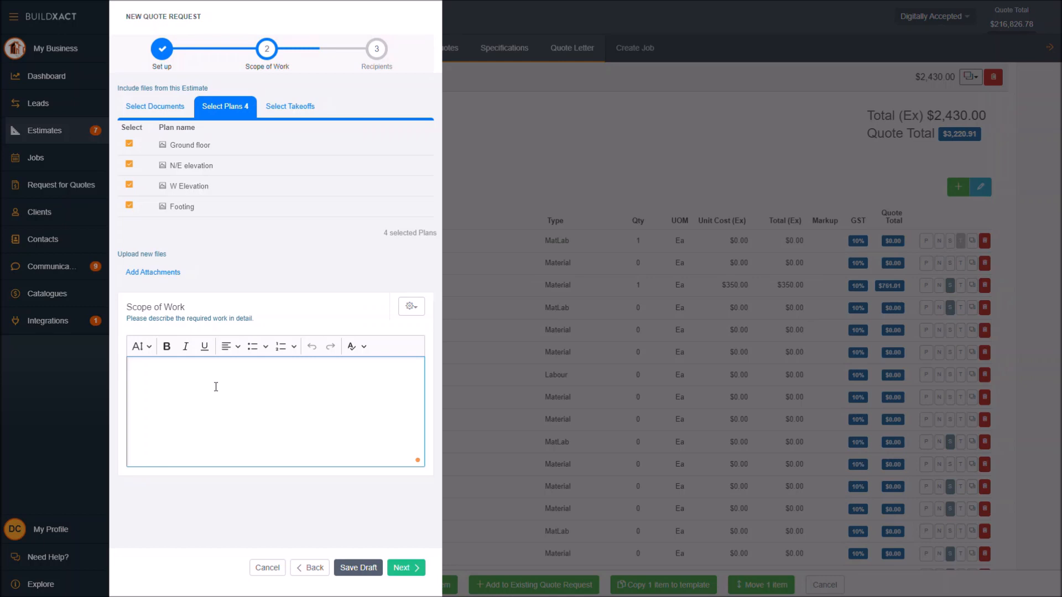
text(Elec as p)
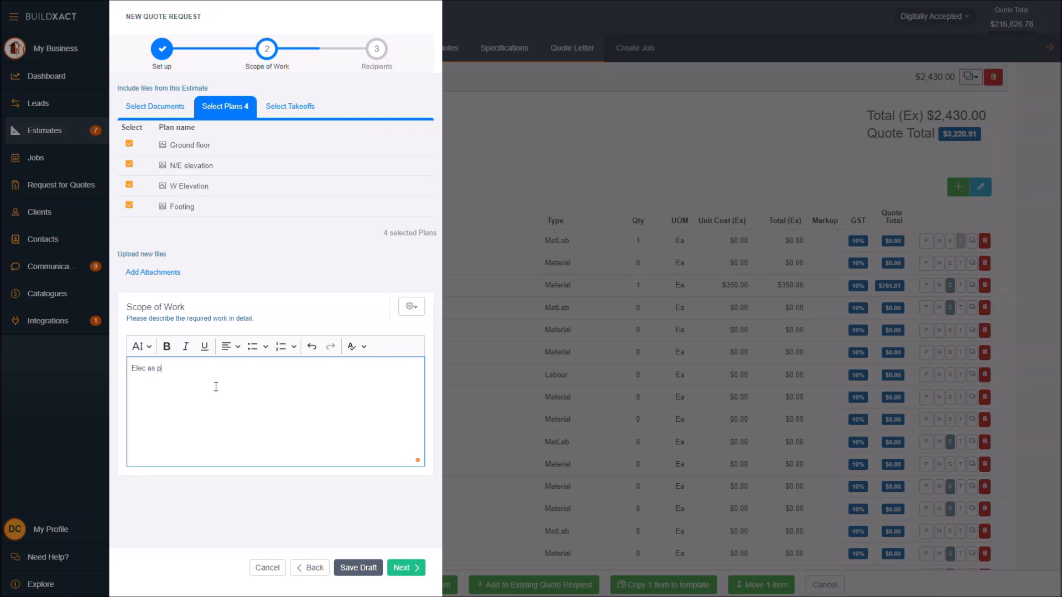
text(er plan and spe)
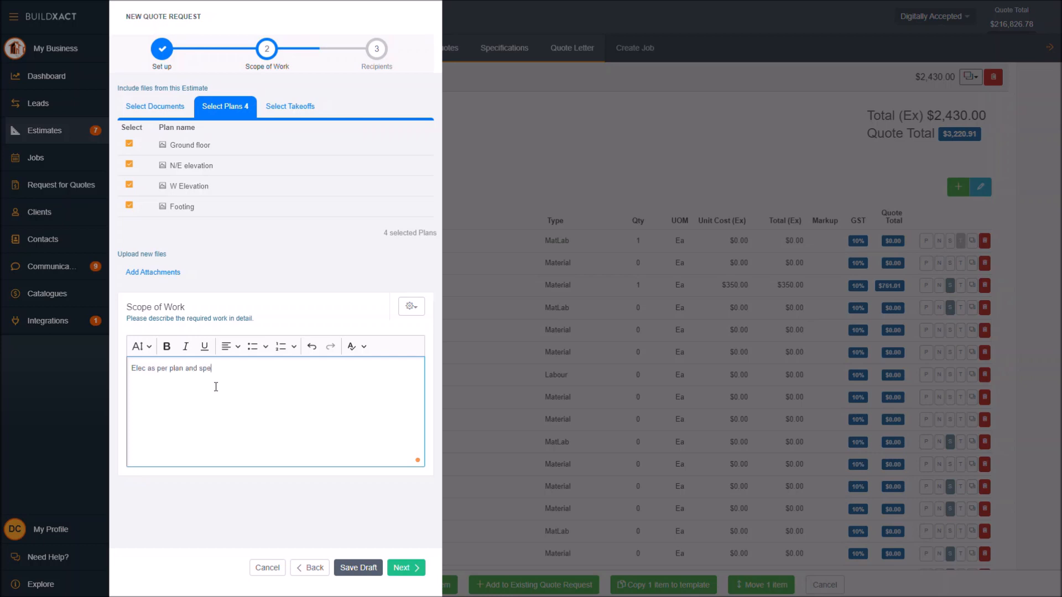
text(c. Please include c)
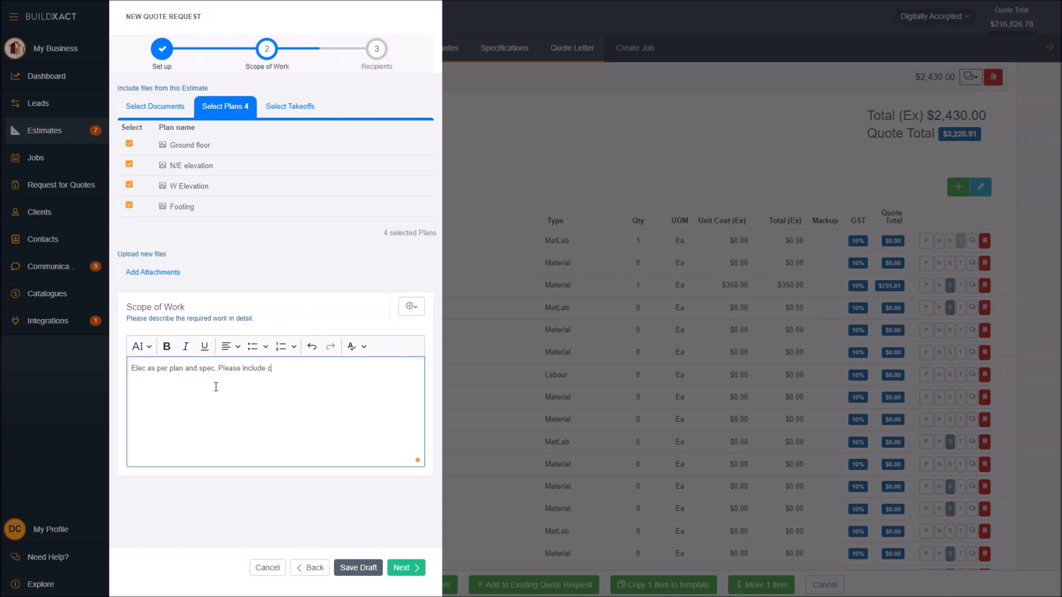
text(ost for all materials and labour)
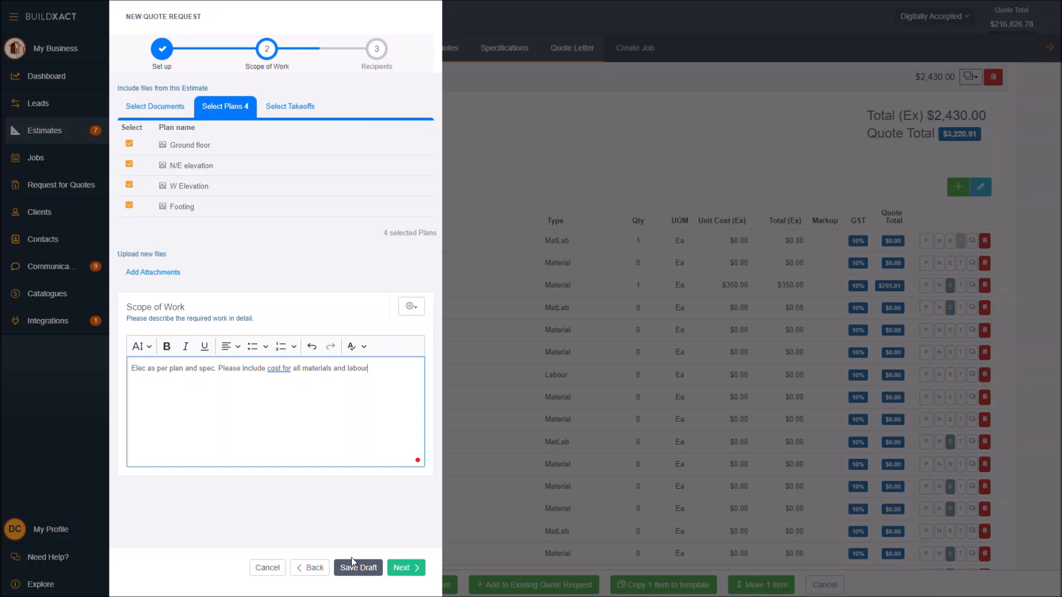
mouse_move(405, 318)
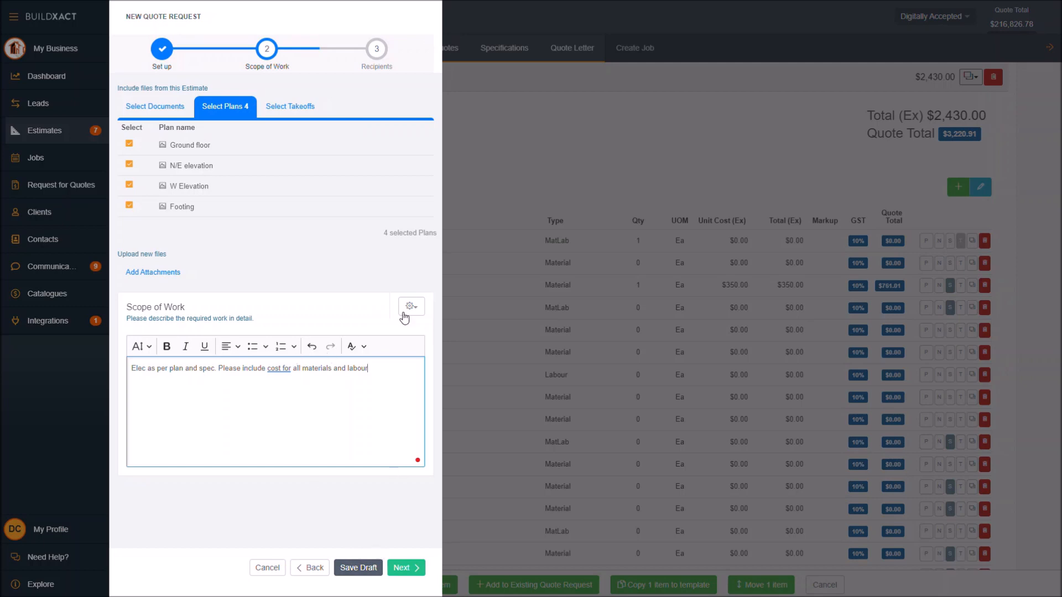
click(410, 306)
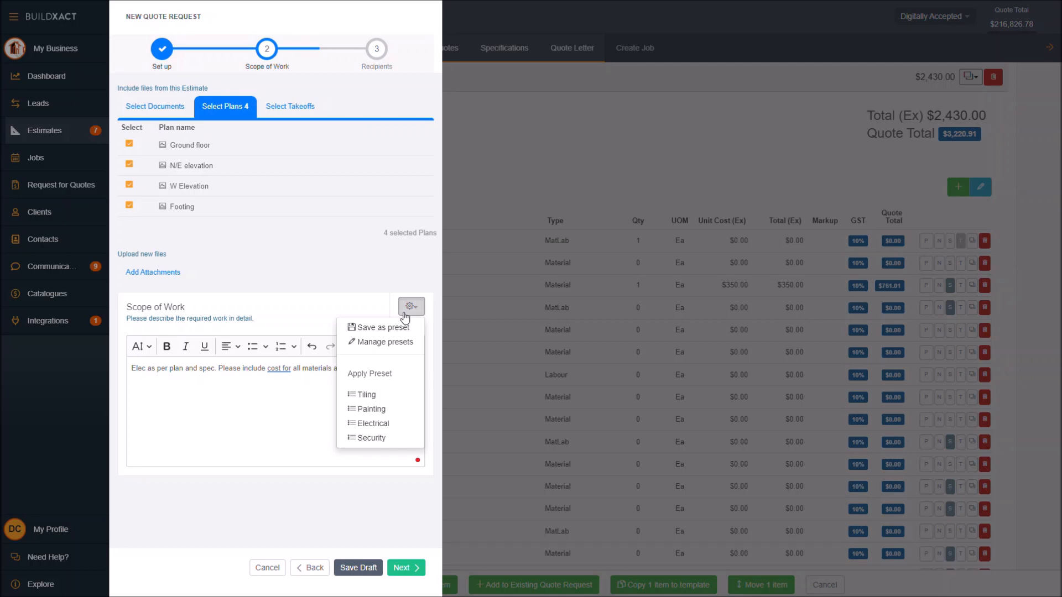
mouse_move(404, 320)
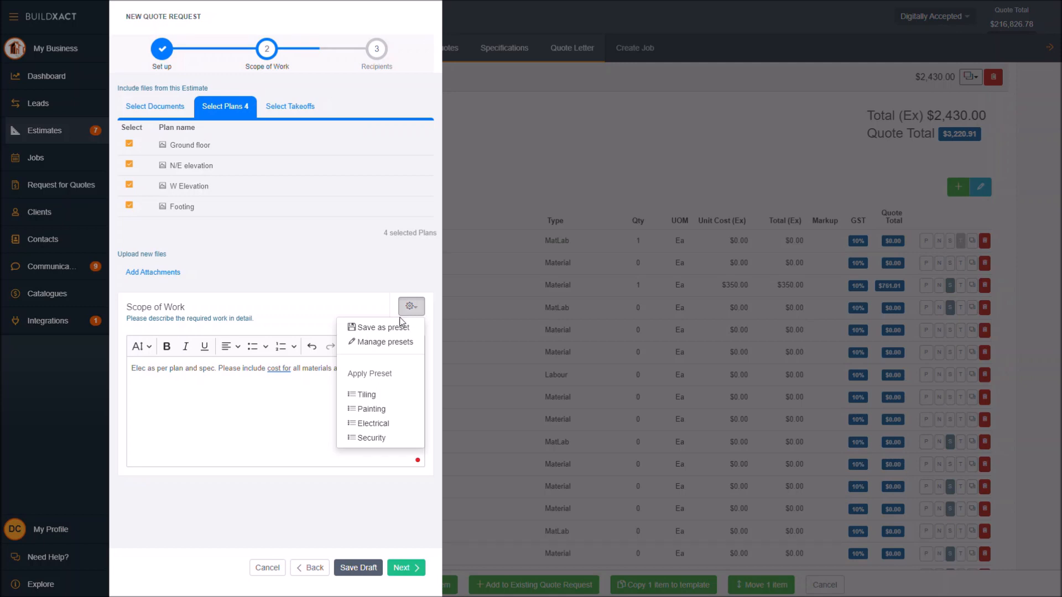
mouse_move(368, 438)
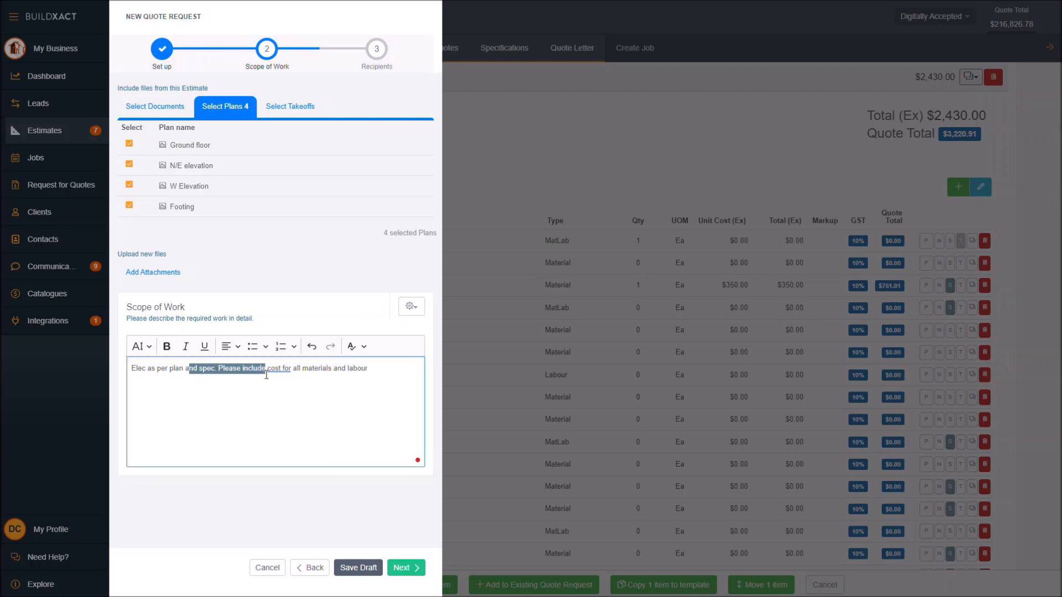
click(410, 306)
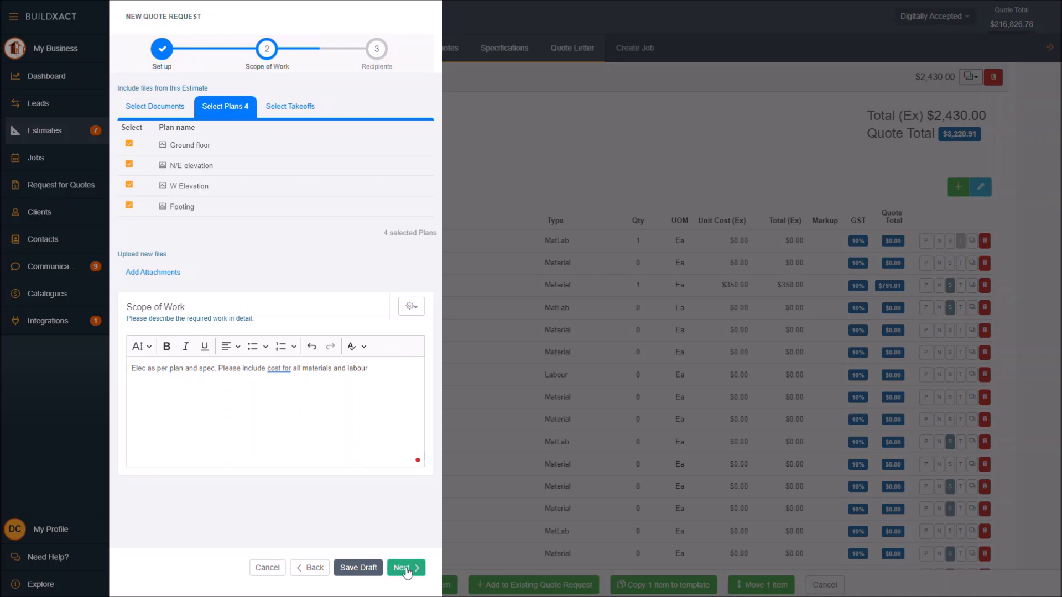
click(402, 568)
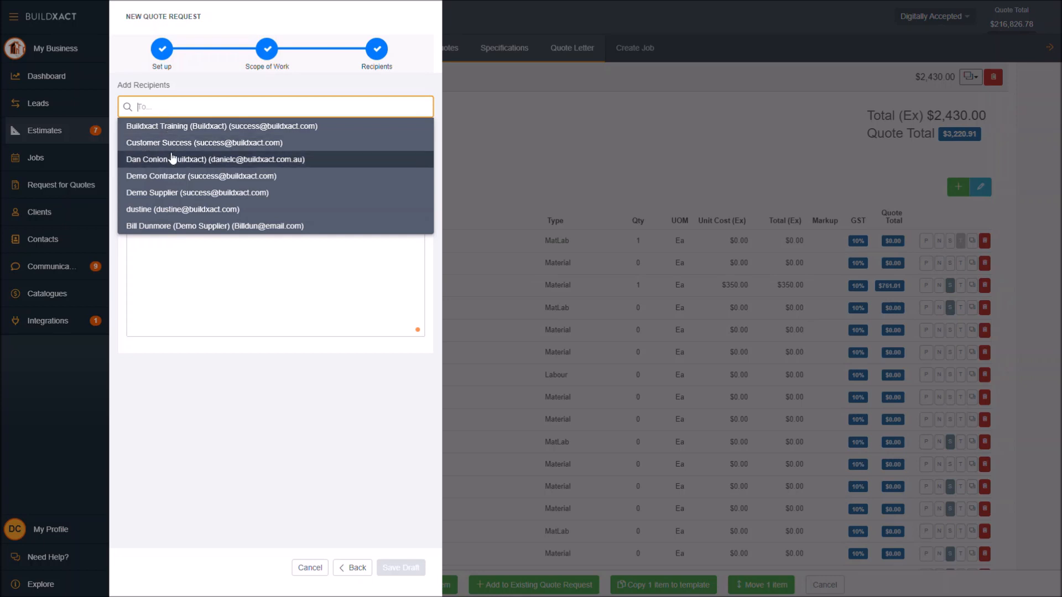
click(214, 159)
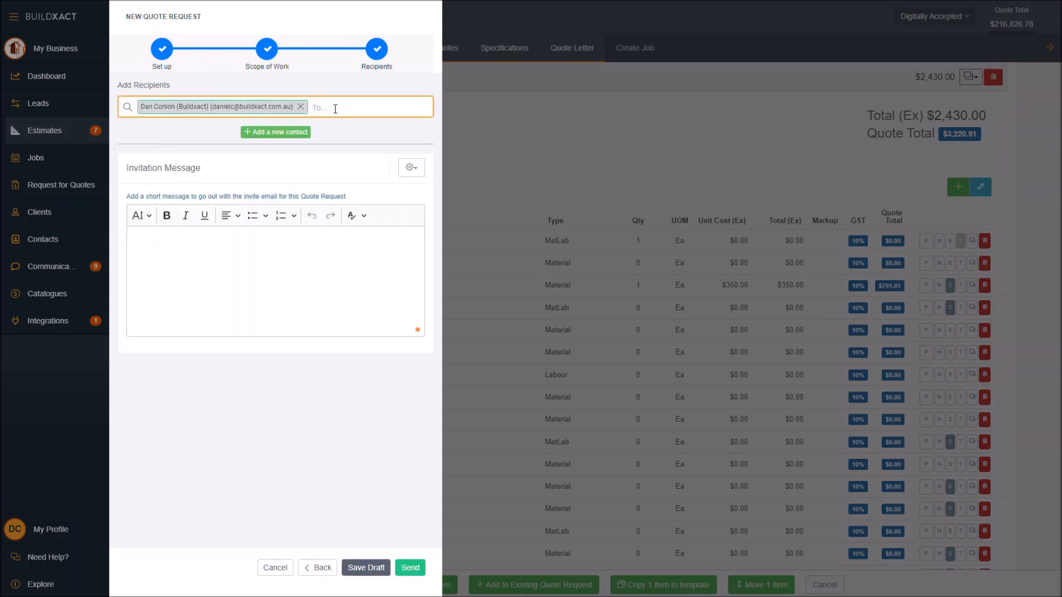
click(335, 109)
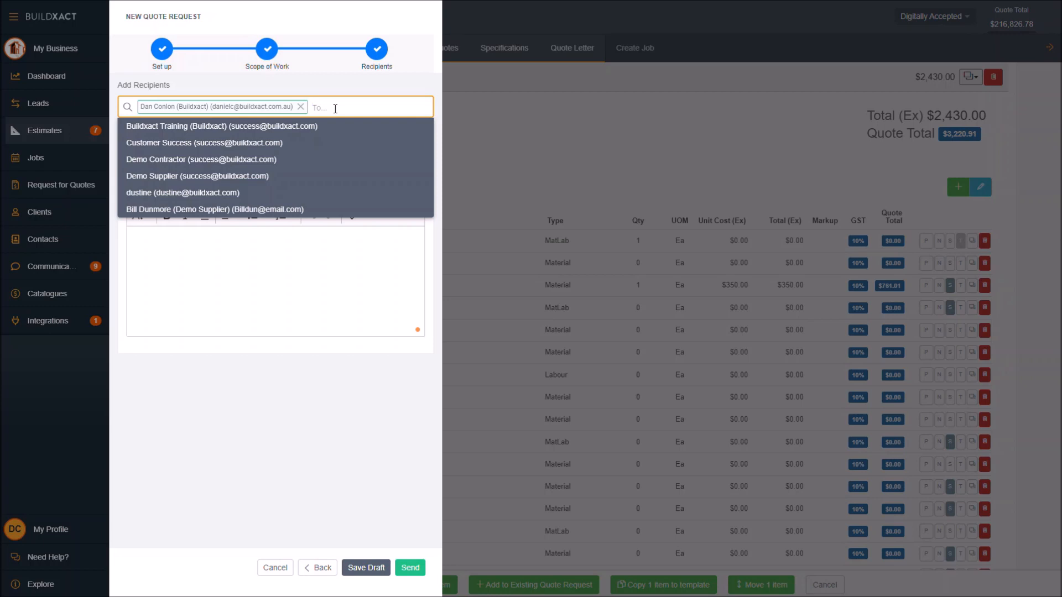
click(223, 127)
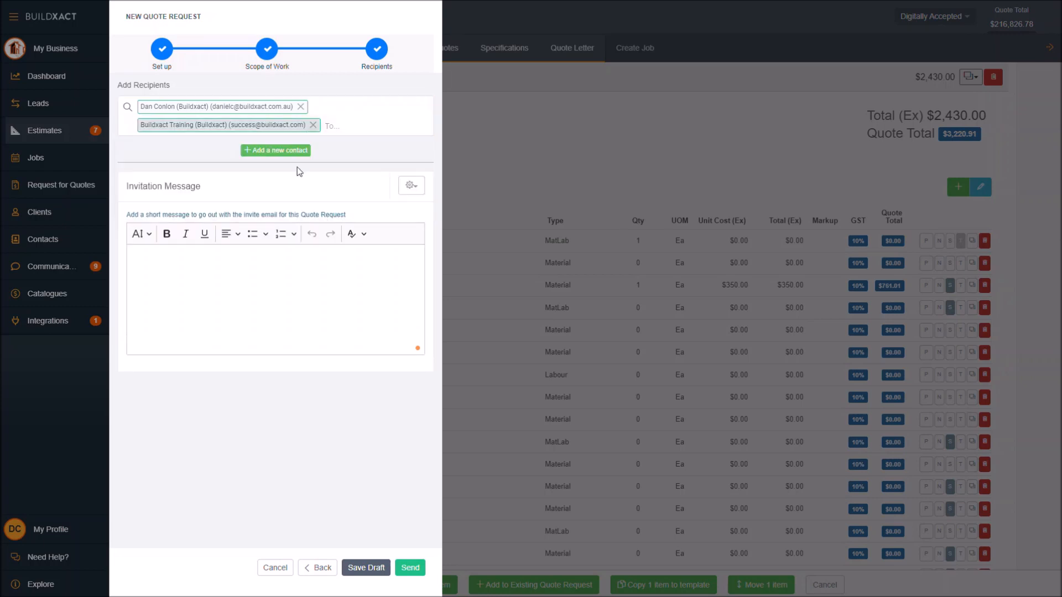
mouse_move(275, 150)
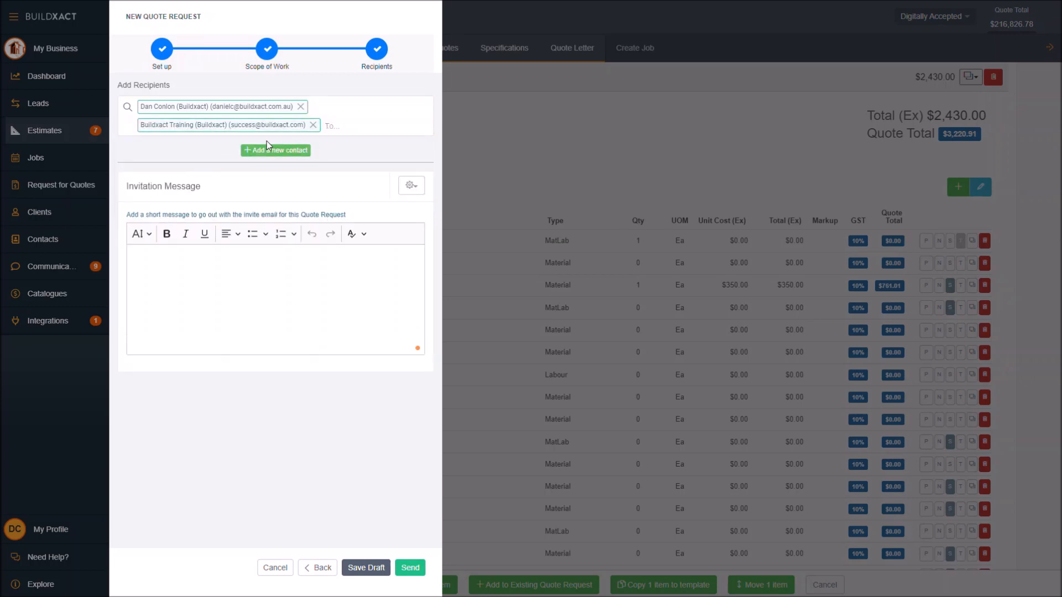
mouse_move(275, 151)
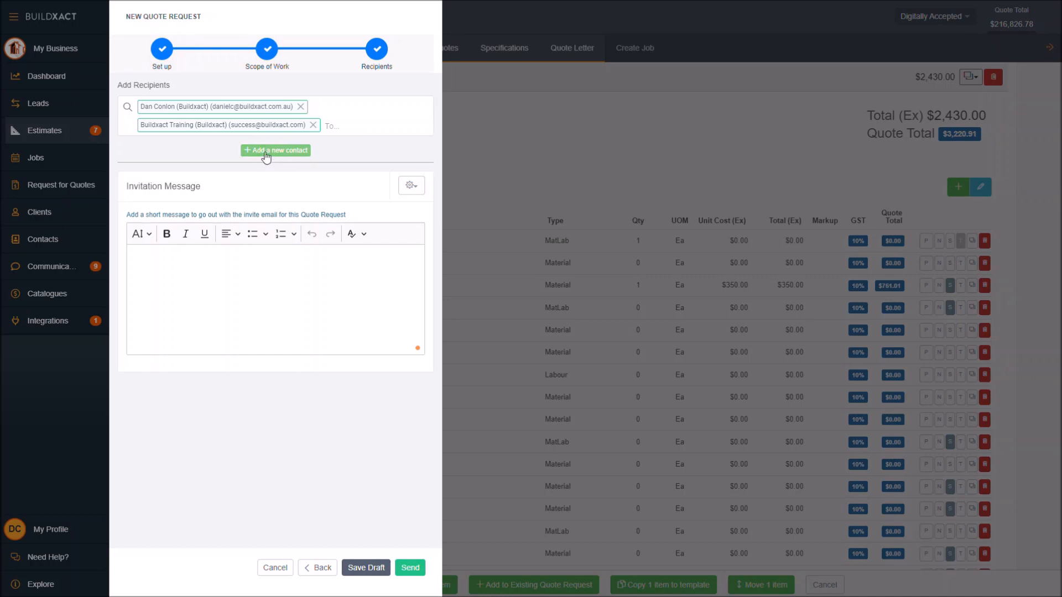
Start a new contact and list its groups: Contractors, Employee and Suppliers
click(275, 151)
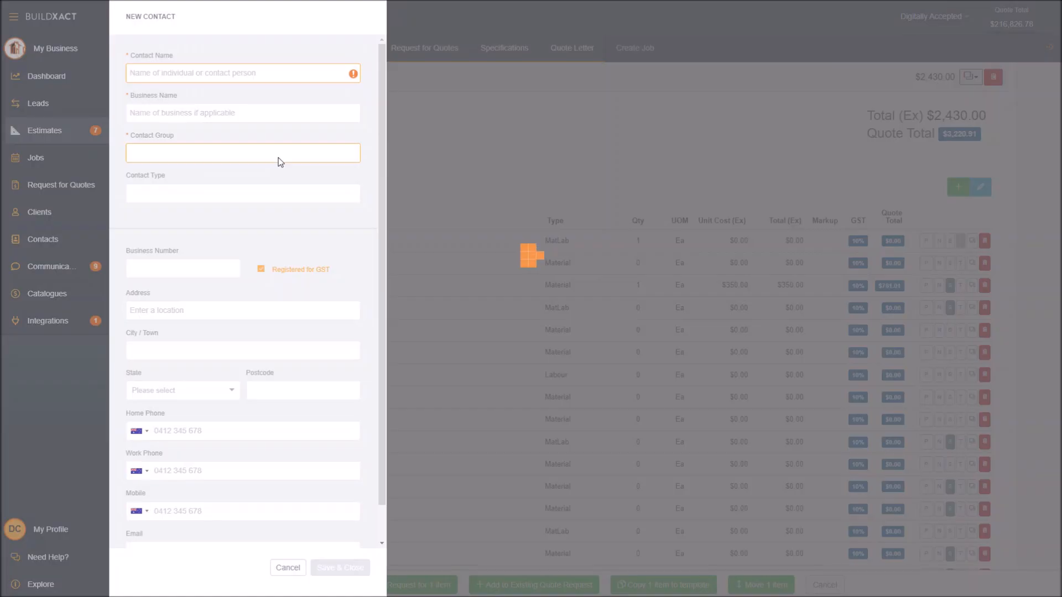
click(241, 153)
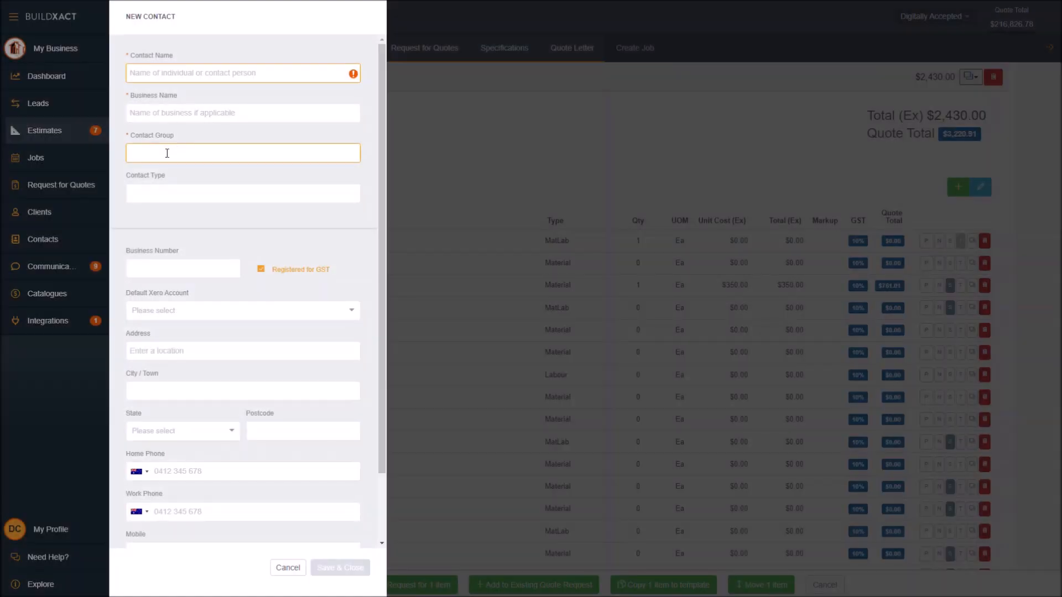
click(242, 152)
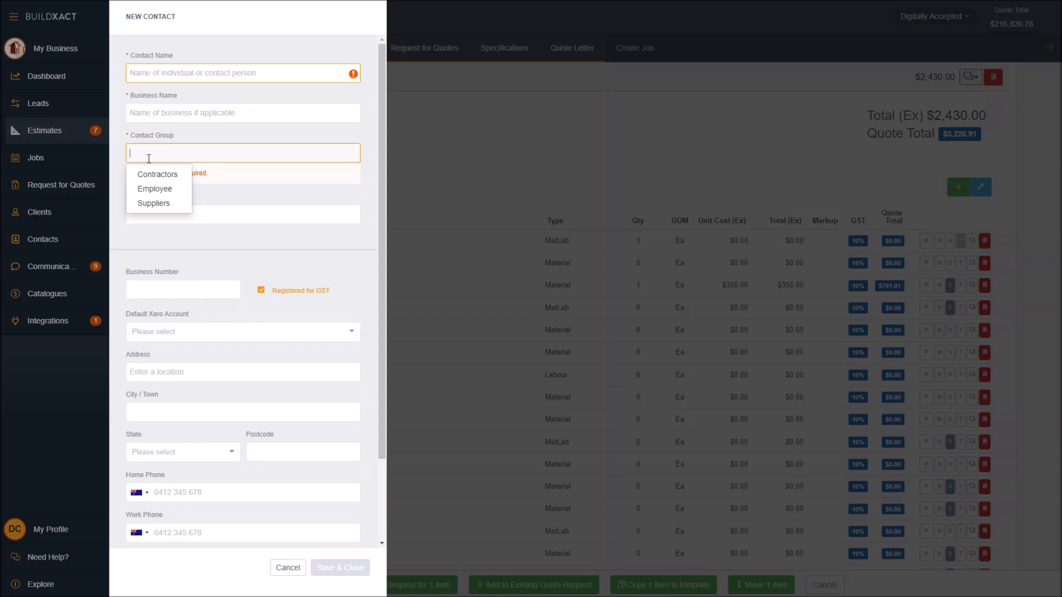
mouse_move(42, 248)
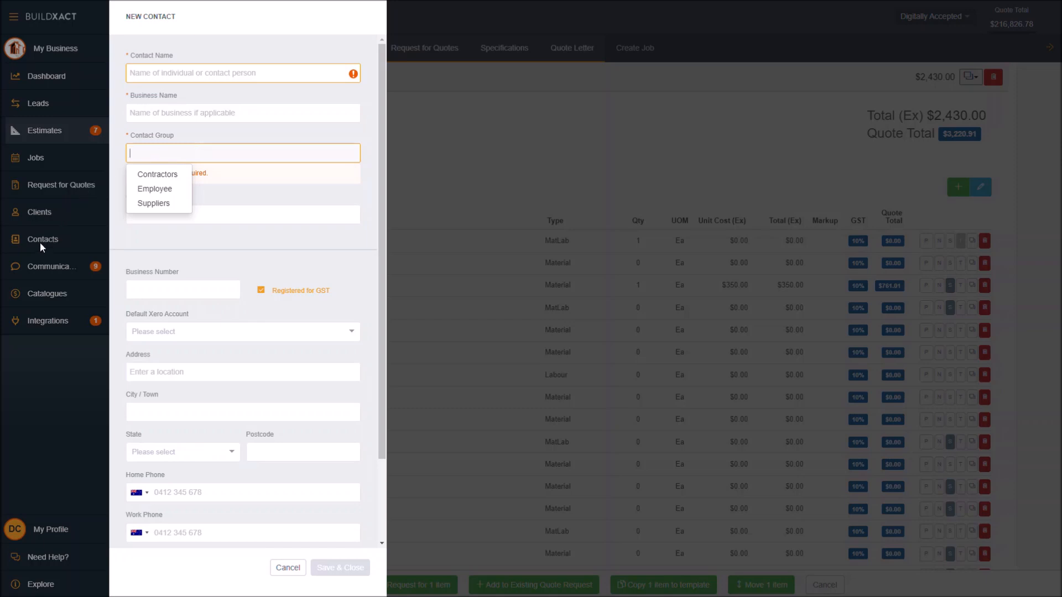
mouse_move(155, 188)
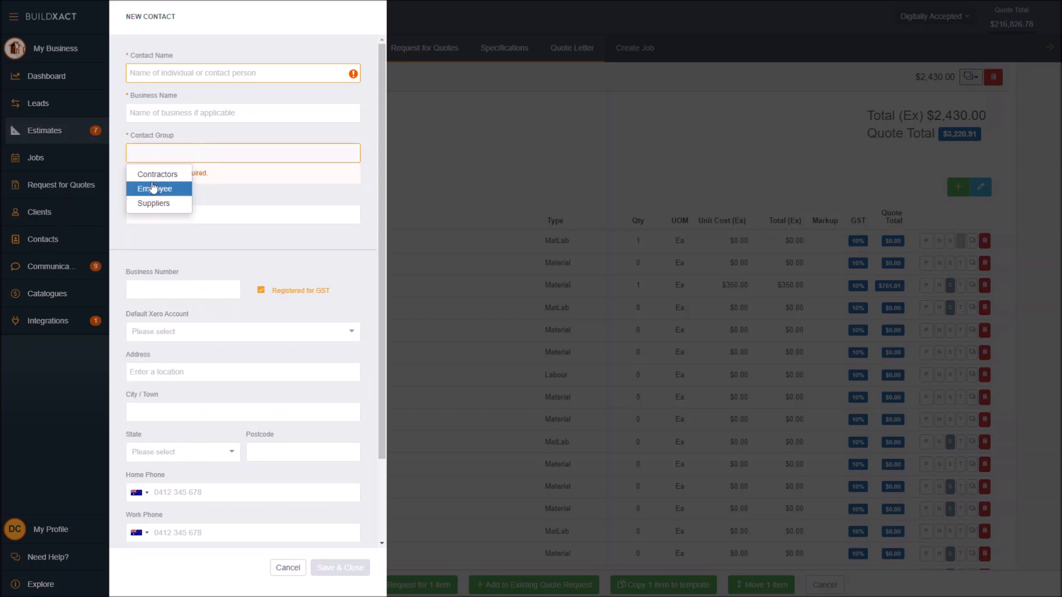
mouse_move(157, 175)
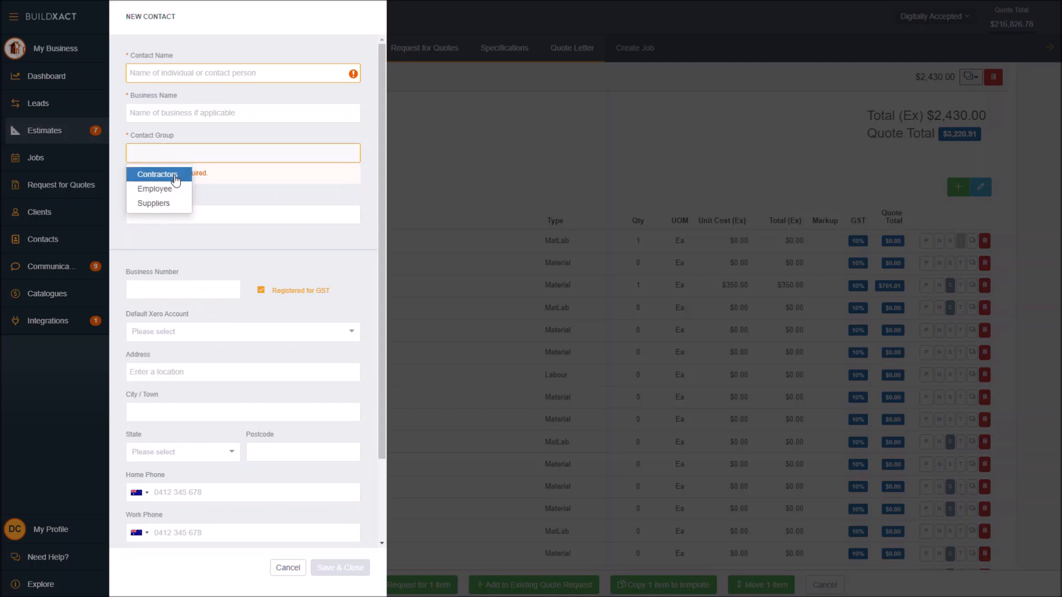
mouse_move(153, 203)
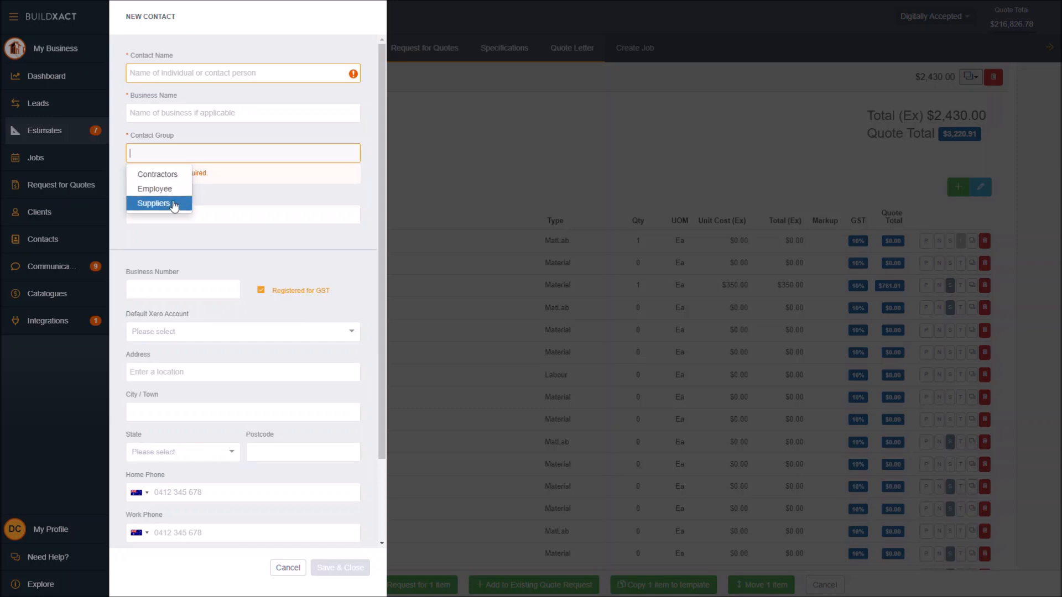
mouse_move(170, 212)
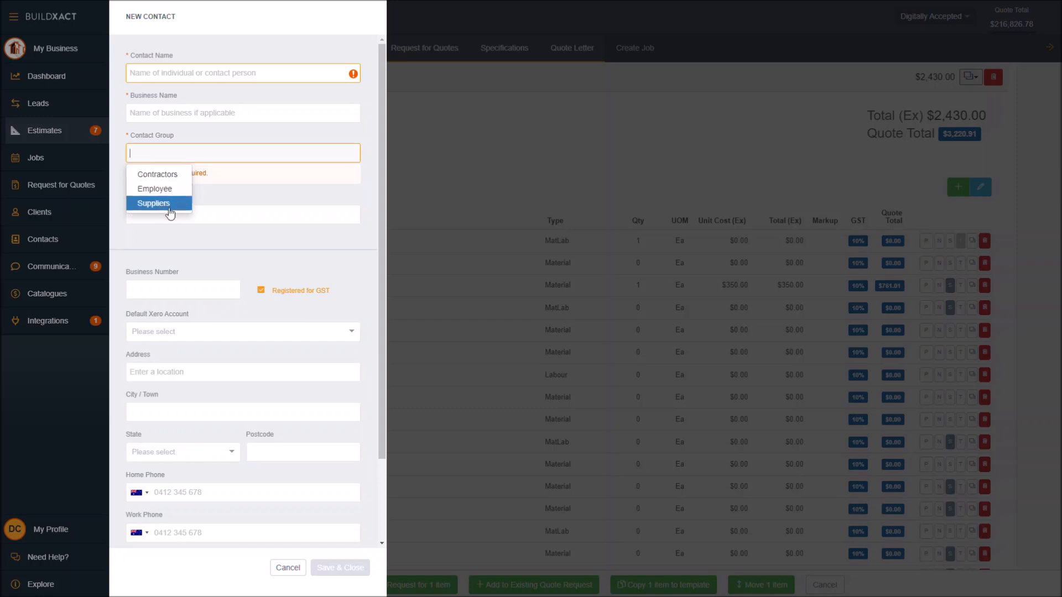
mouse_move(139, 208)
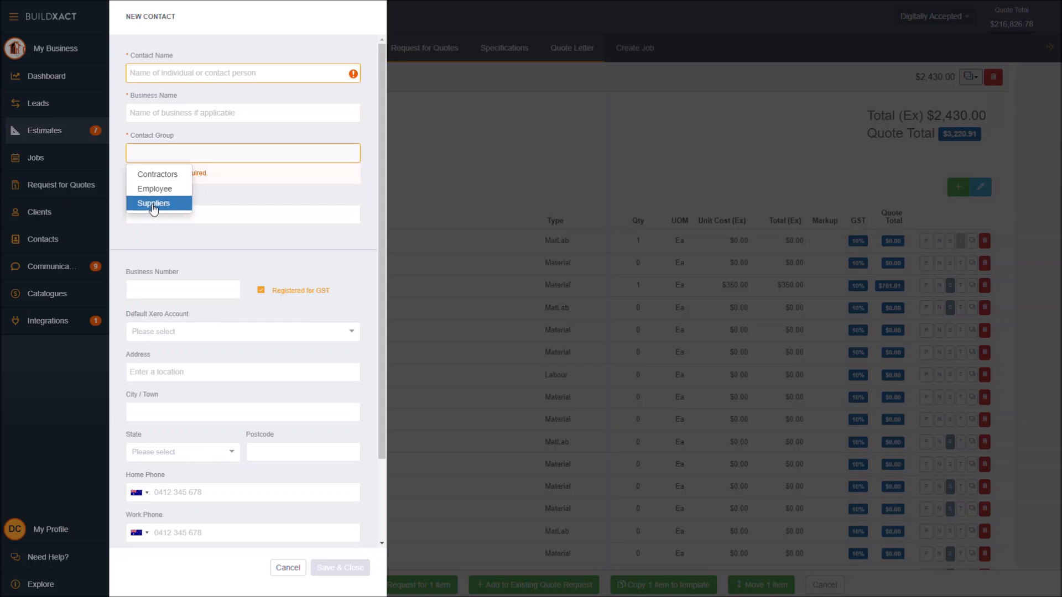
mouse_move(173, 208)
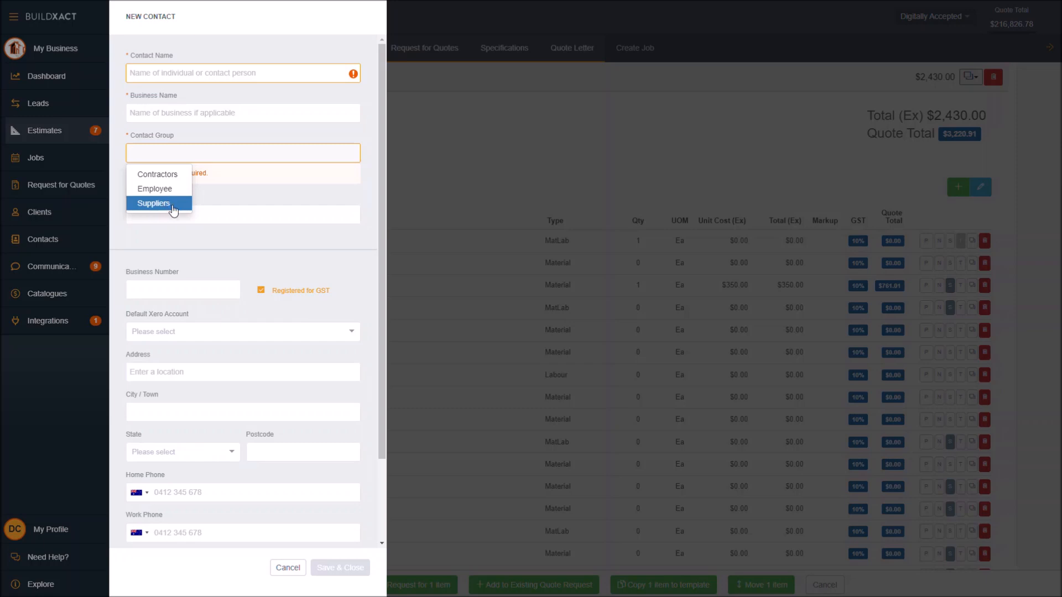
mouse_move(194, 168)
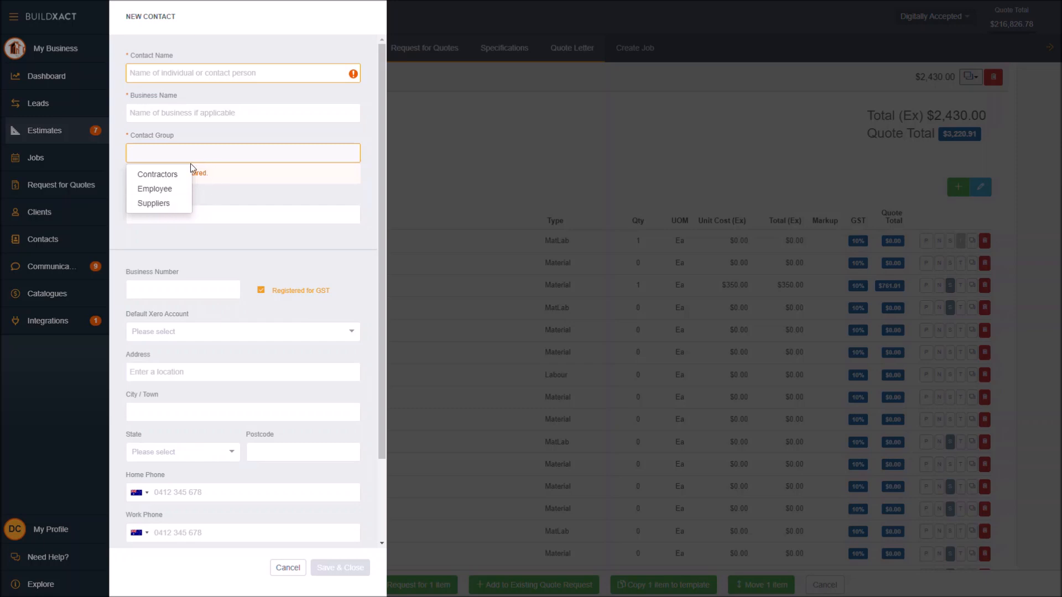
mouse_move(153, 203)
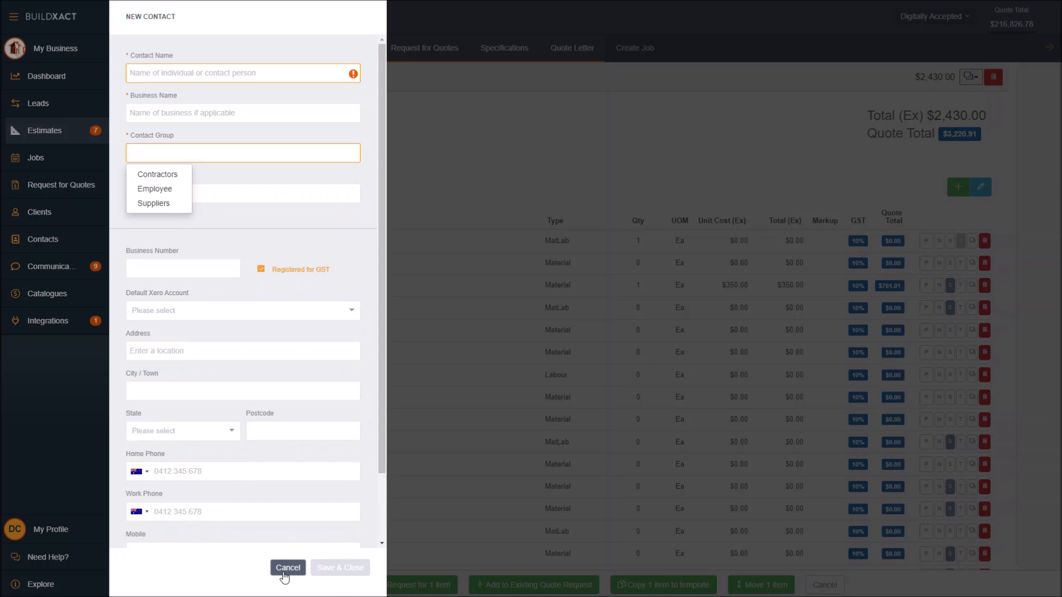
Send the Electrical quote request with the invitation message 'Thanks'
click(287, 568)
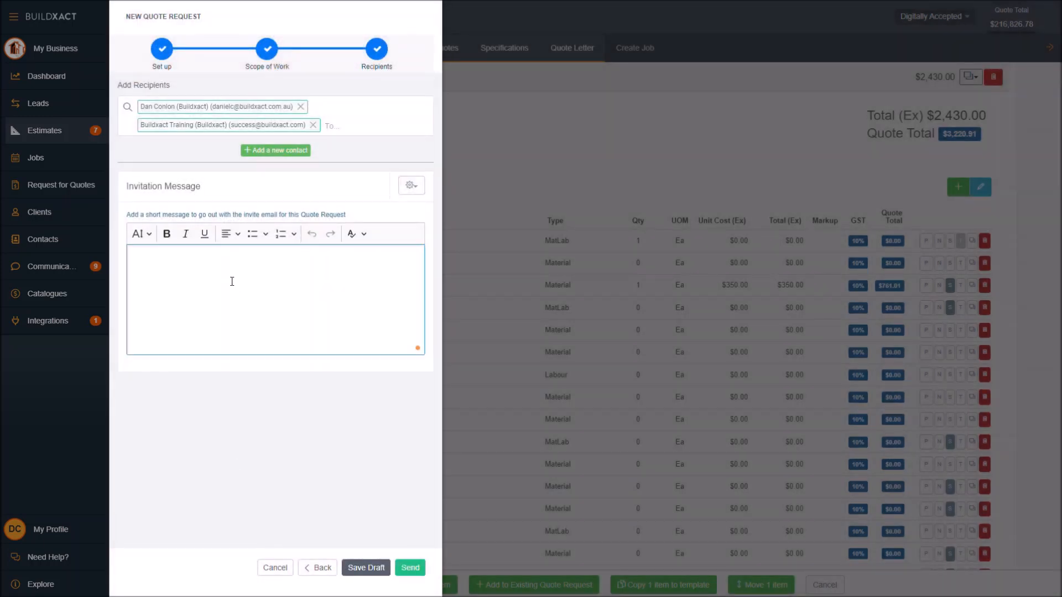
text(Thanks)
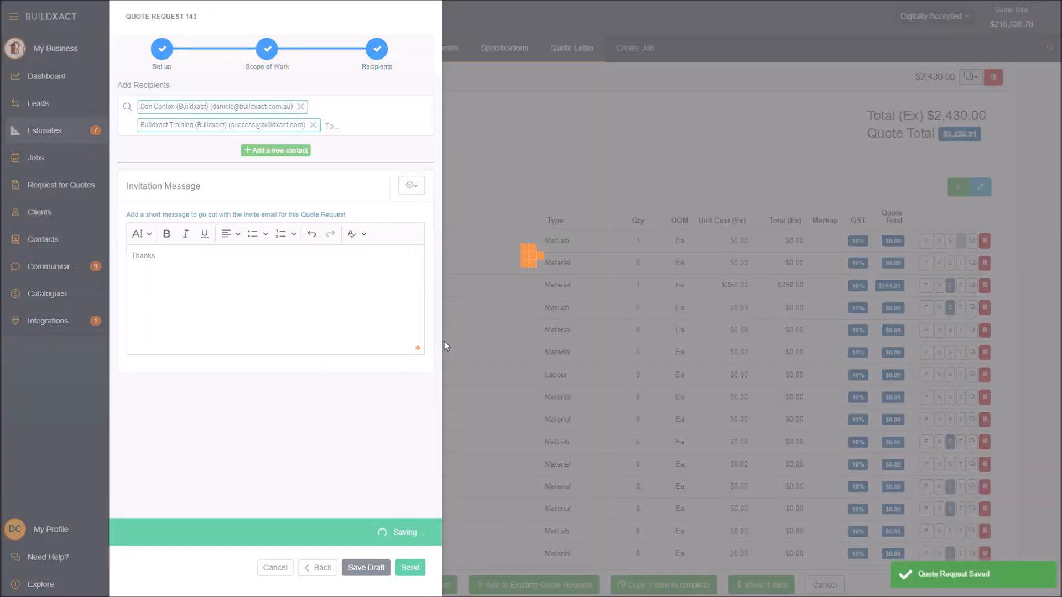
click(410, 567)
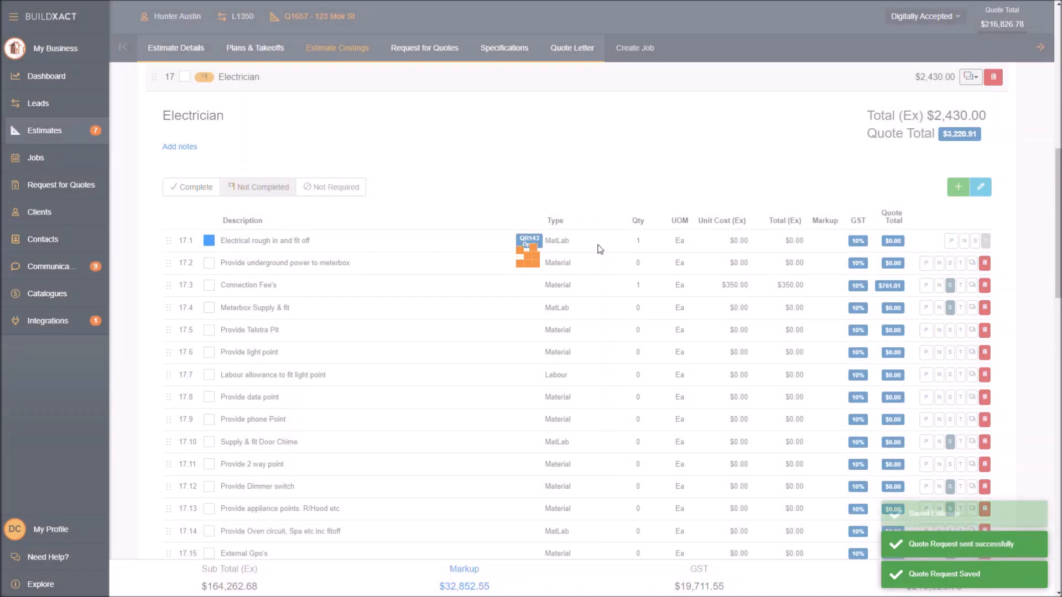
click(980, 187)
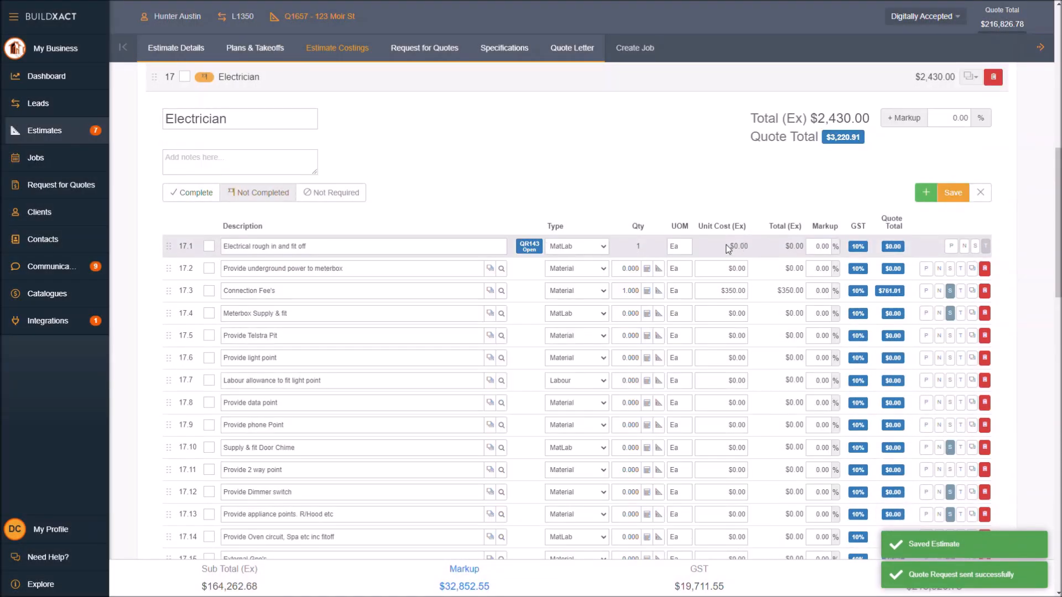
click(736, 246)
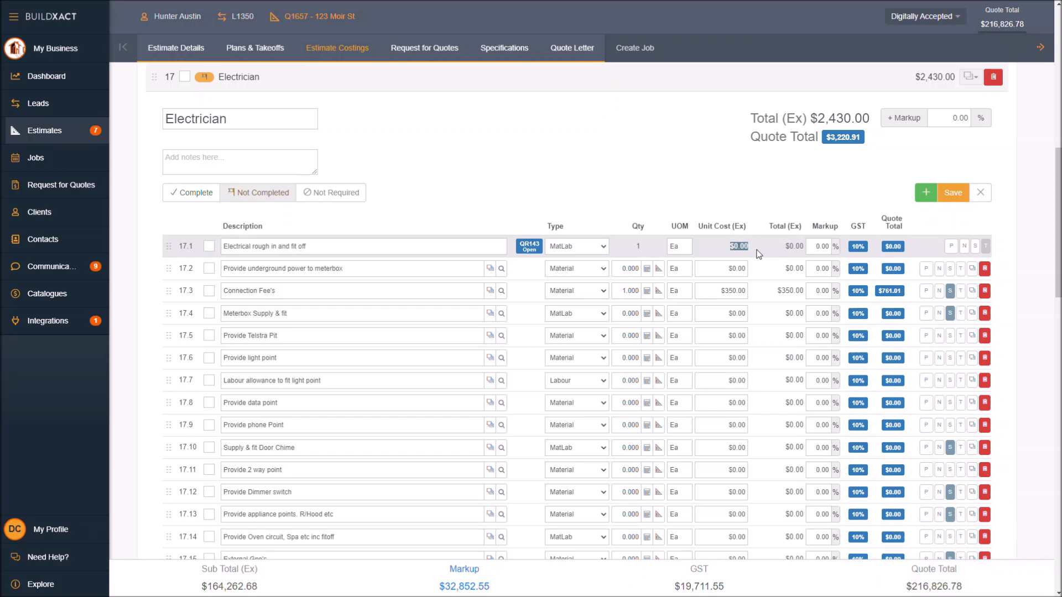
mouse_move(701, 211)
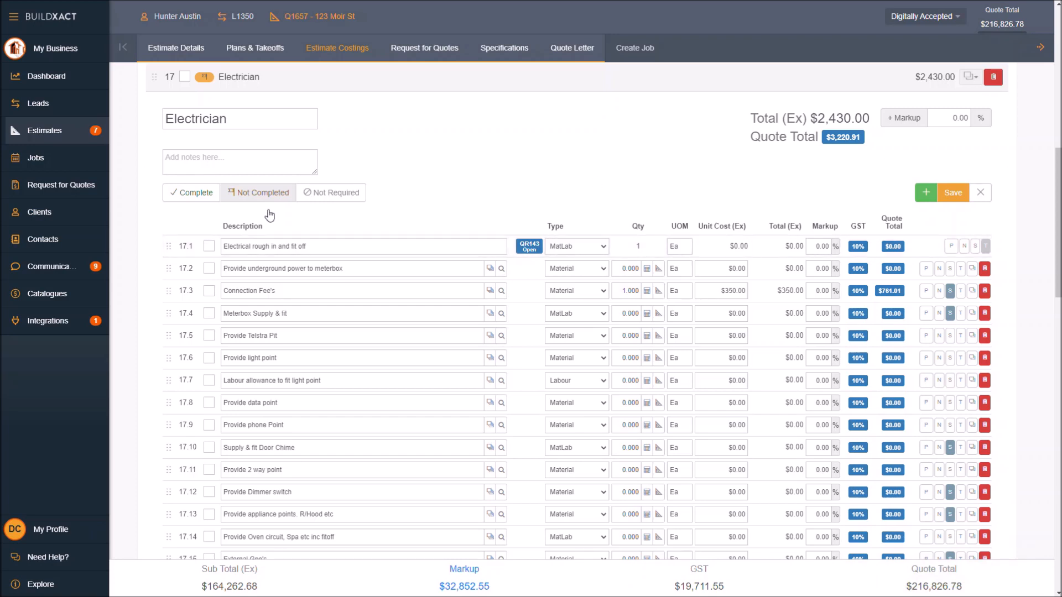
mouse_move(529, 245)
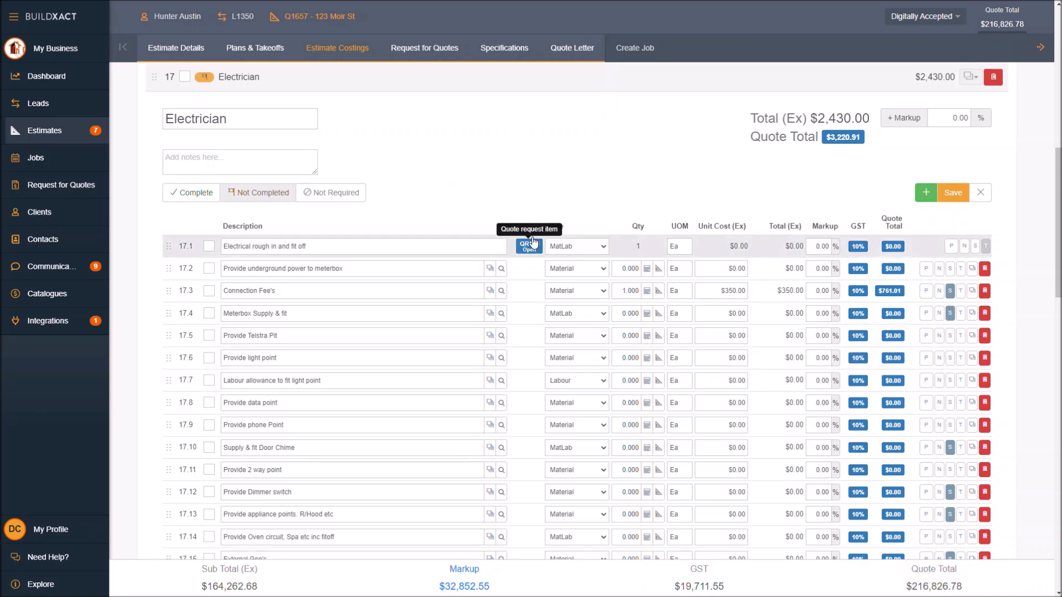
mouse_move(437, 134)
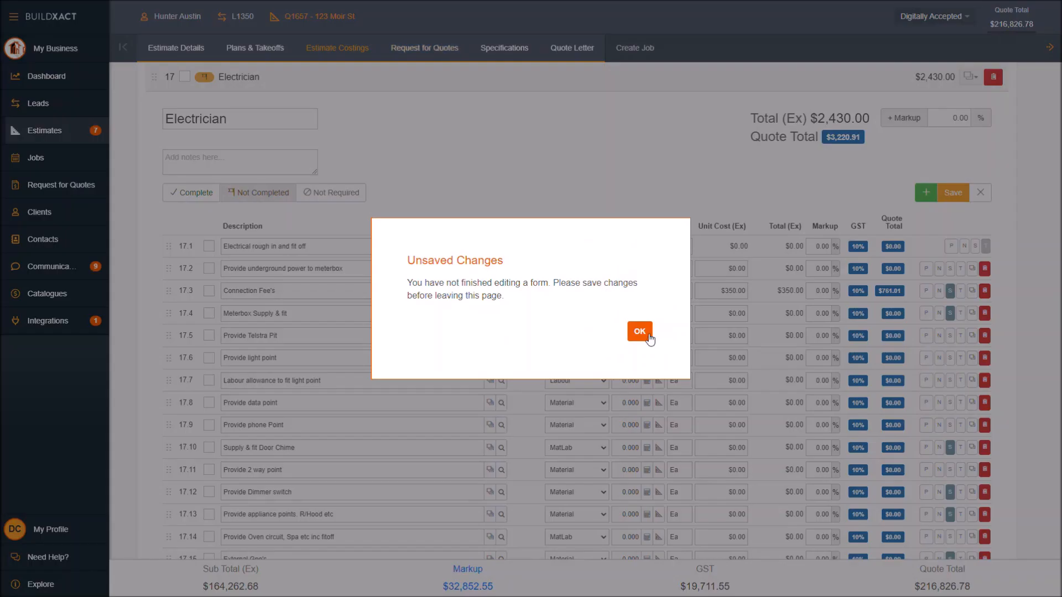
click(639, 332)
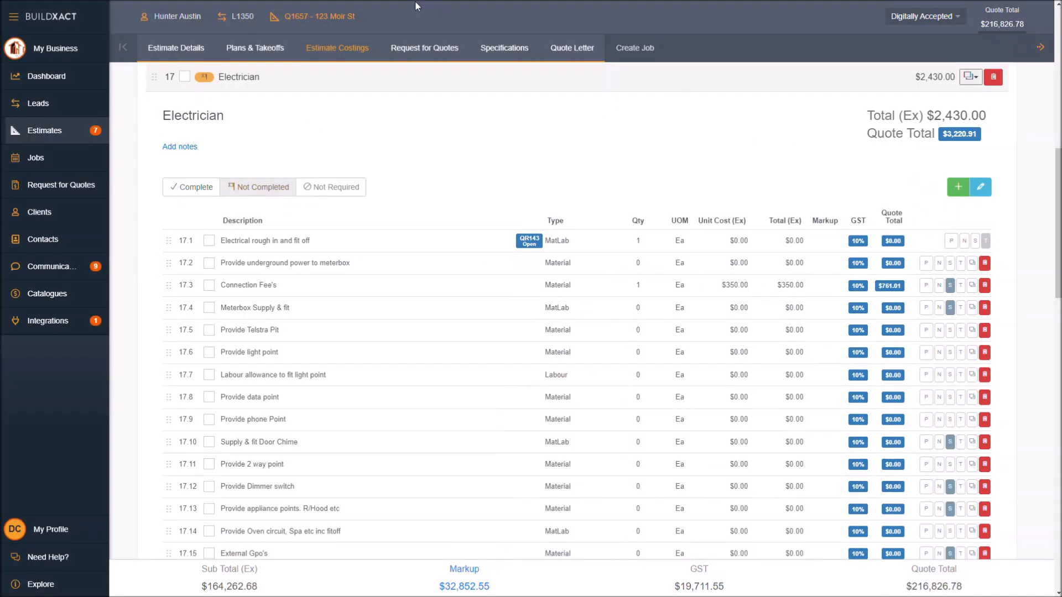
click(425, 48)
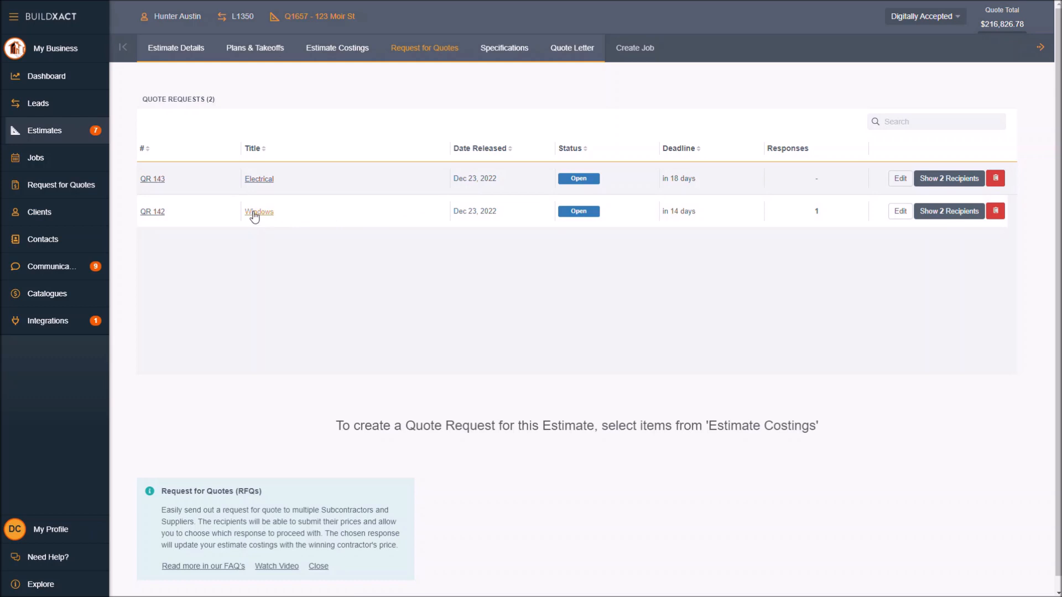
mouse_move(751, 154)
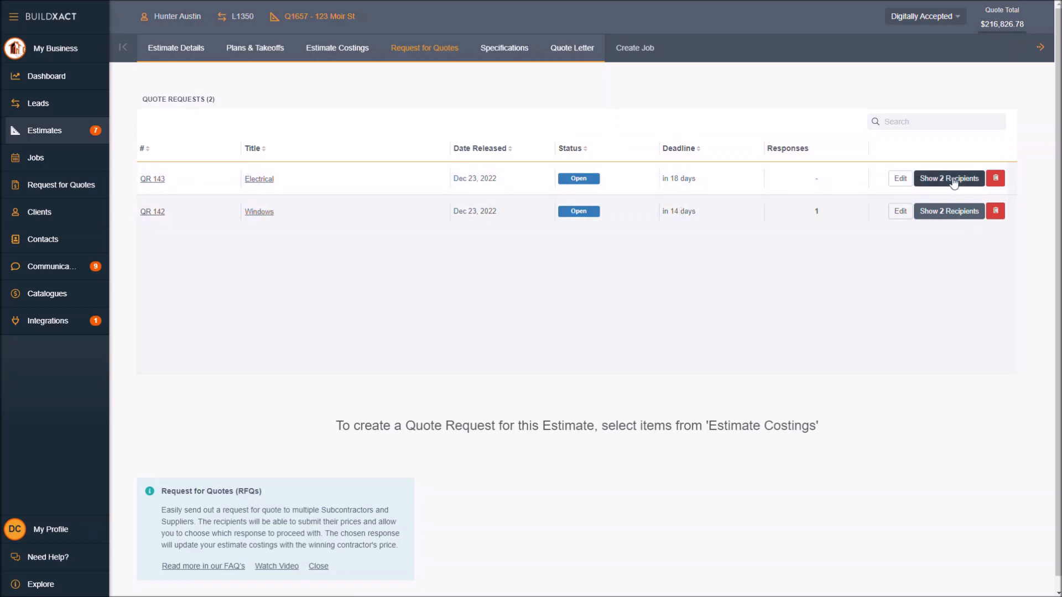
Show the two recipients of QR 143 Electrical, both Notified at $0.00
click(950, 178)
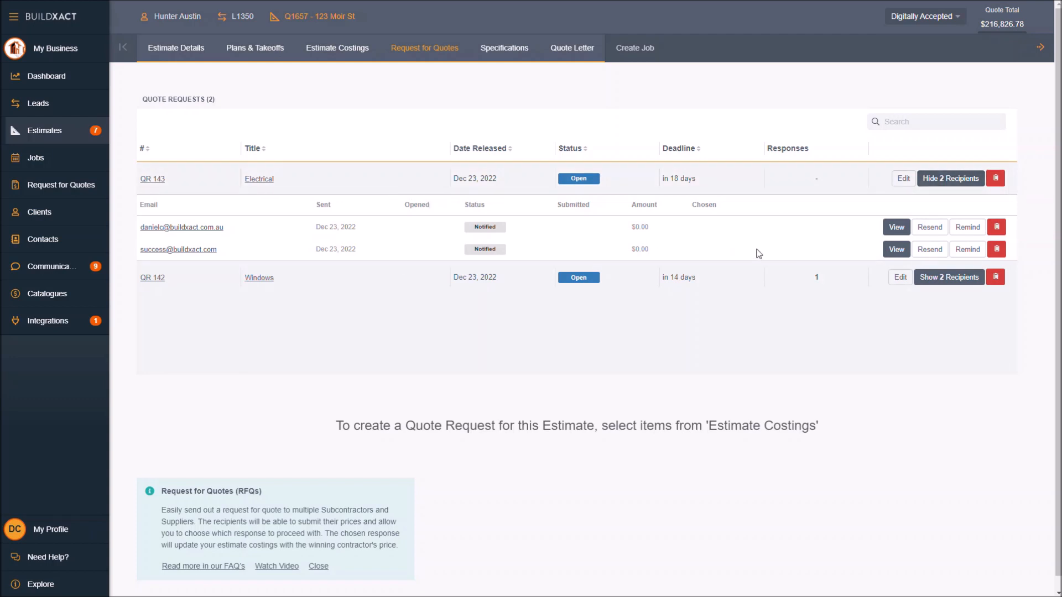
mouse_move(632, 226)
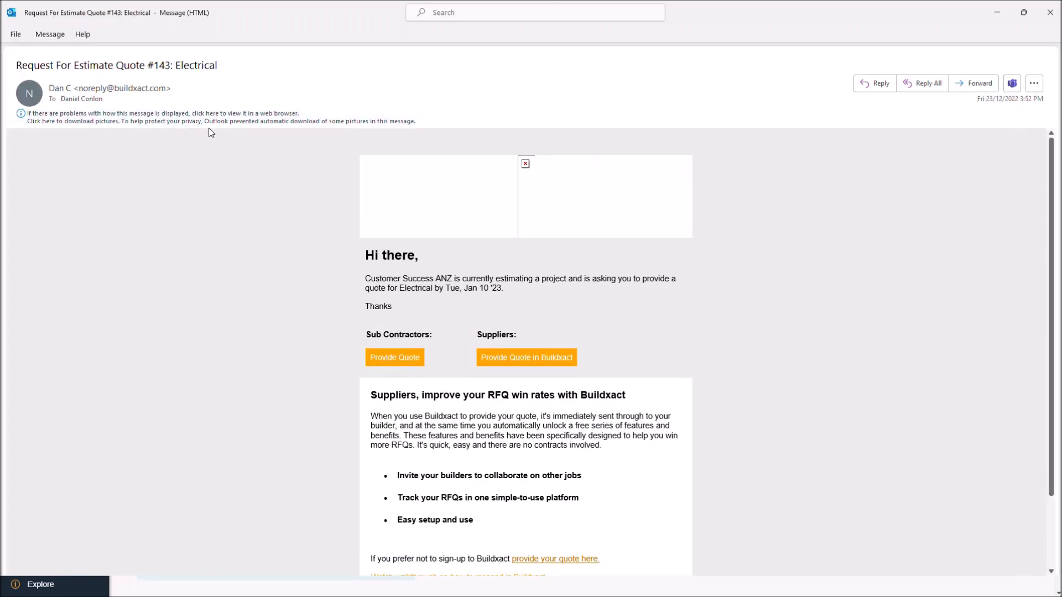
Download pictures in the Quote #143 email, then return to Buildxact's quote requests
click(73, 121)
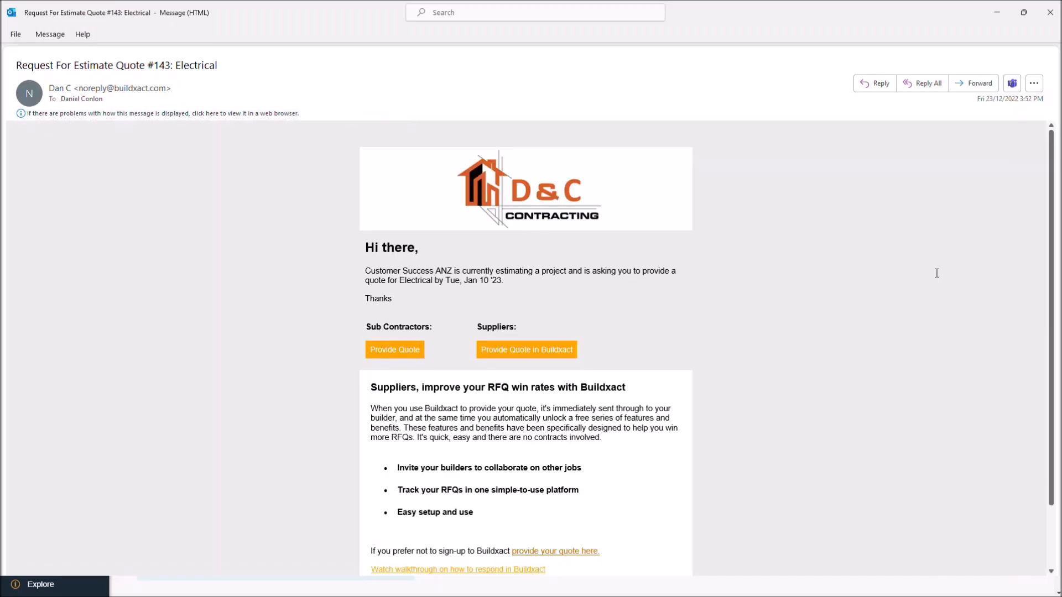
mouse_move(359, 302)
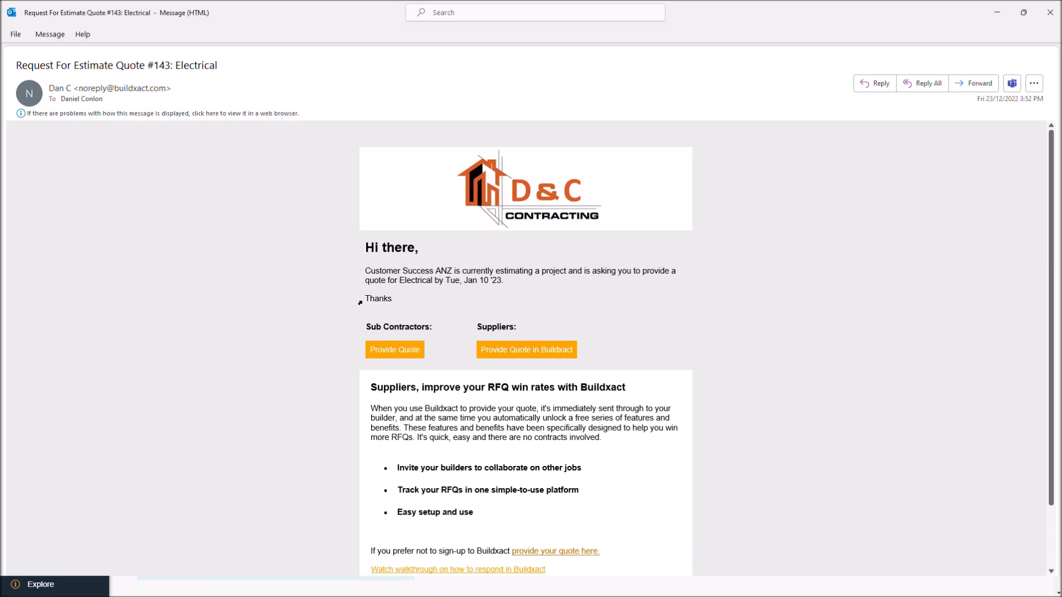
mouse_move(394, 272)
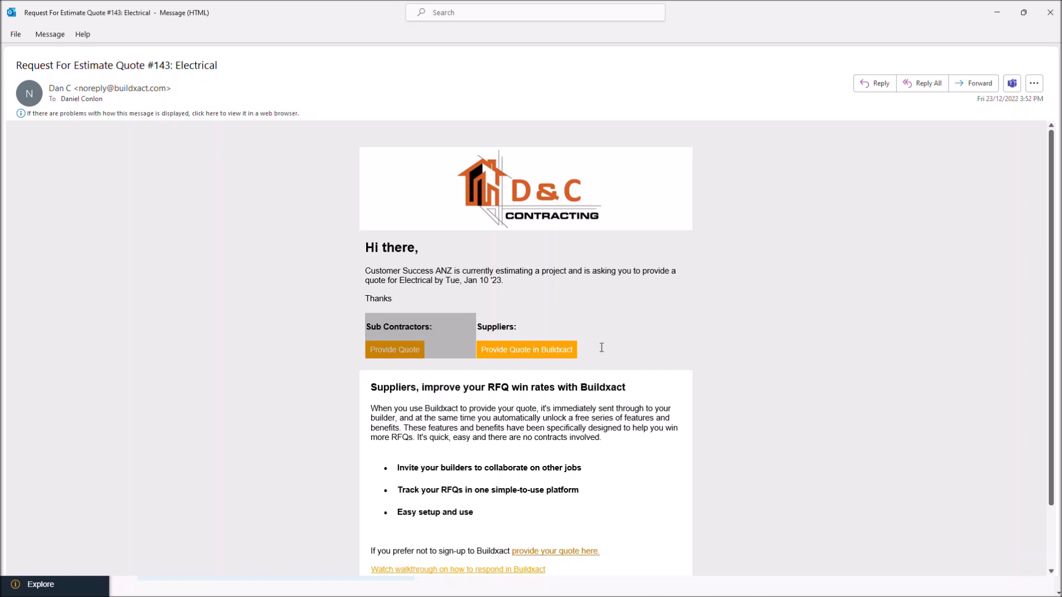
mouse_move(425, 366)
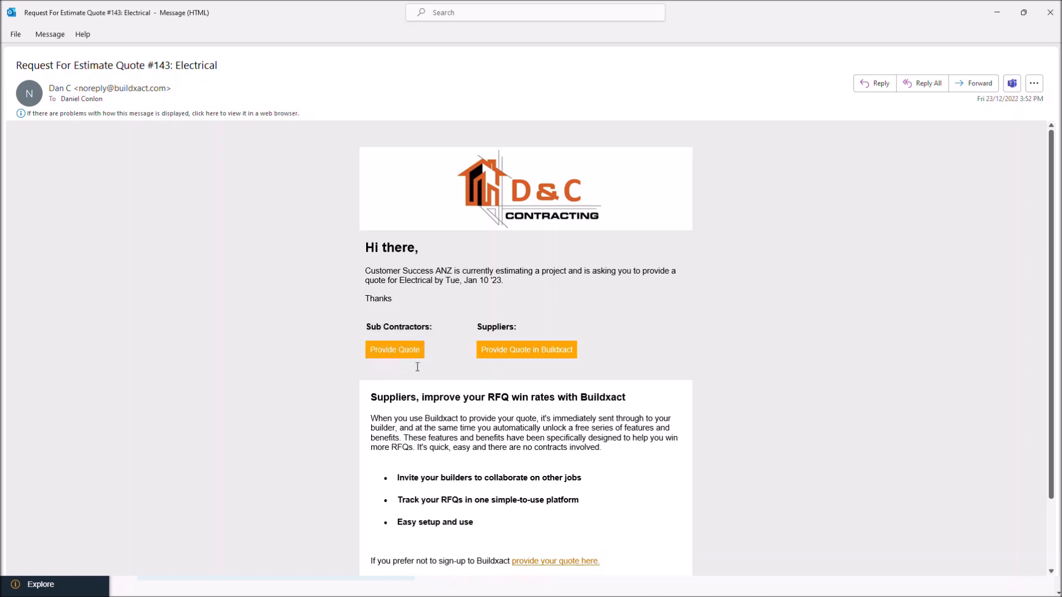
mouse_move(394, 350)
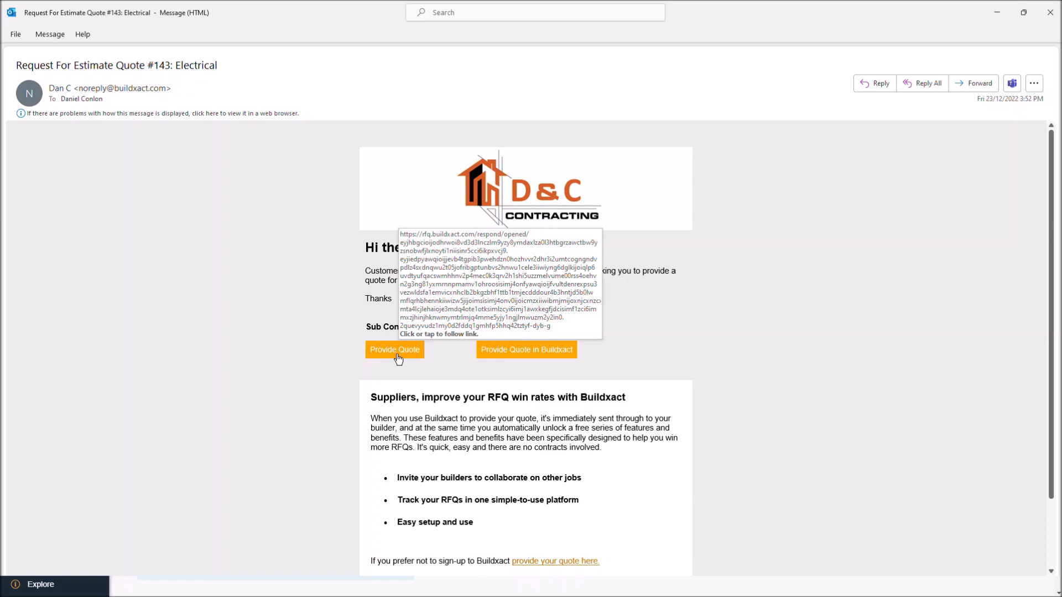
mouse_move(526, 354)
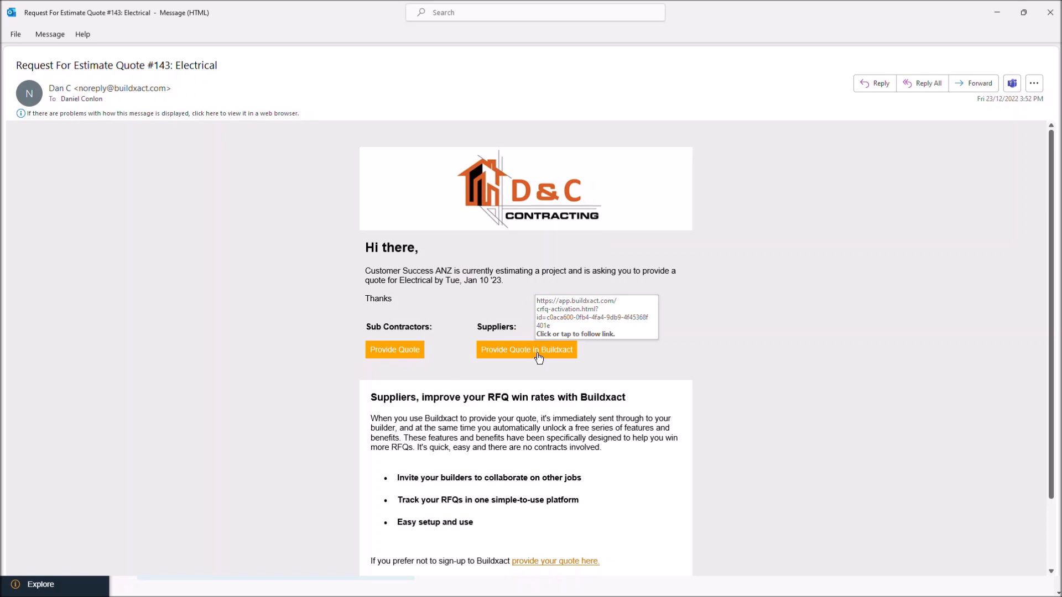
mouse_move(549, 380)
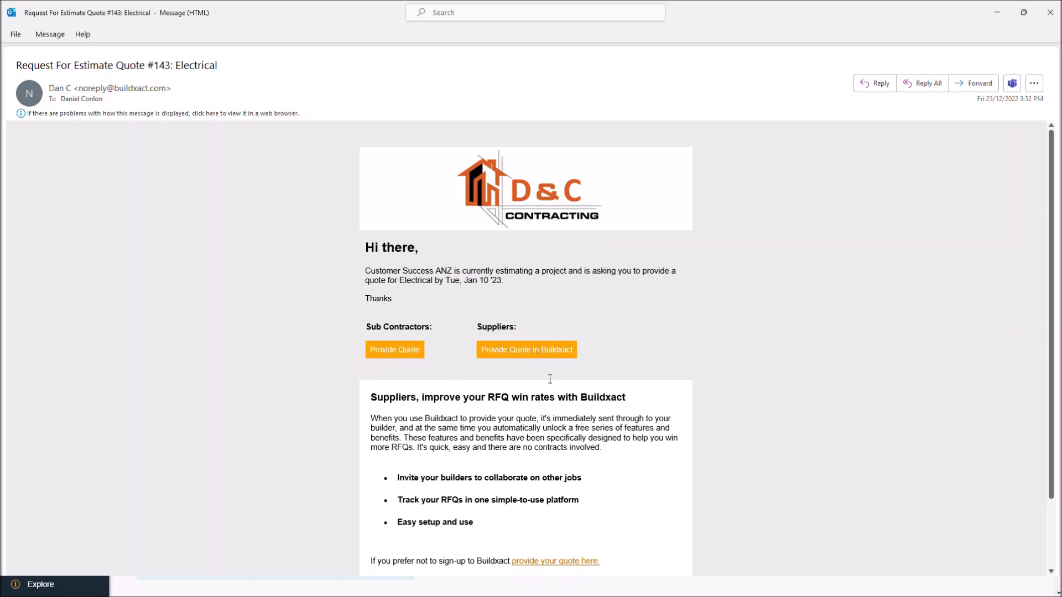
mouse_move(532, 359)
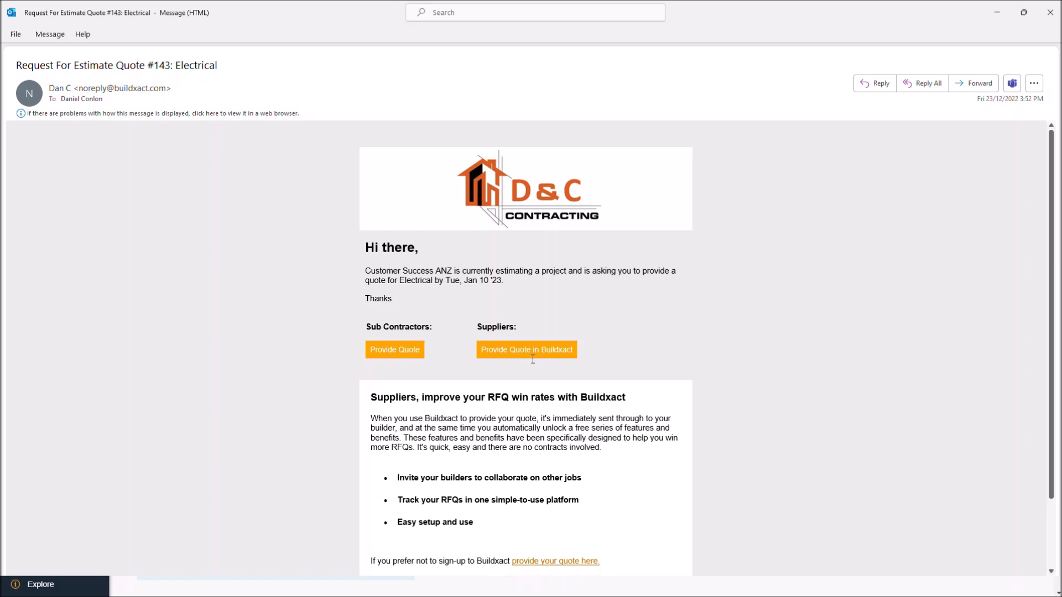
mouse_move(513, 352)
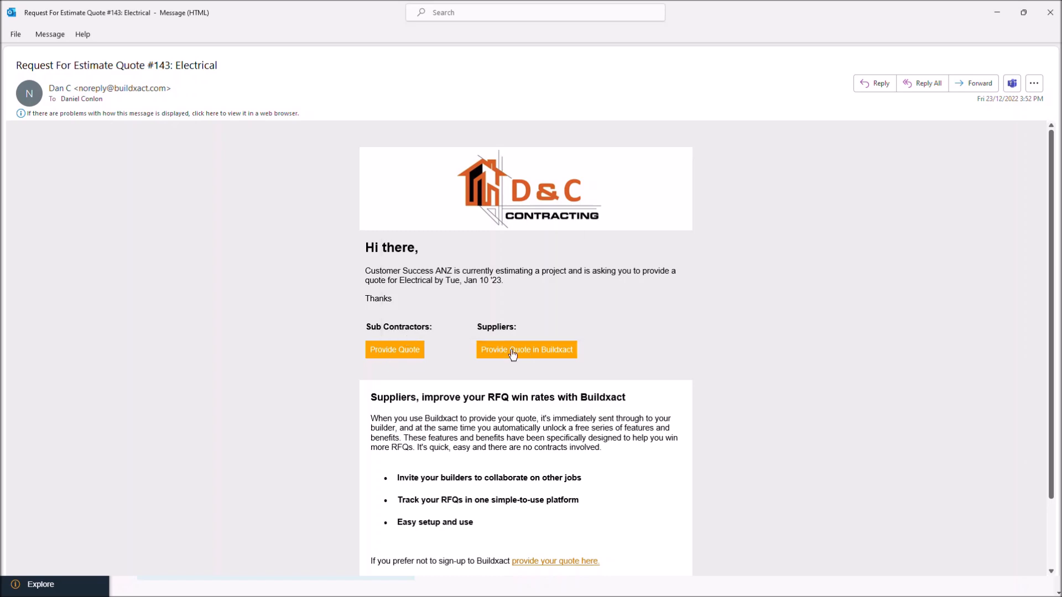
mouse_move(395, 353)
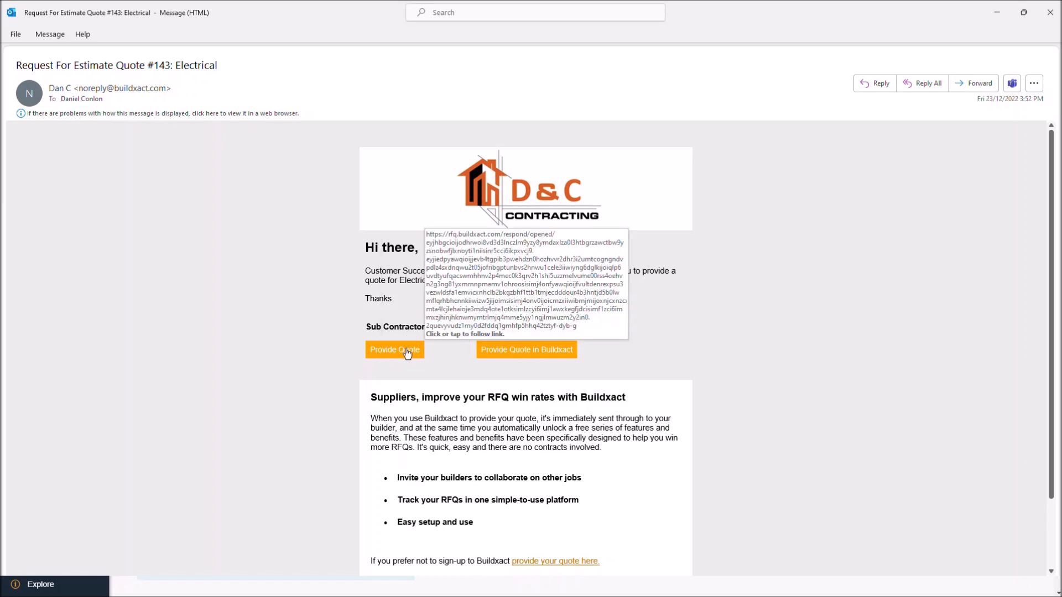
mouse_move(278, 360)
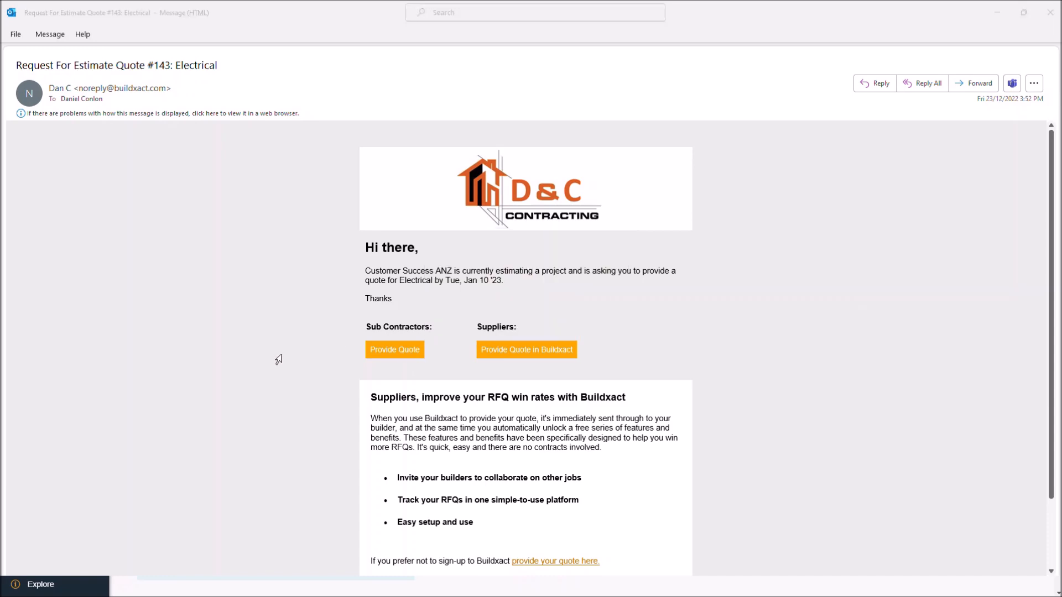
click(527, 350)
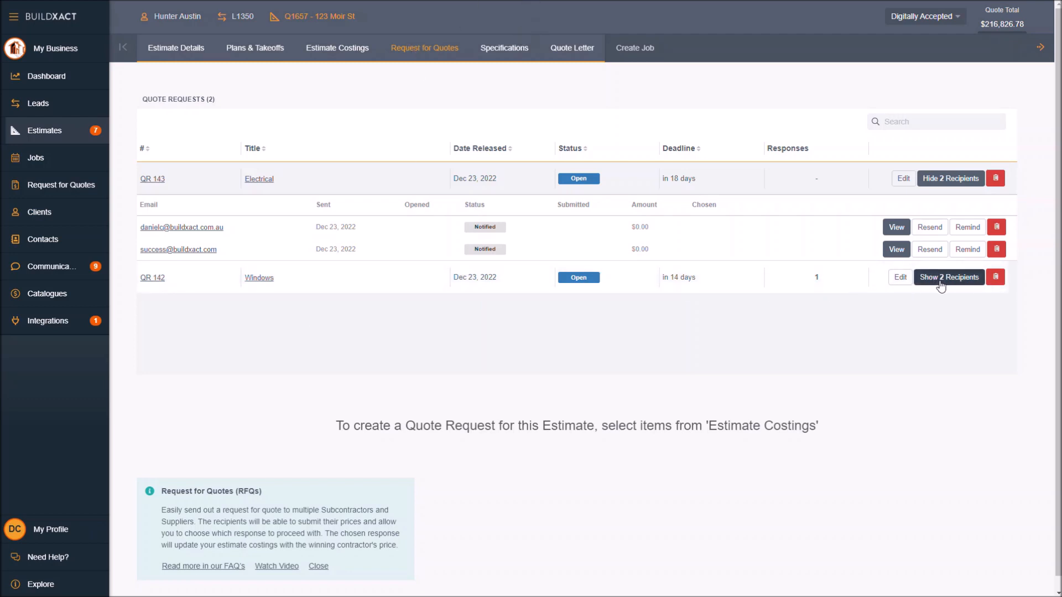
Show QR 142 Windows recipients and highlight supplier1's submitted $12,500.00 amount
click(949, 277)
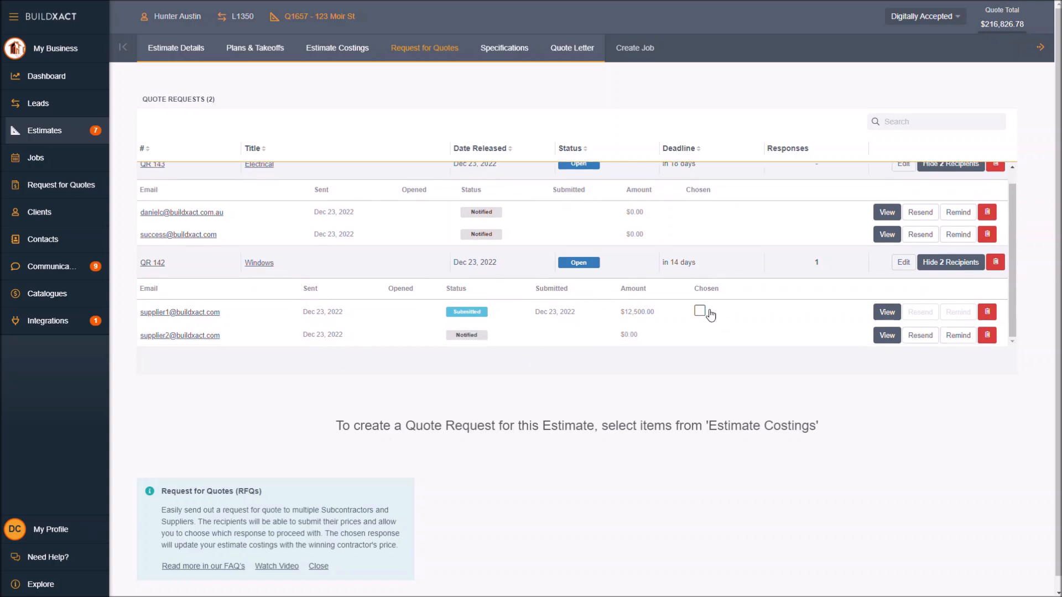
scroll(up, 3)
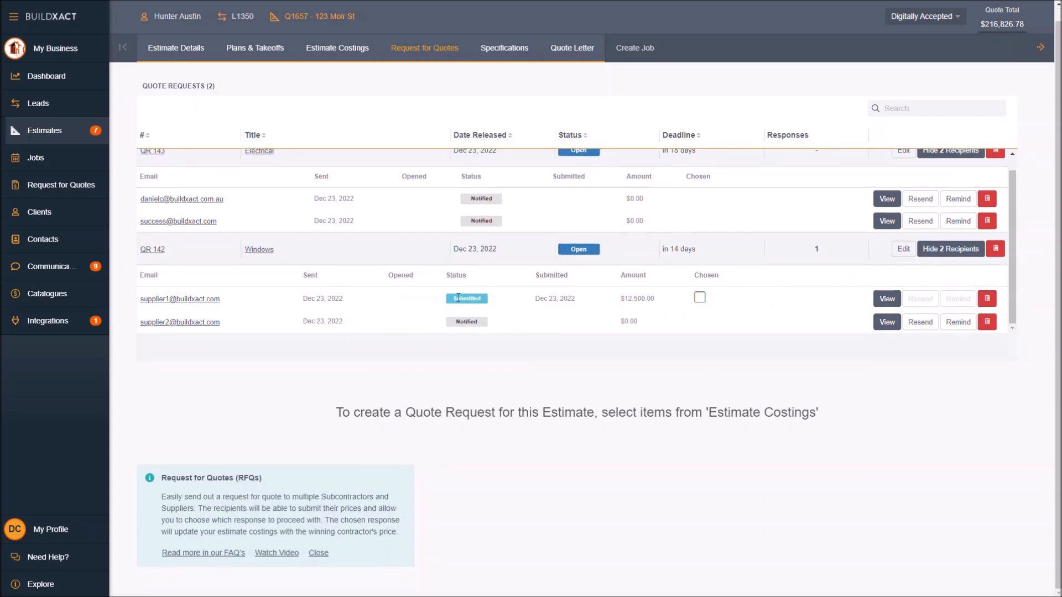
mouse_move(173, 289)
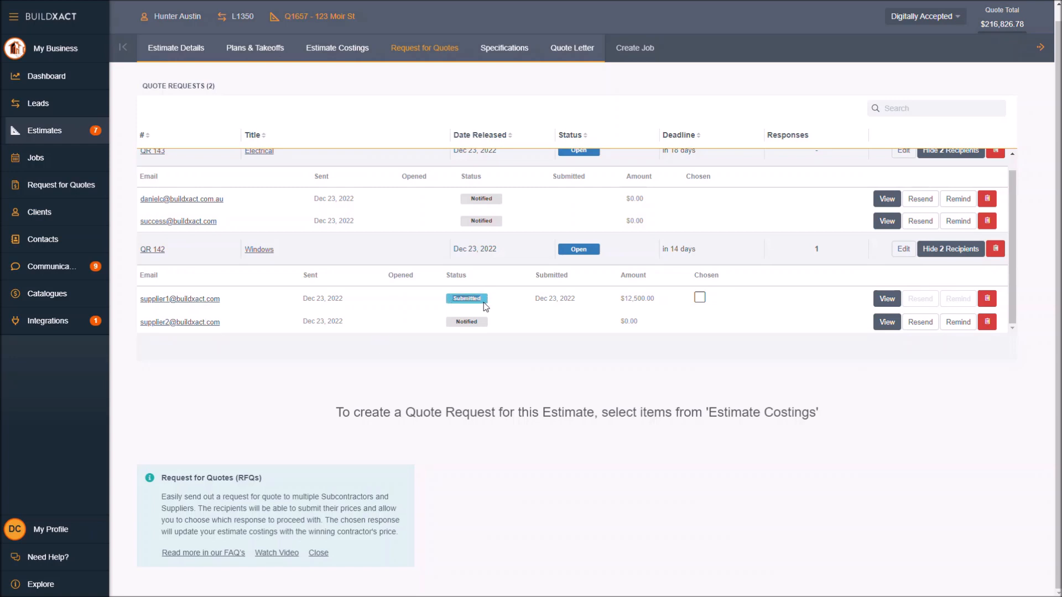
mouse_move(446, 323)
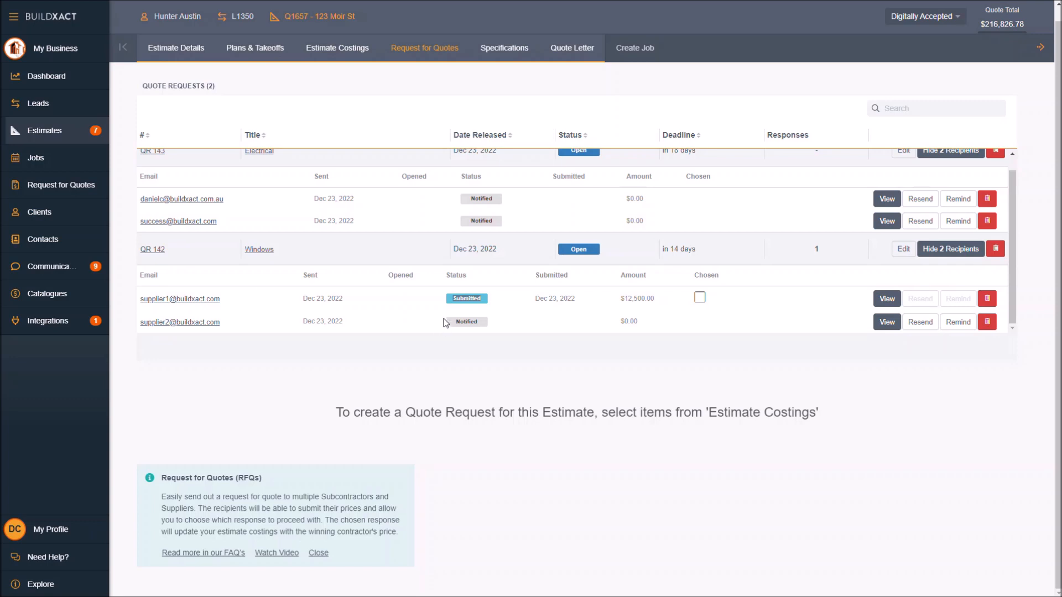
mouse_move(711, 308)
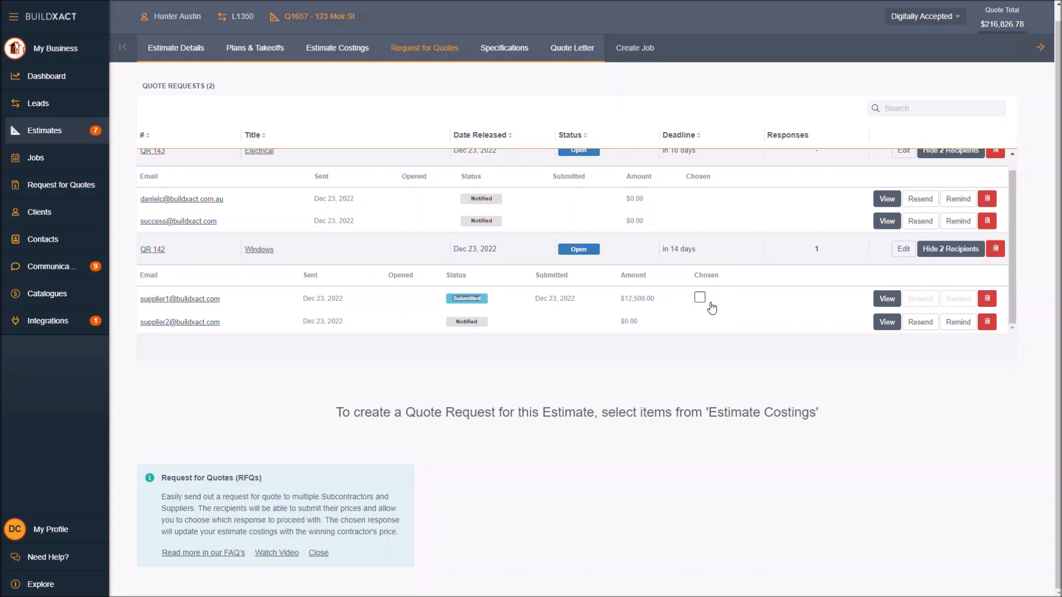
mouse_move(476, 376)
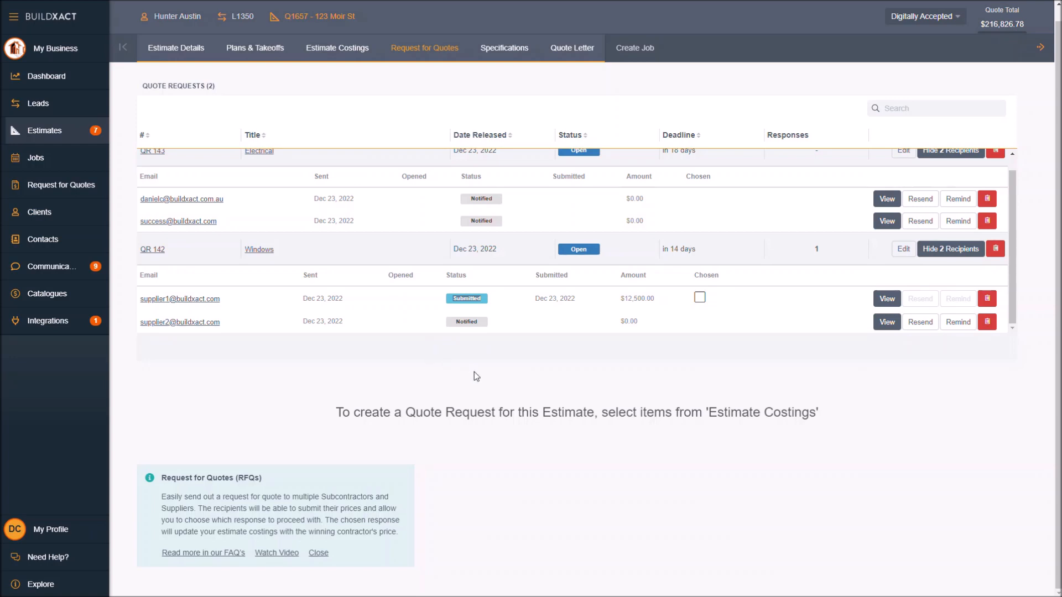
mouse_move(463, 319)
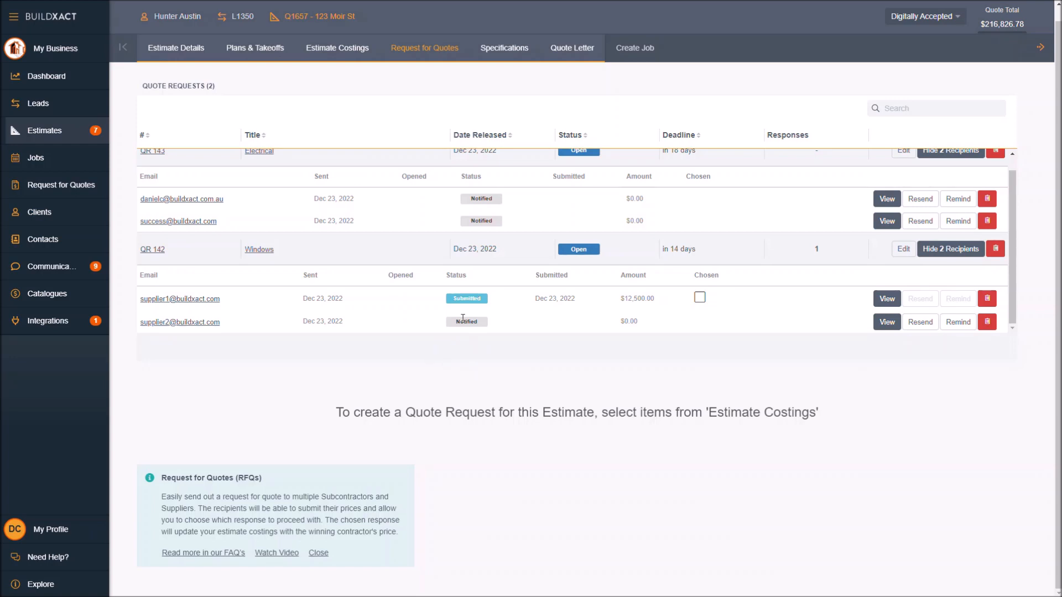
mouse_move(466, 298)
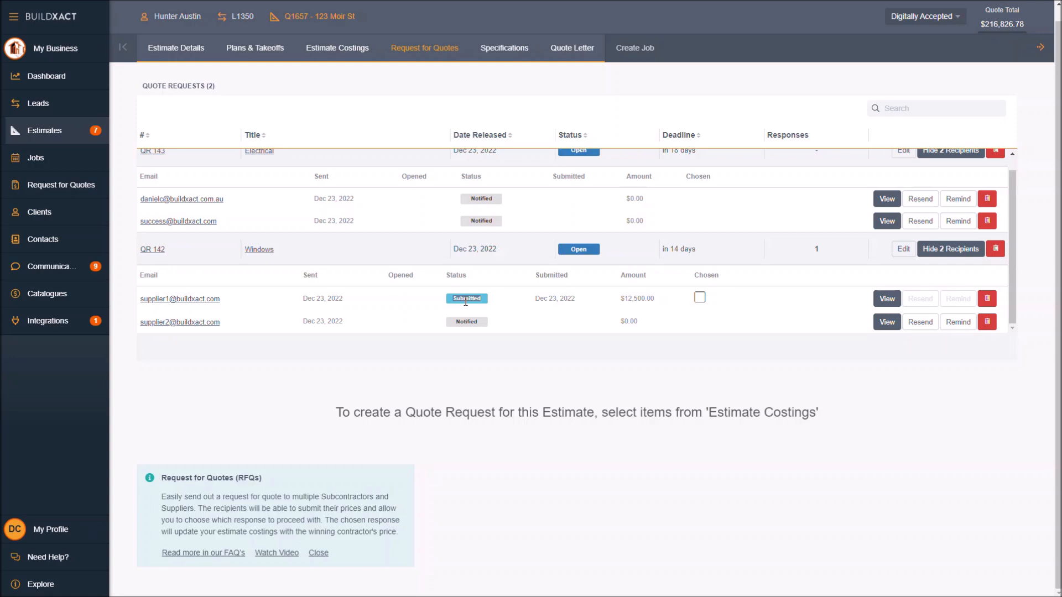
double_click(636, 298)
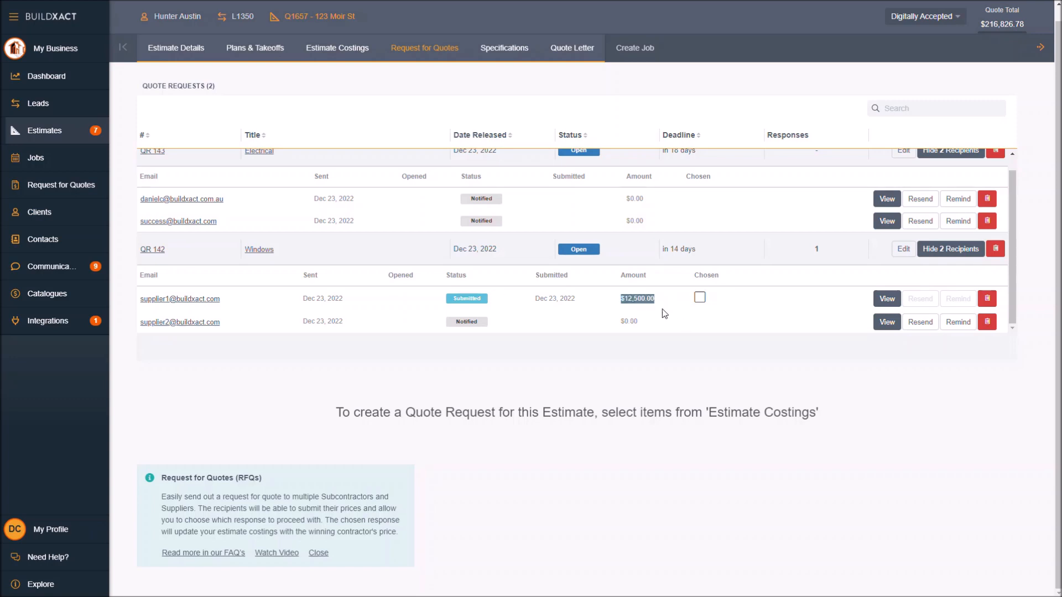
mouse_move(719, 359)
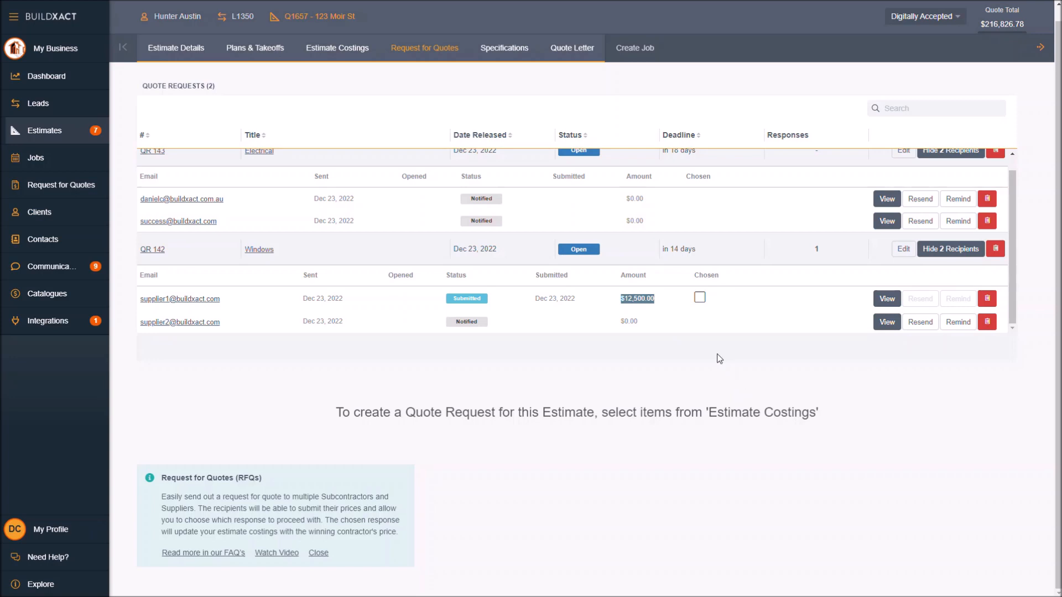
mouse_move(649, 330)
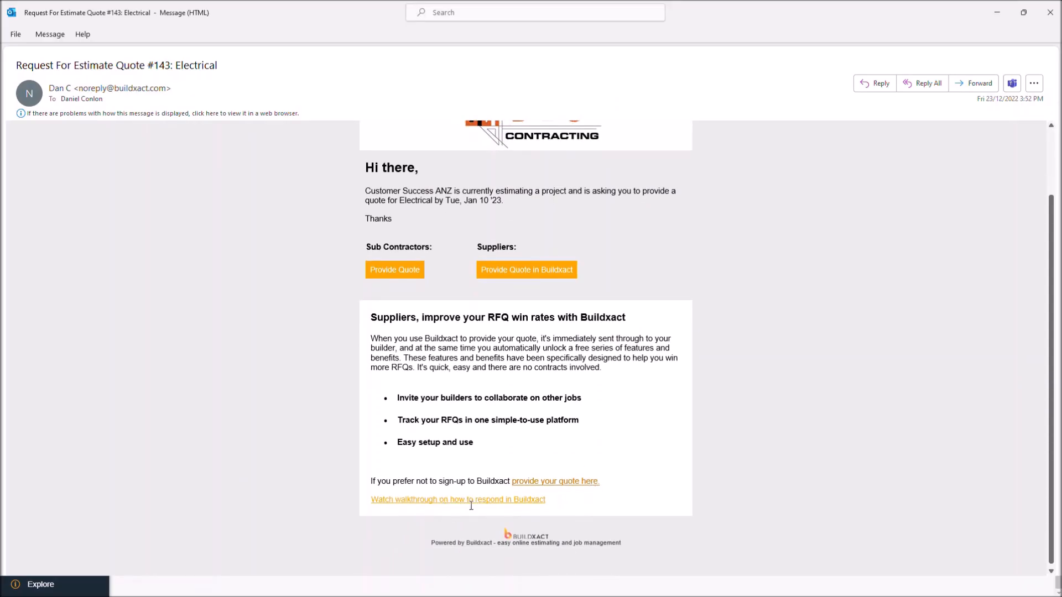
mouse_move(400, 269)
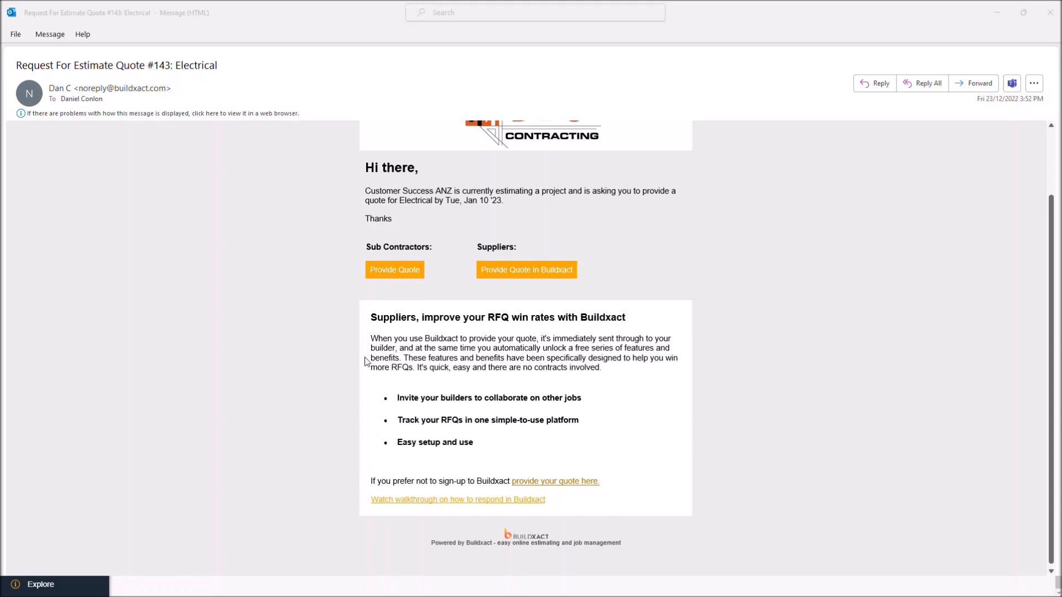
Follow the email's 'Watch walkthrough on how to respond in Buildxact' link to the help article
click(458, 499)
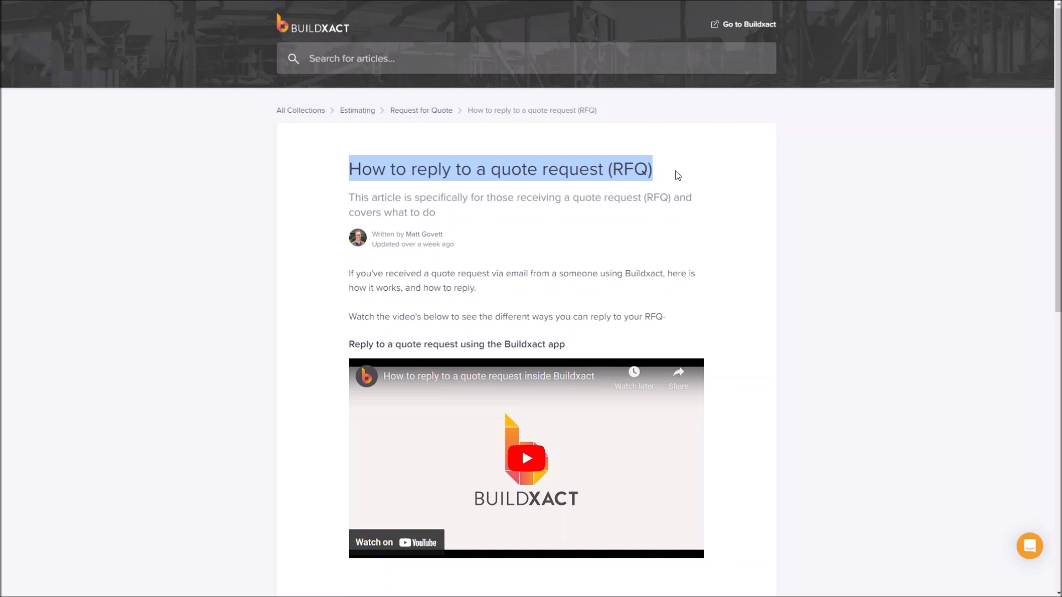
Scroll through the 'How to reply to a quote request (RFQ)' article and its reply videos
scroll(down, 3)
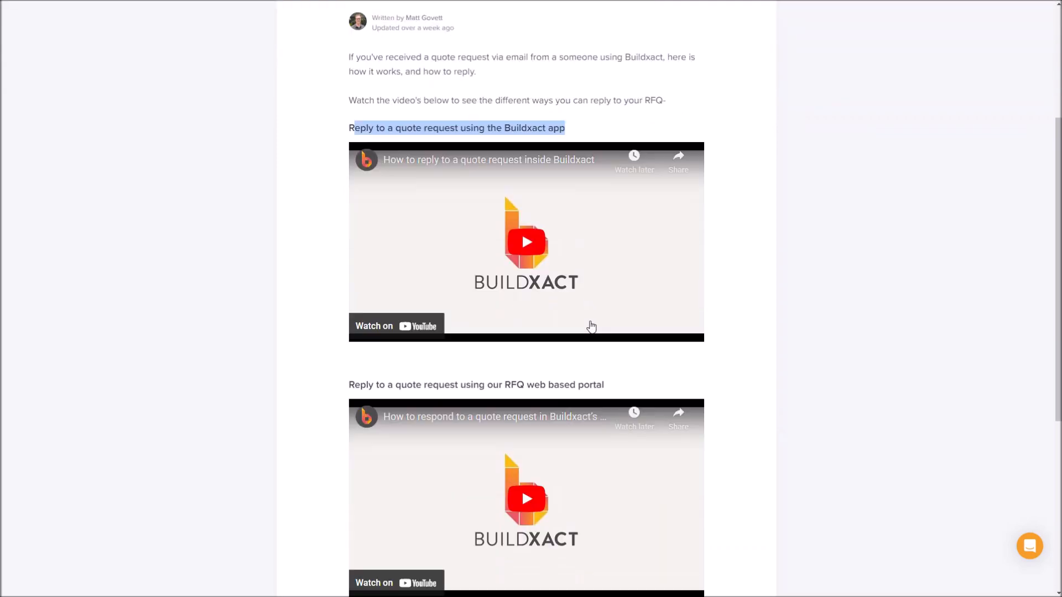
scroll(down, 3)
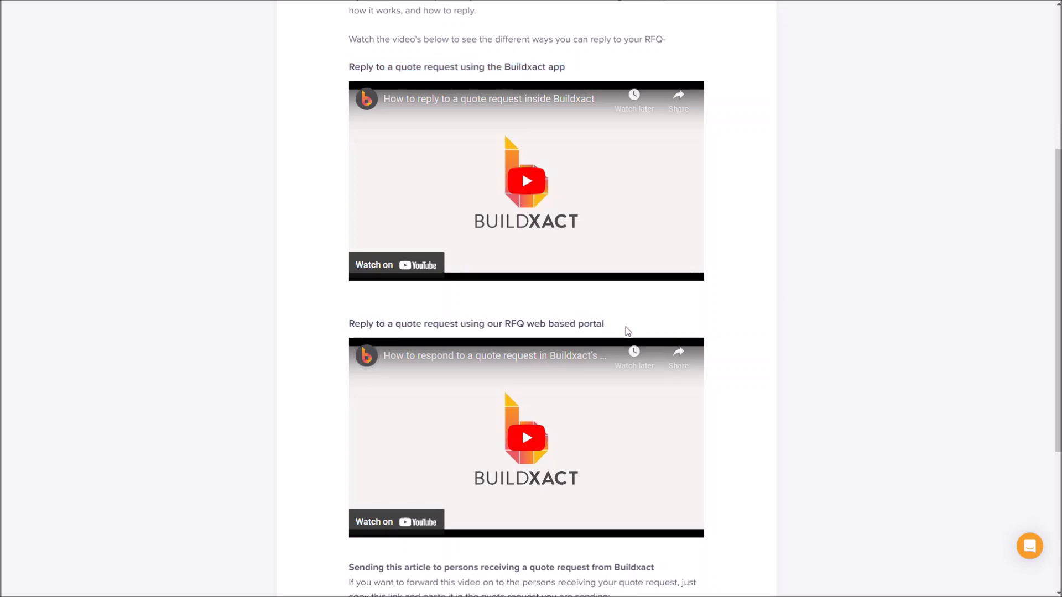
scroll(up, 3)
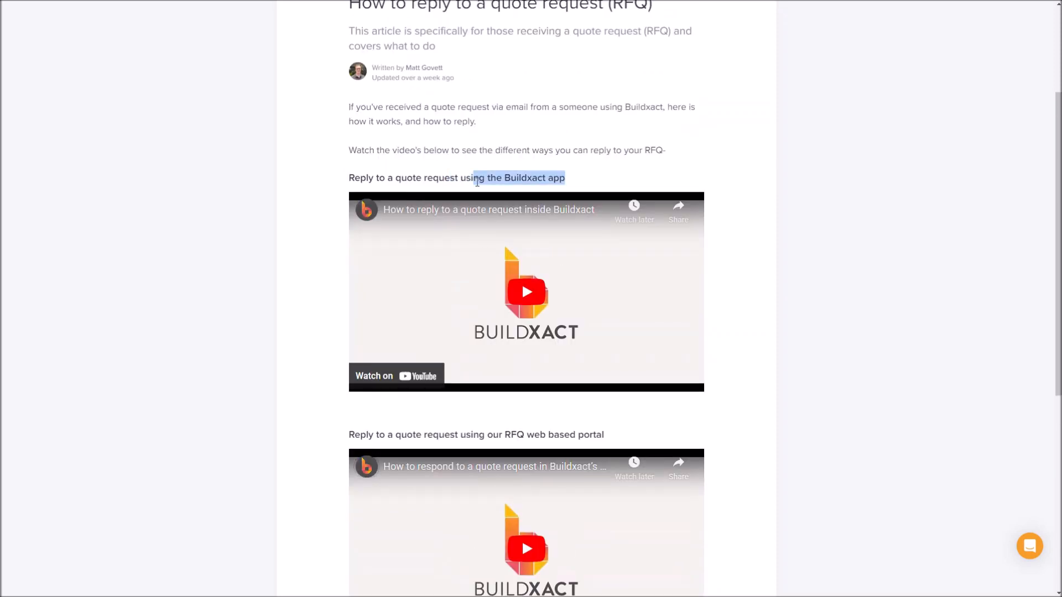
scroll(down, 3)
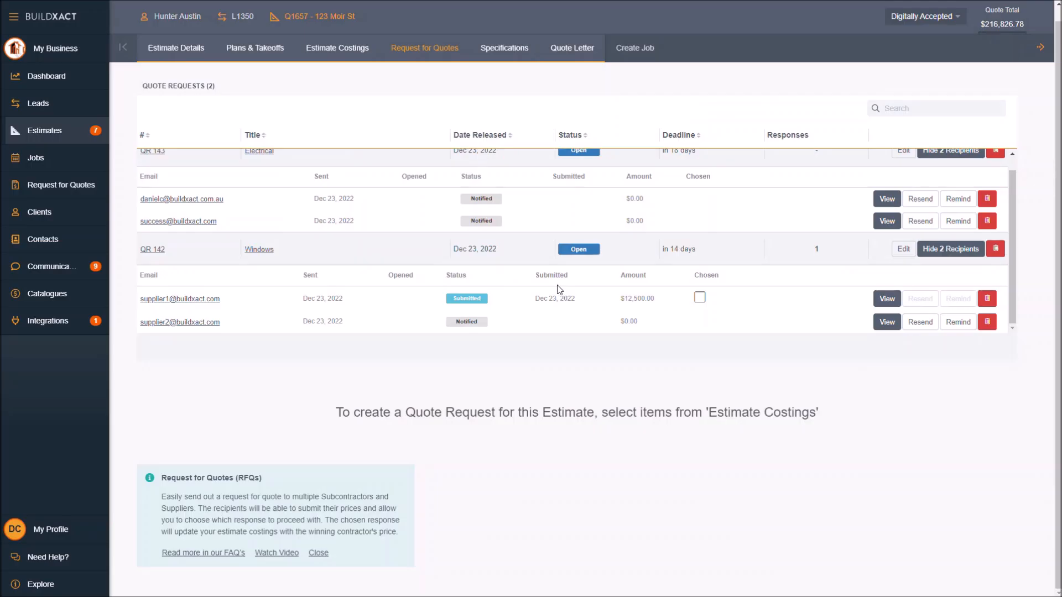
mouse_move(886, 322)
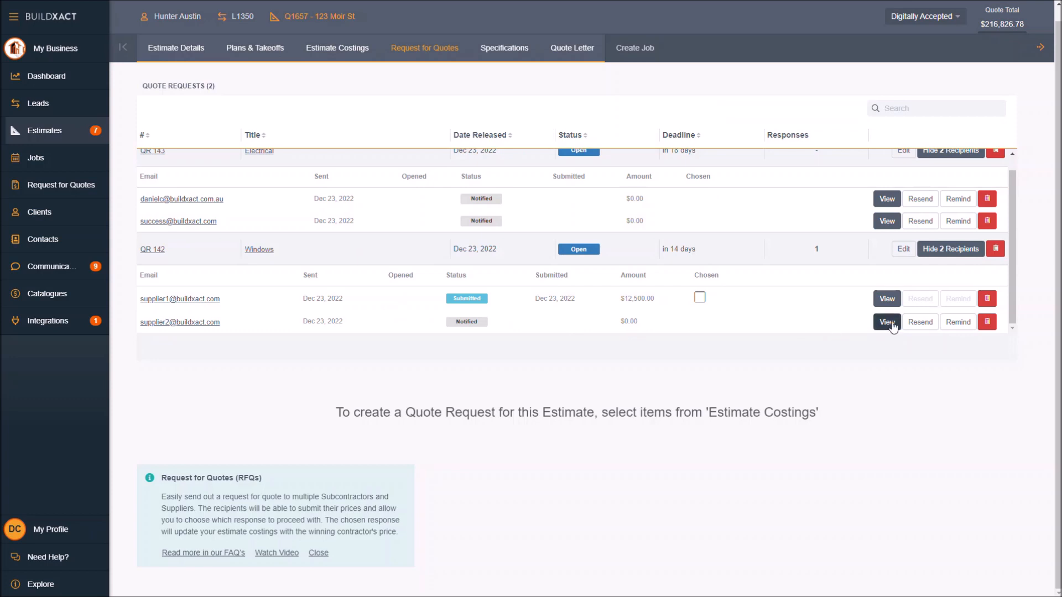
mouse_move(180, 327)
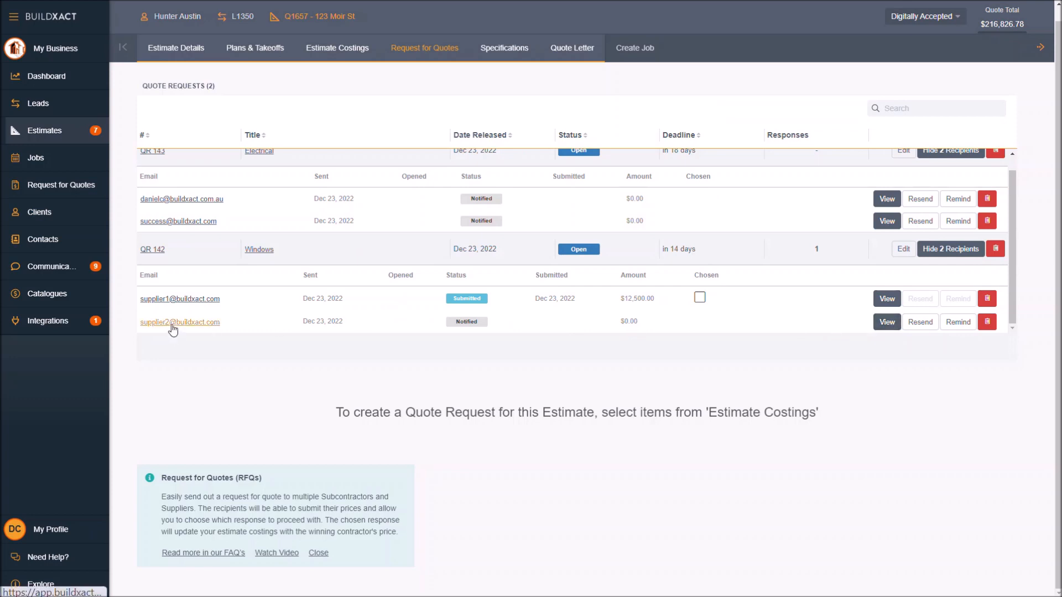
mouse_move(887, 322)
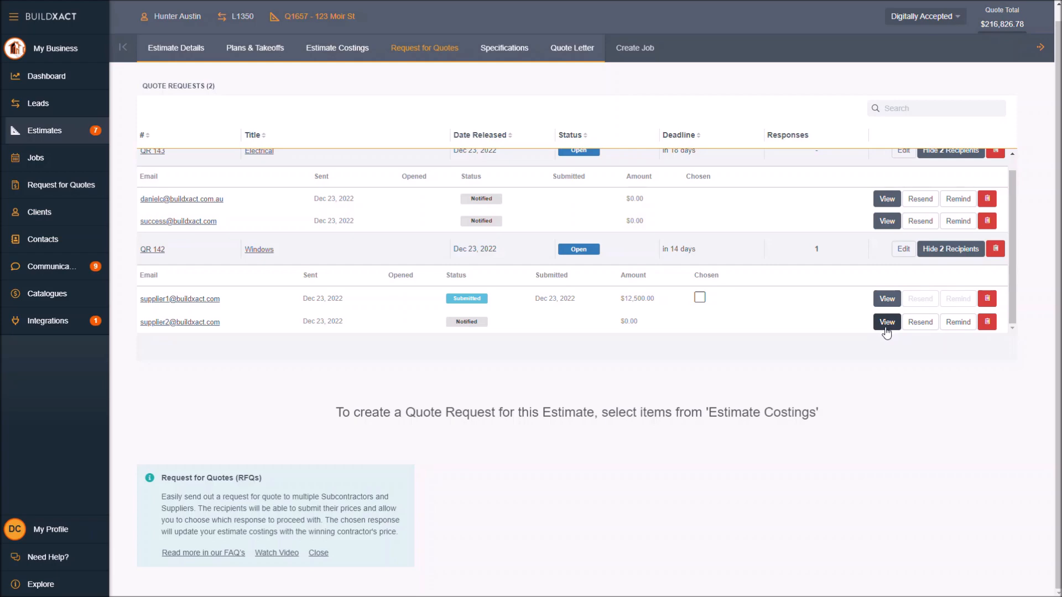
mouse_move(886, 325)
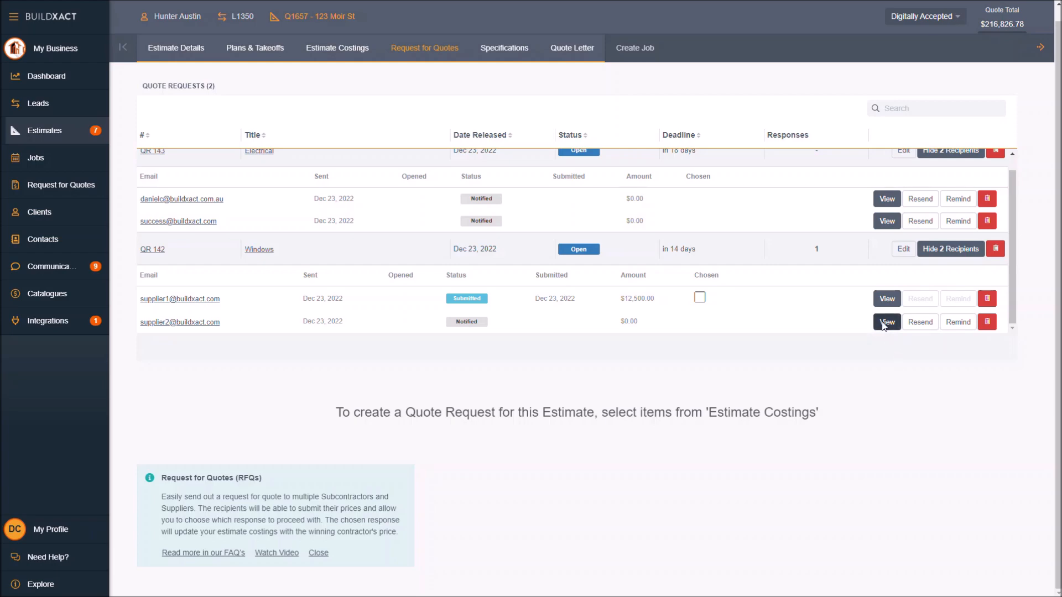
View supplier2's response under QR 142 Windows, showing Paned Windows at $0.00
click(887, 322)
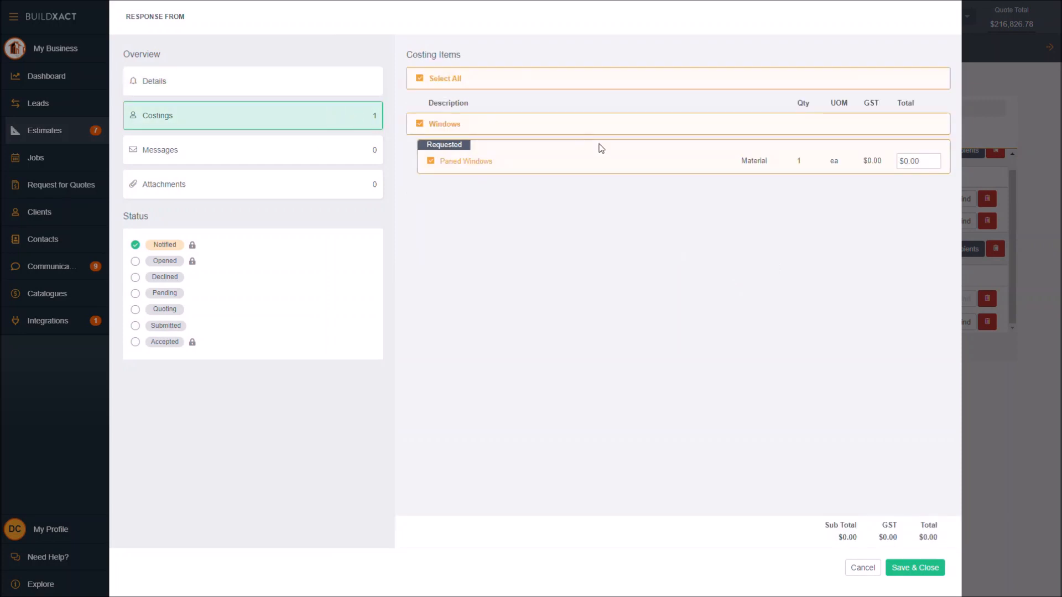
Enter $11,501.00 as supplier2's Paned Windows total, set status Submitted, and save
click(918, 160)
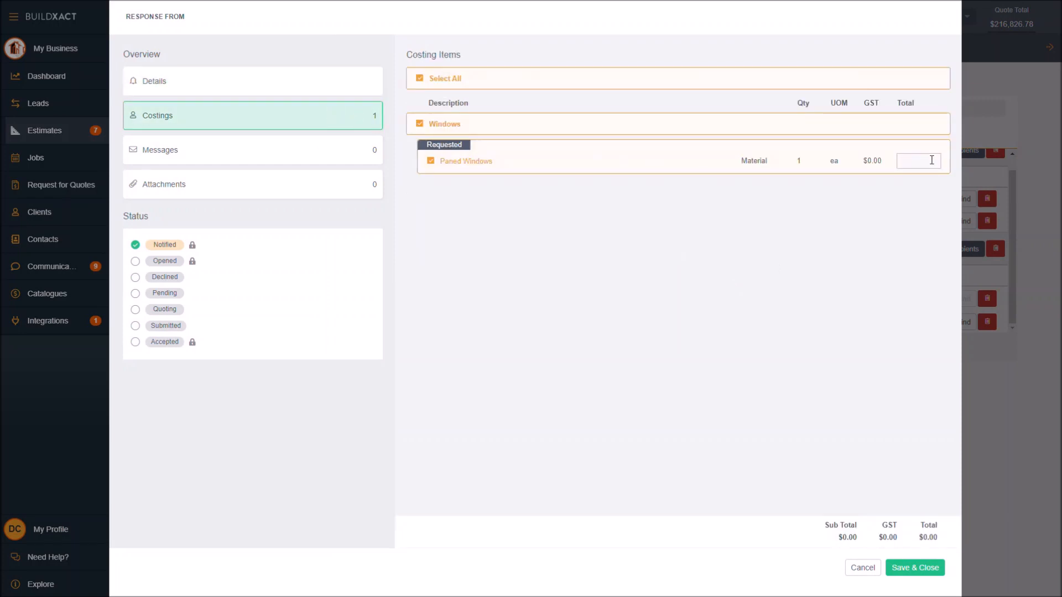
text(1150)
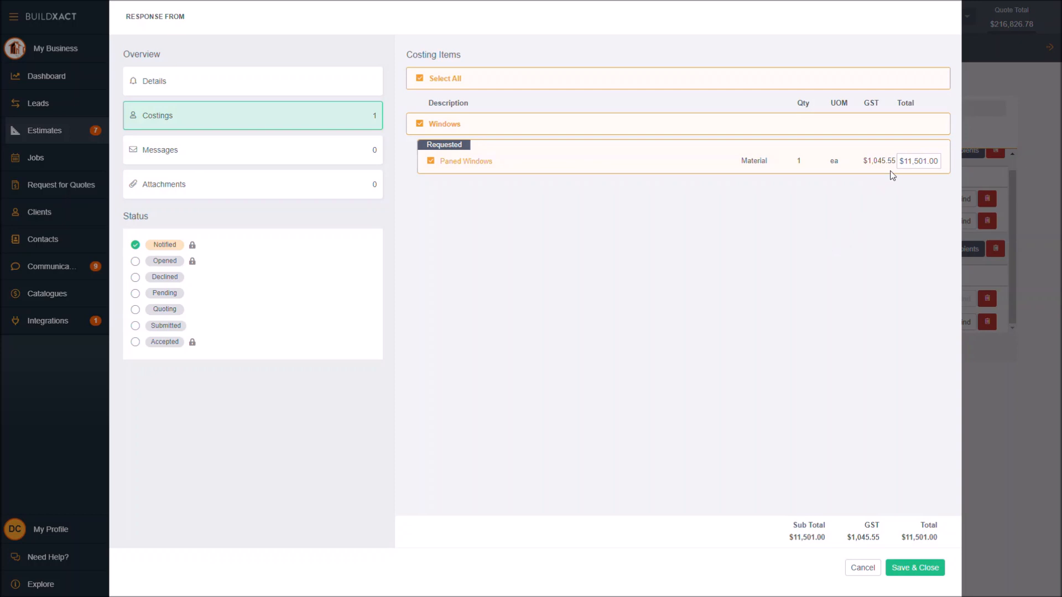
click(136, 326)
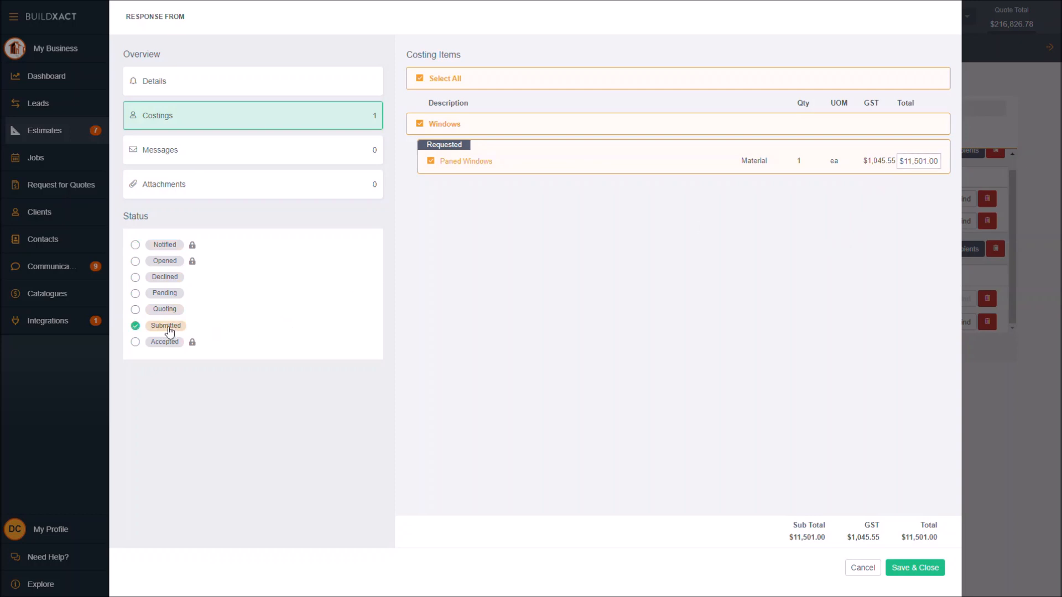
mouse_move(851, 513)
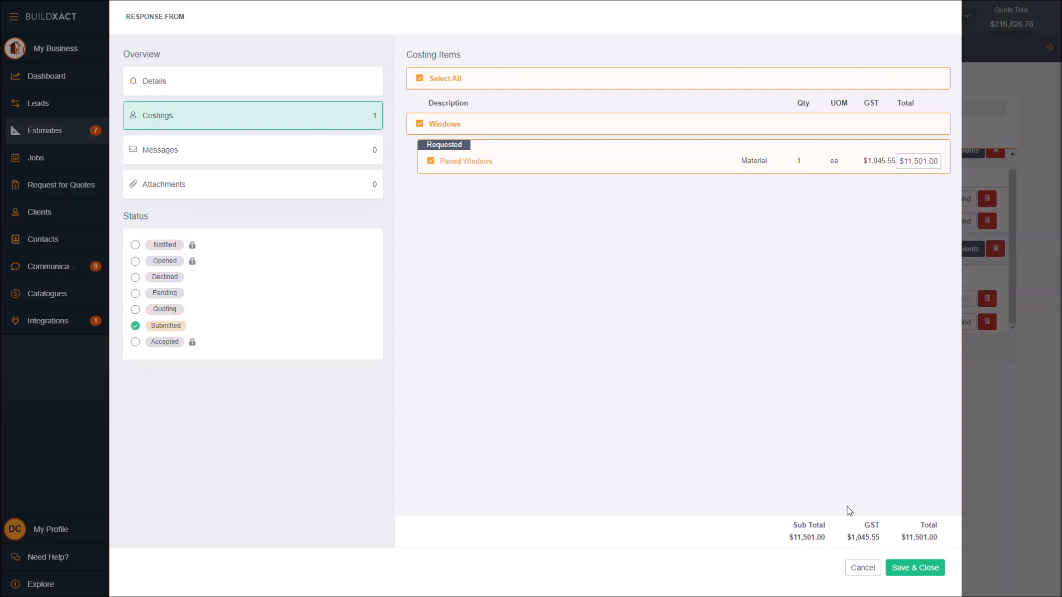
mouse_move(252, 184)
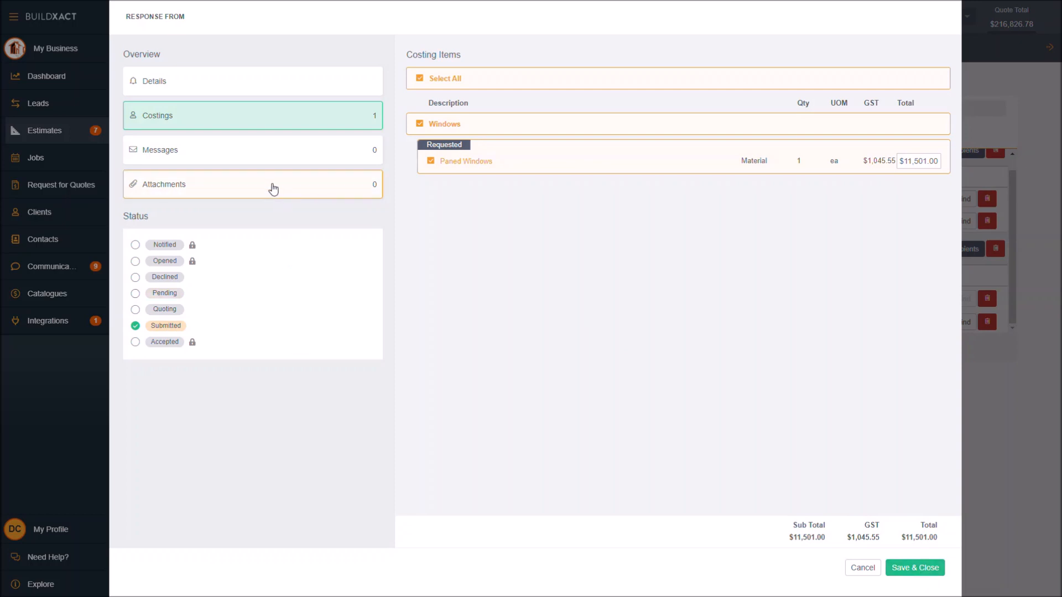
mouse_move(918, 549)
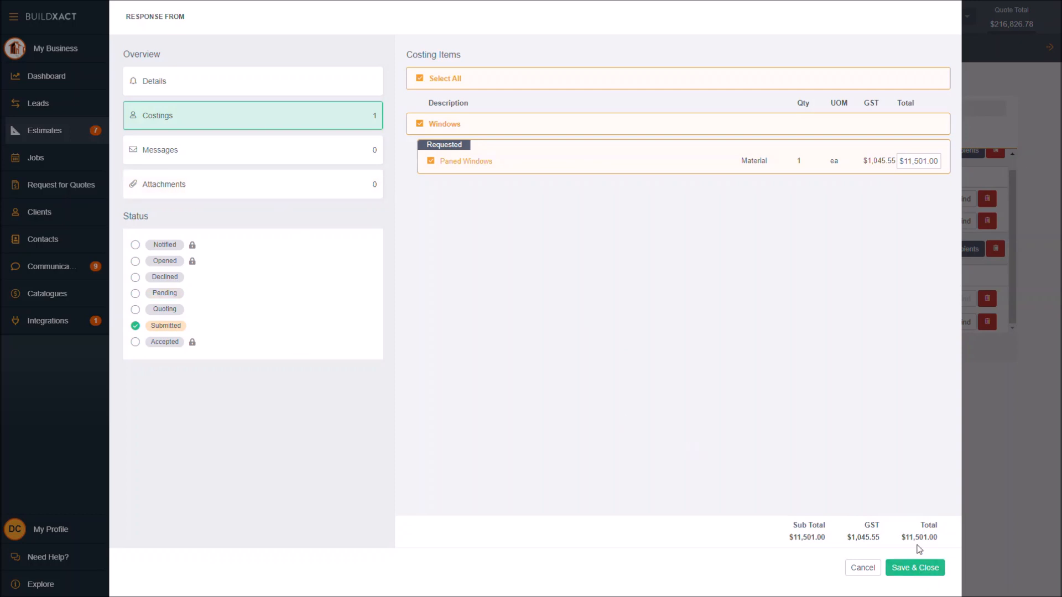
click(914, 567)
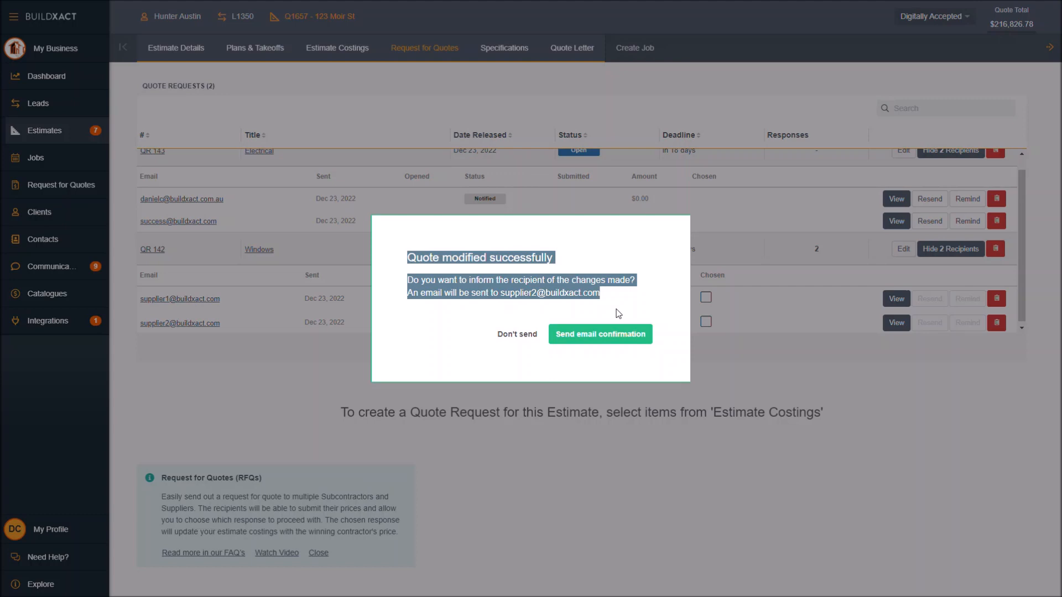
mouse_move(517, 334)
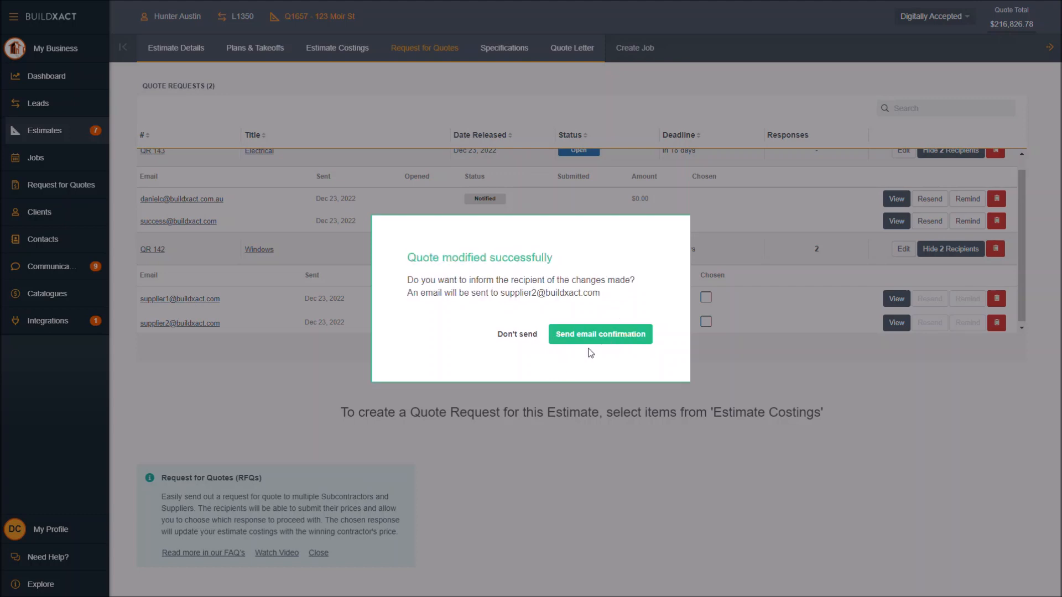
mouse_move(599, 348)
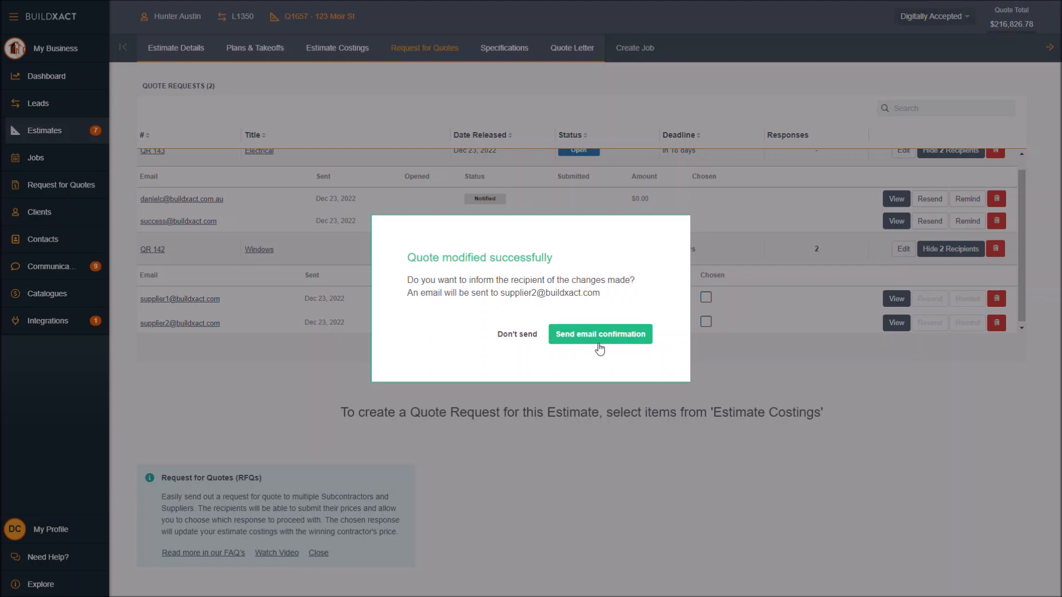
Send supplier2 an email confirmation of their modified Windows quote
click(600, 335)
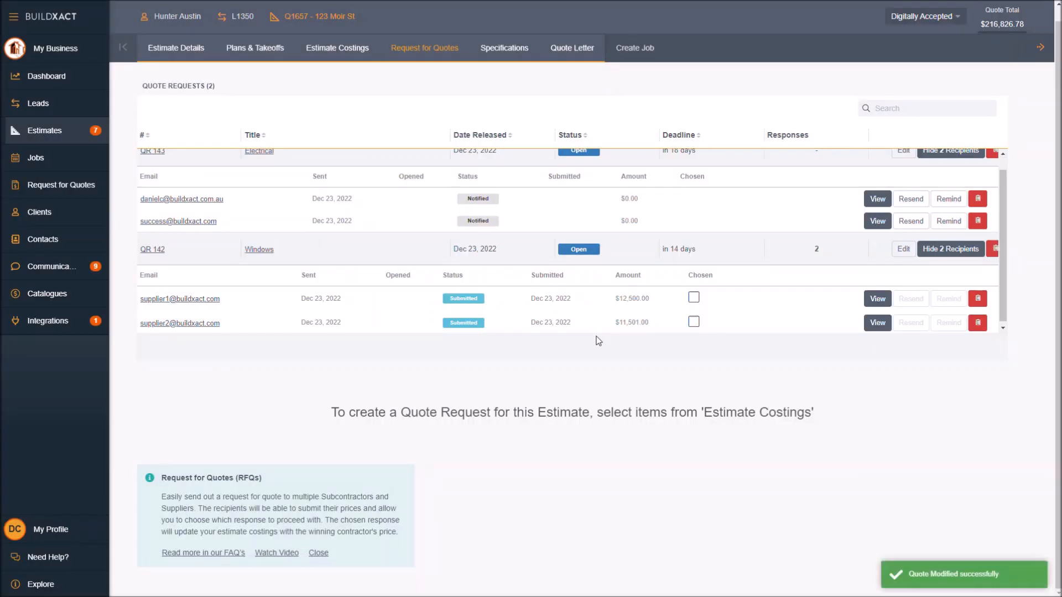
mouse_move(708, 306)
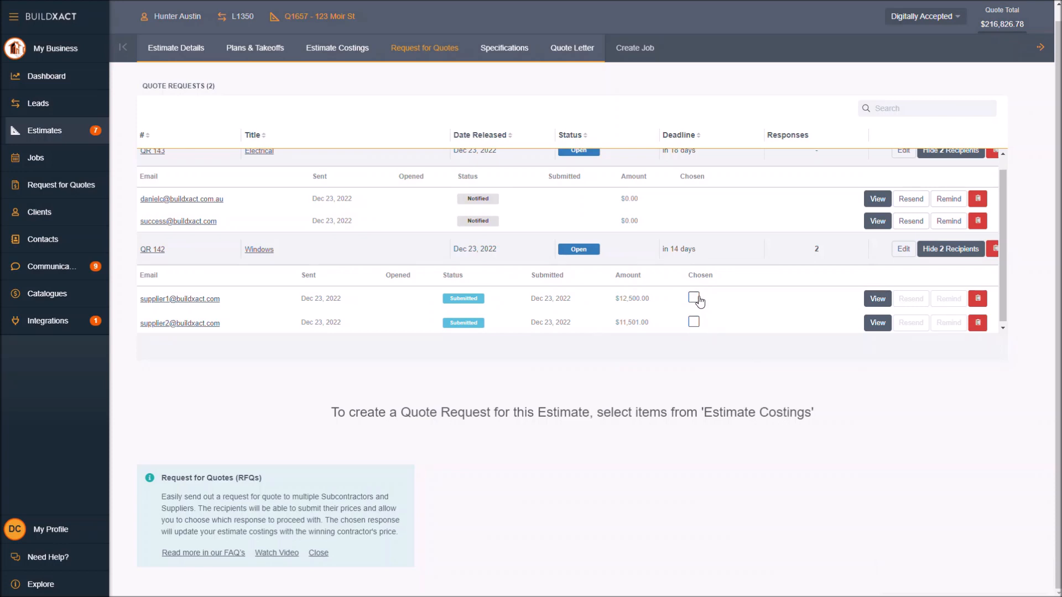
Mark supplier1's $12,500.00 Windows response as Chosen under QR 142 Windows
click(693, 297)
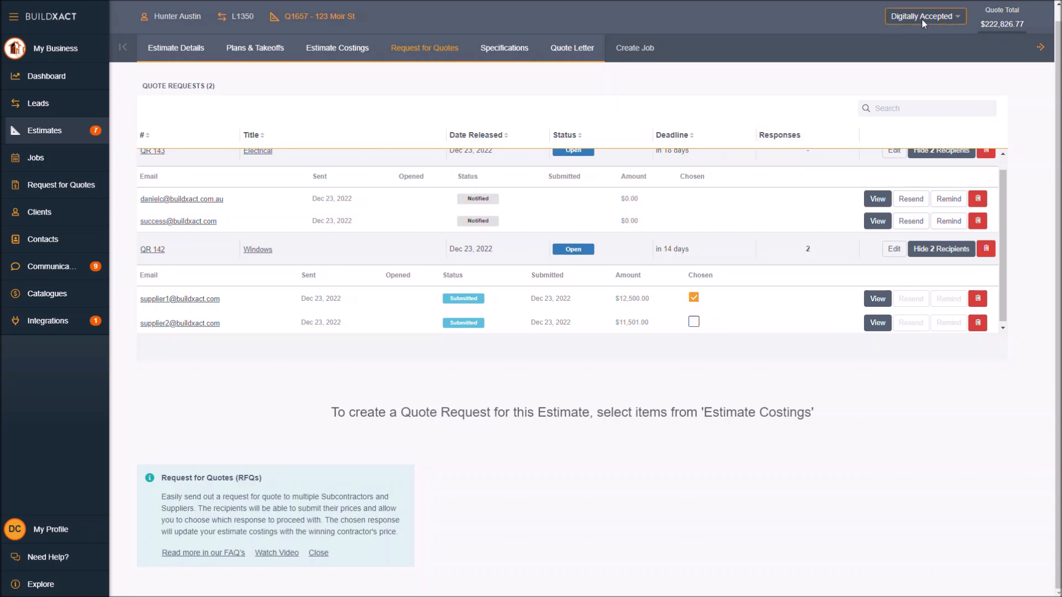
mouse_move(944, 49)
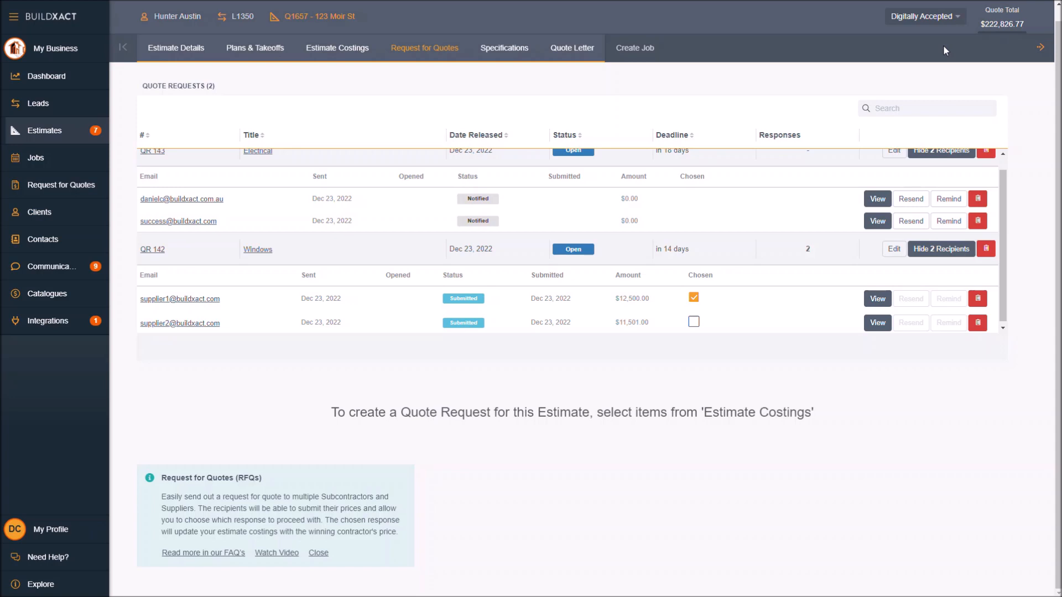
mouse_move(909, 323)
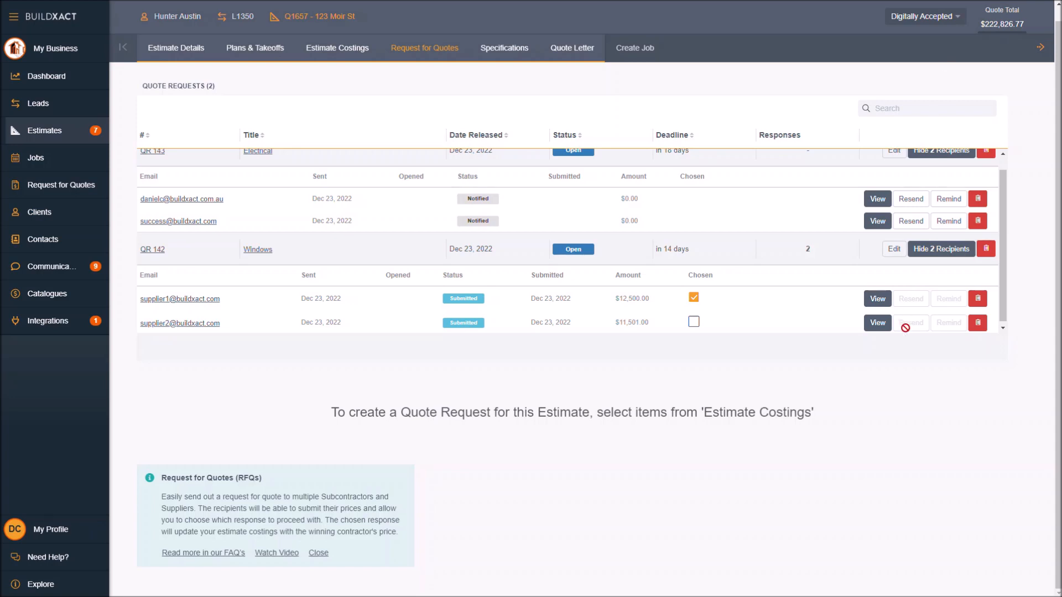
Change the estimate status to Accepted and confirm the acceptance
click(924, 15)
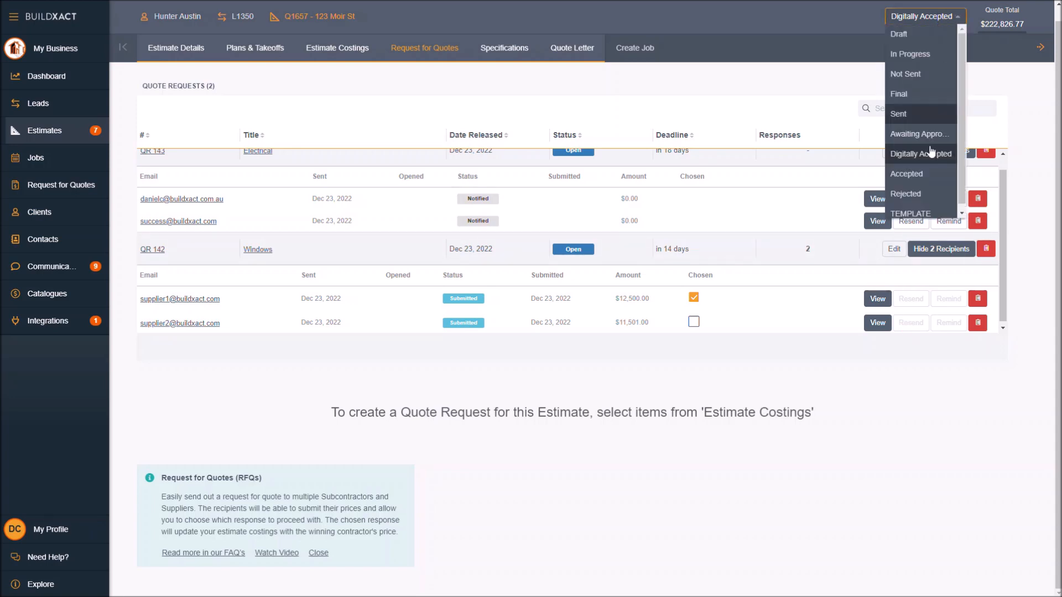
click(907, 174)
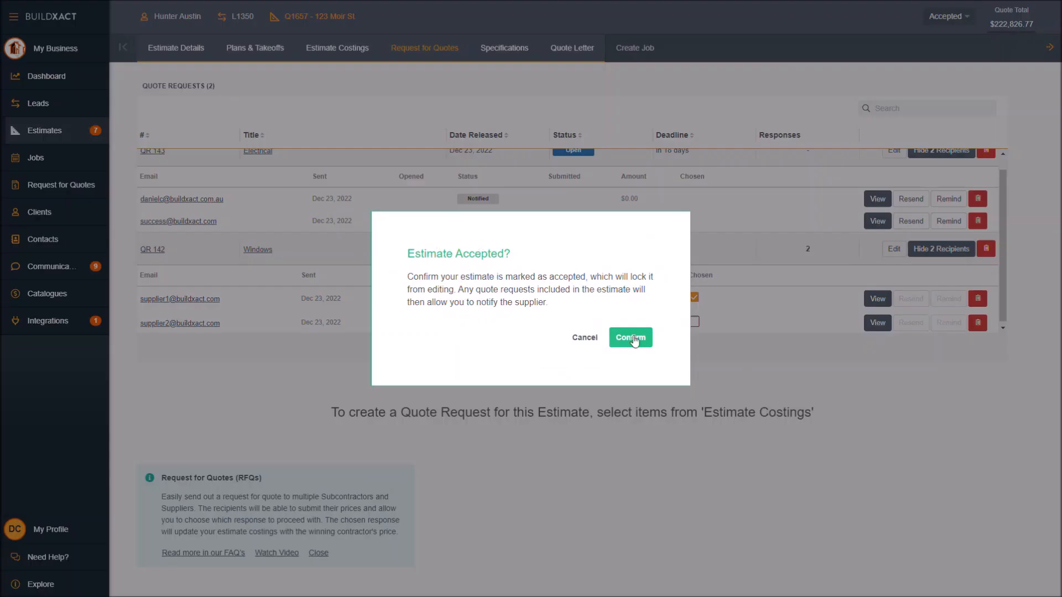
click(629, 337)
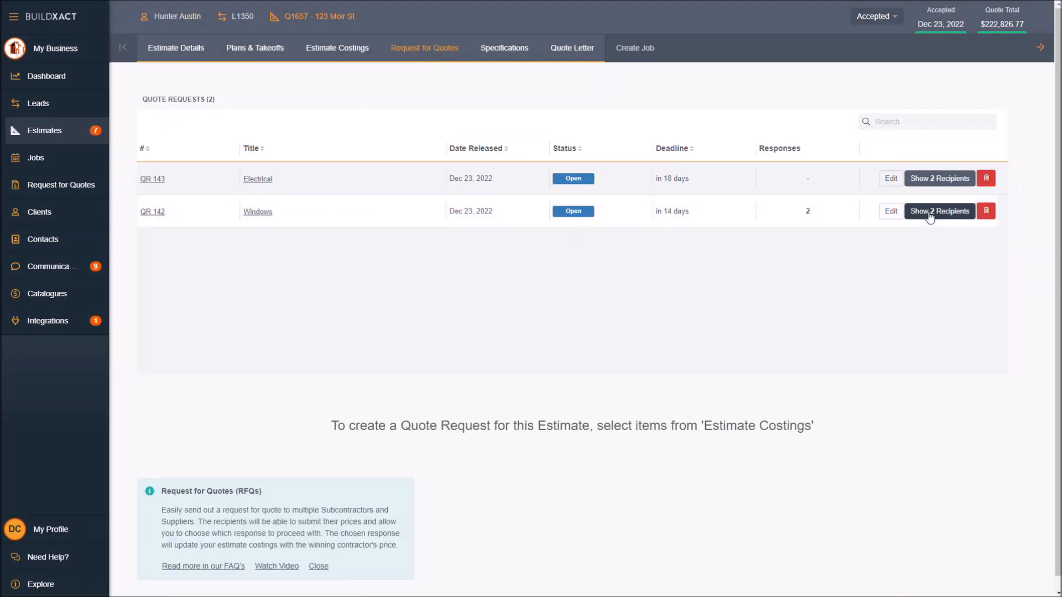
Expand the two recipients on the QR 142 Windows quote request
click(940, 211)
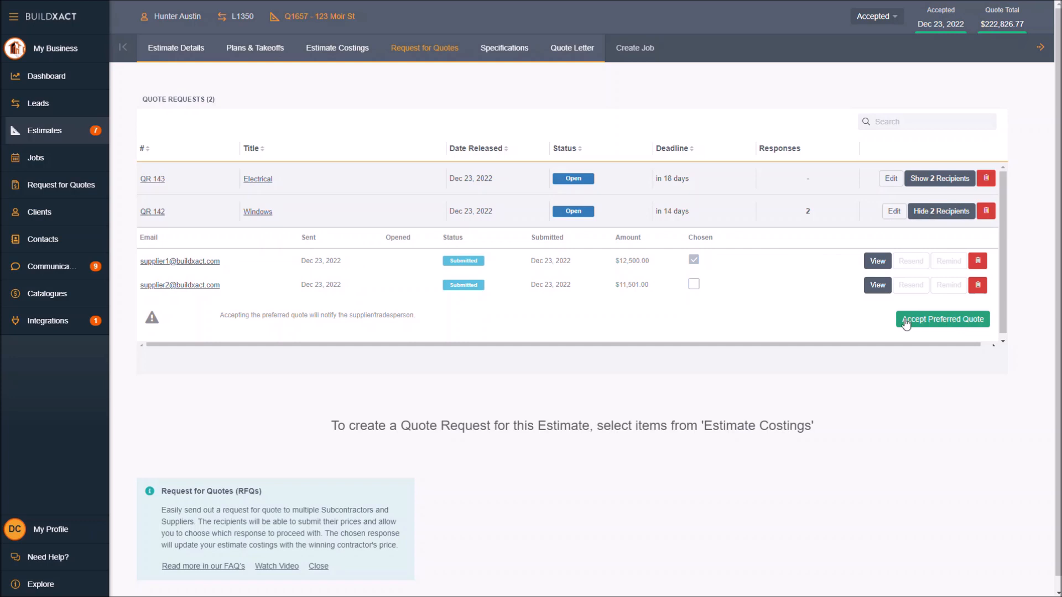
mouse_move(947, 322)
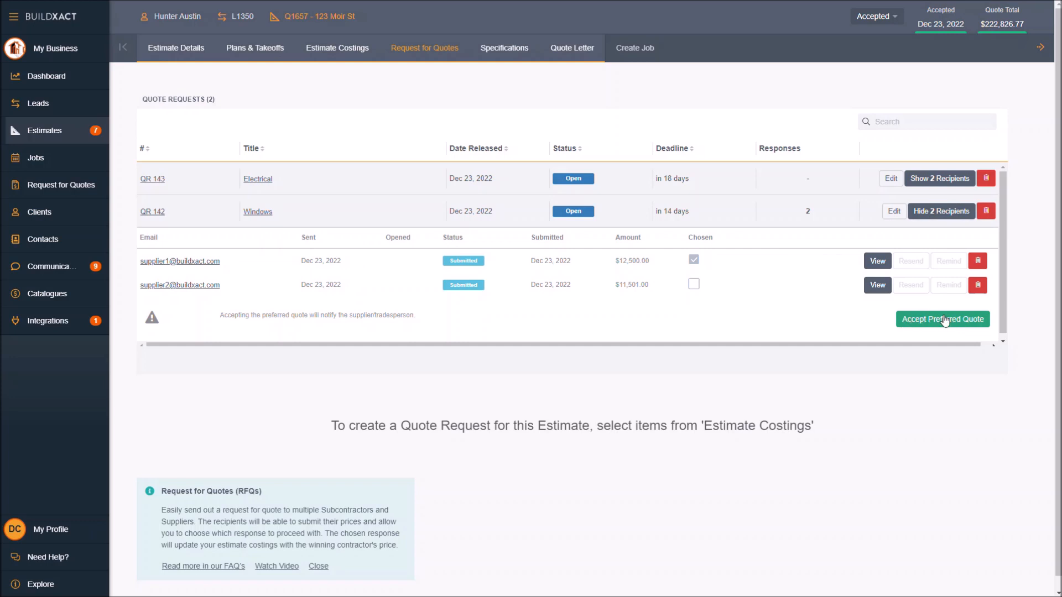
mouse_move(803, 296)
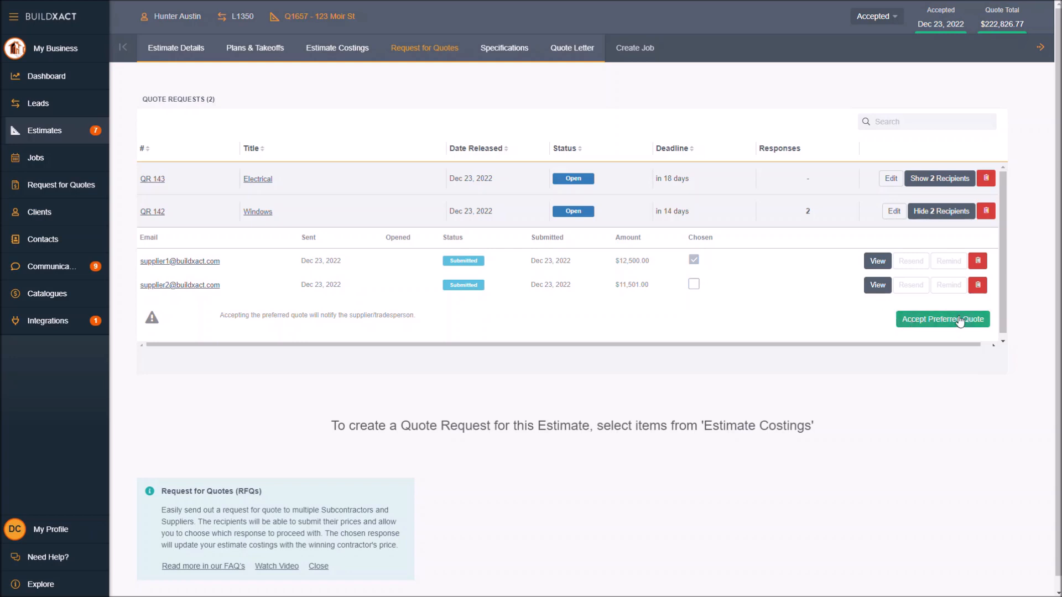
mouse_move(635, 48)
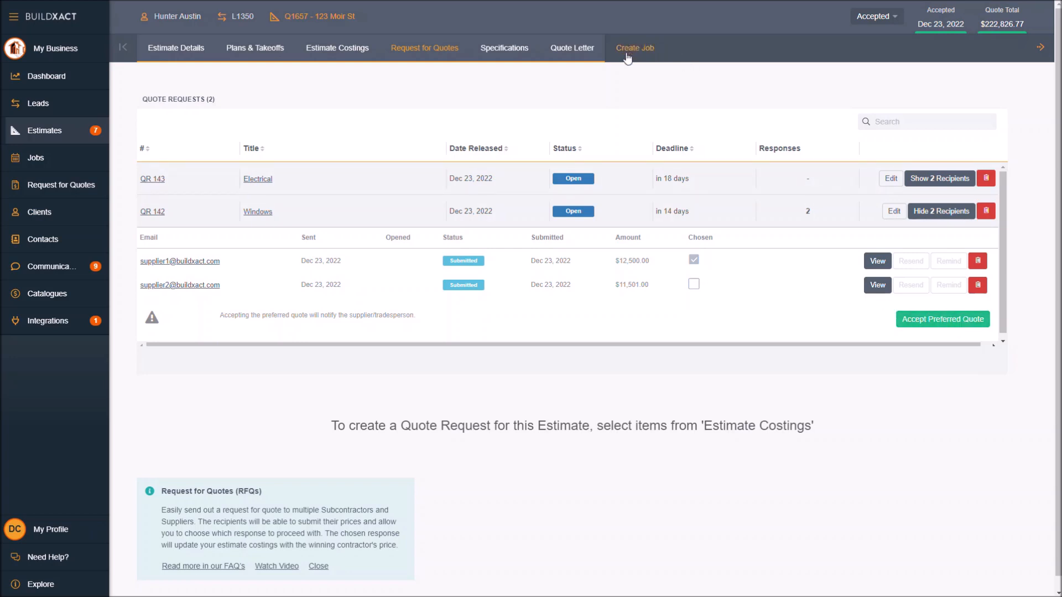
mouse_move(634, 48)
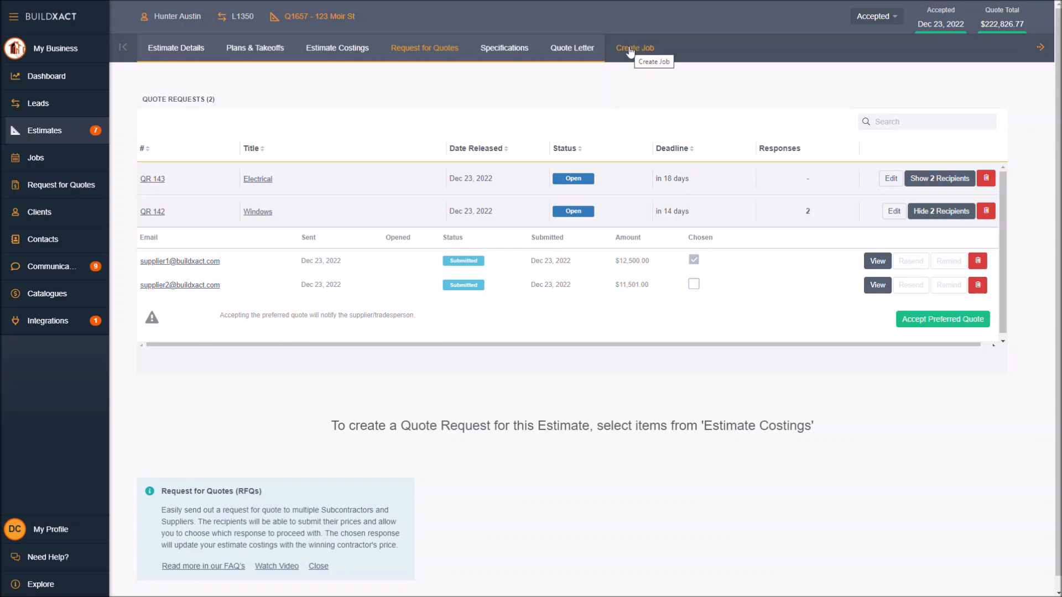